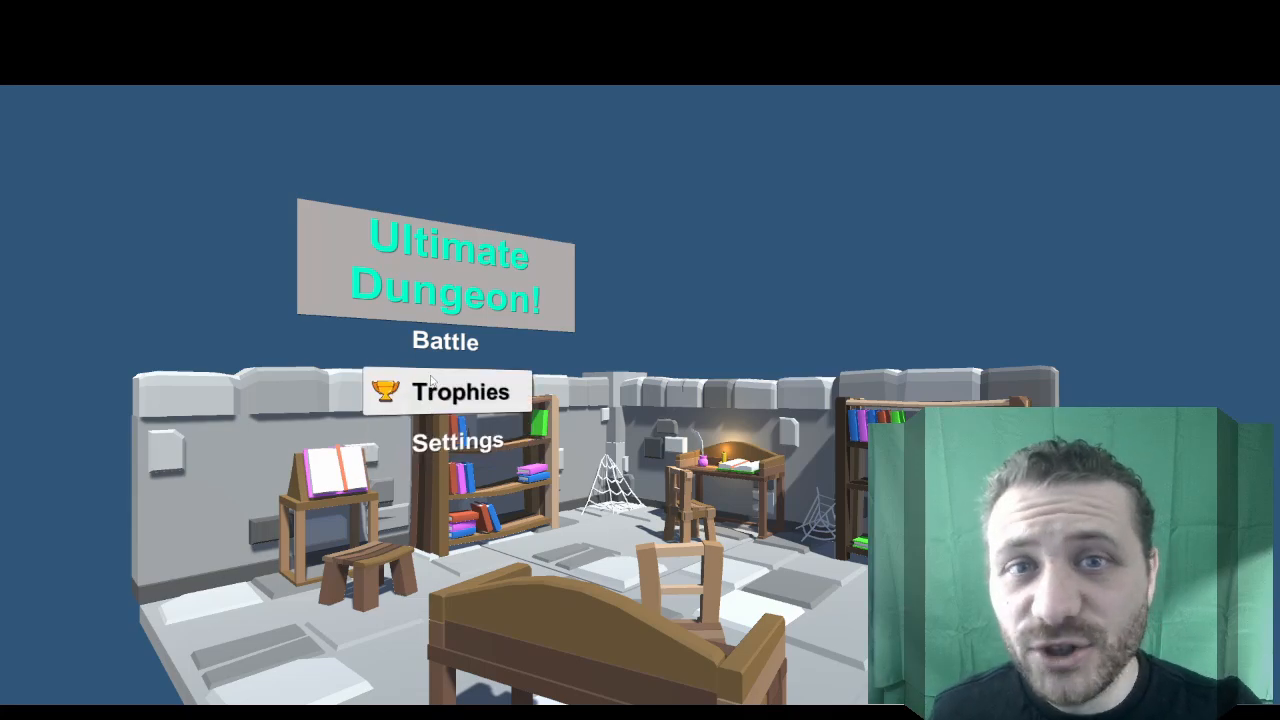
{"action": "mouse_move", "coordinate": [446, 342]}
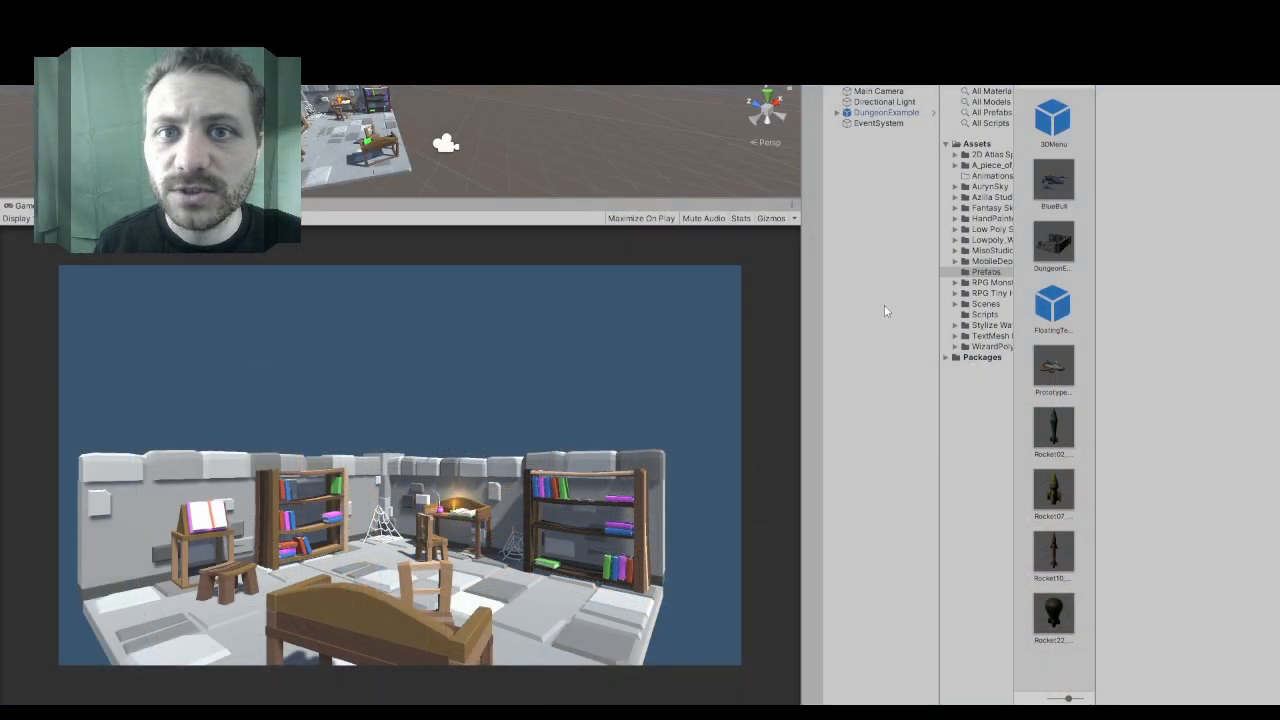
{"action": "mouse_move", "coordinate": [880, 292]}
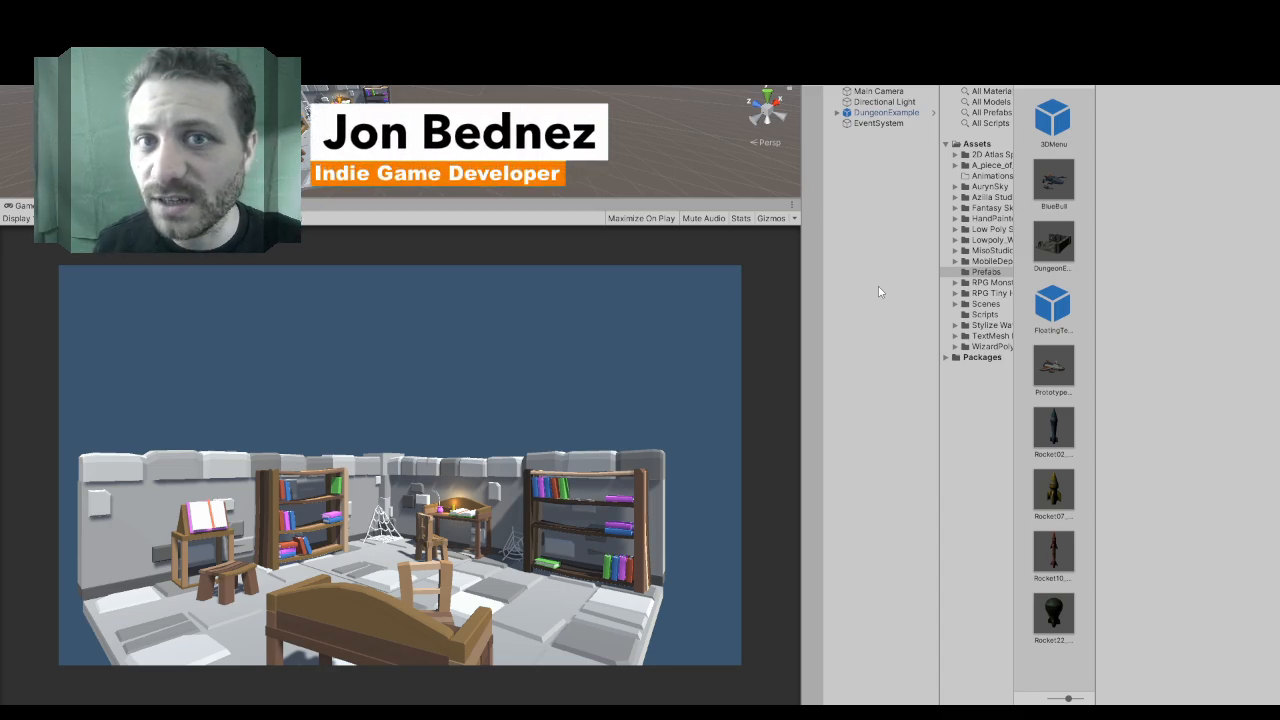
- Add a new UI Canvas to the scene from the Hierarchy create menu
{"action": "right_click", "coordinate": [880, 290]}
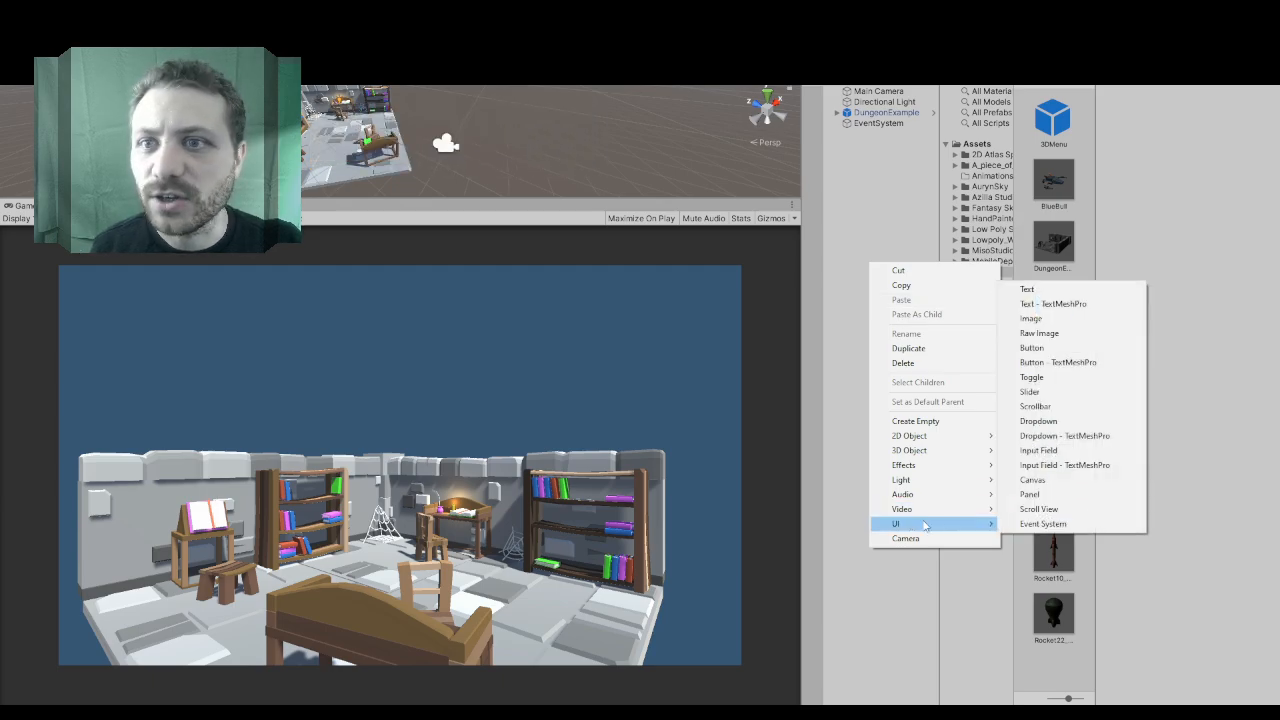
{"action": "left_click", "coordinate": [1032, 480]}
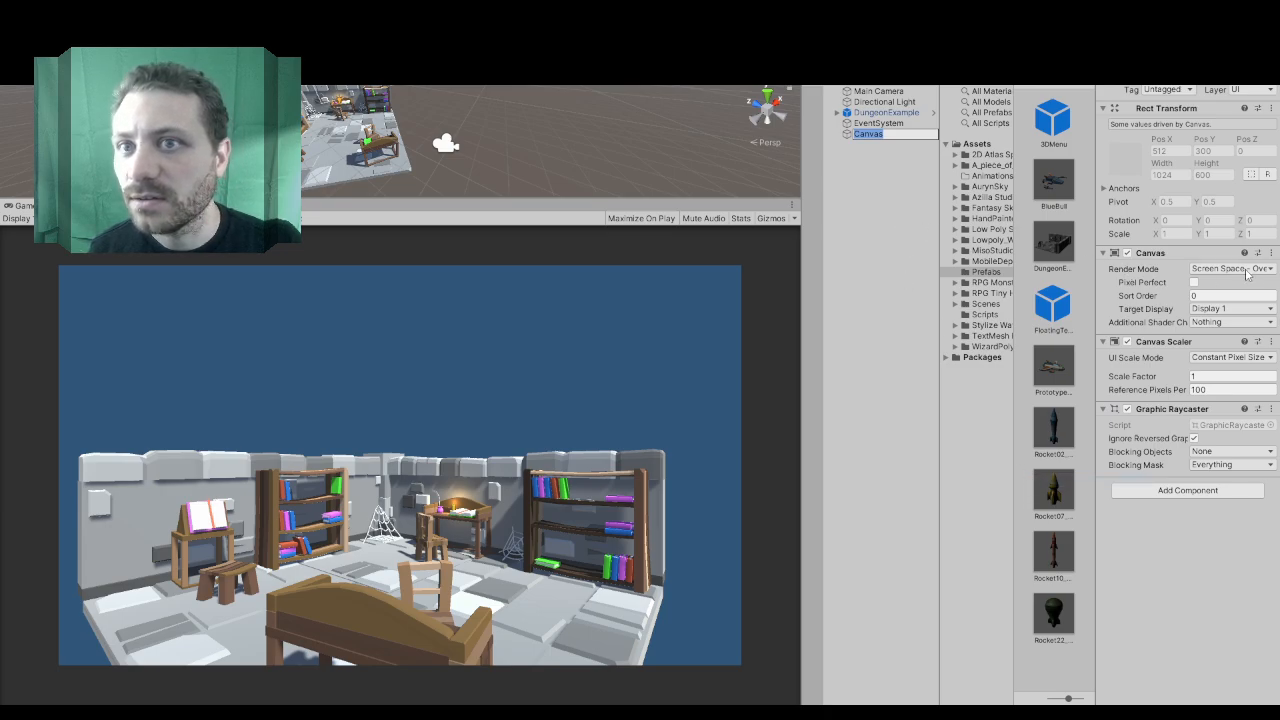
- Set the canvas to Screen Space – Camera and assign the scene camera
{"action": "left_click", "coordinate": [1230, 268]}
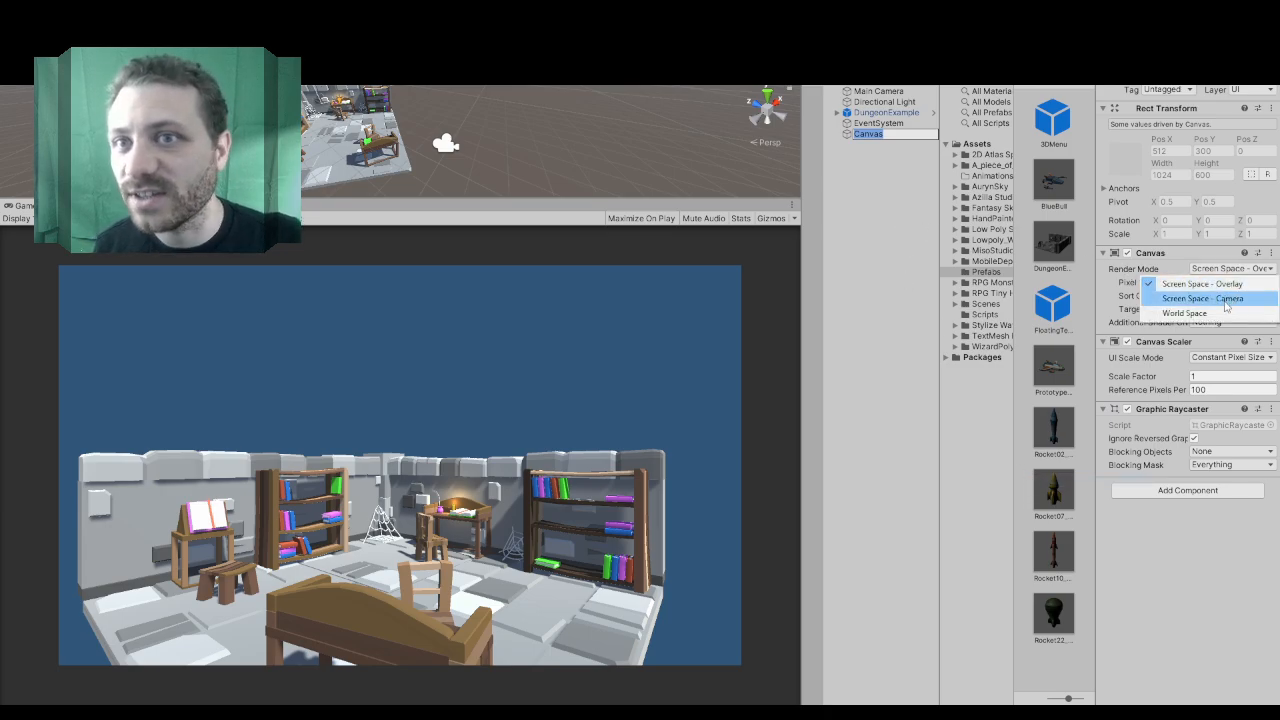
{"action": "left_click", "coordinate": [1204, 298]}
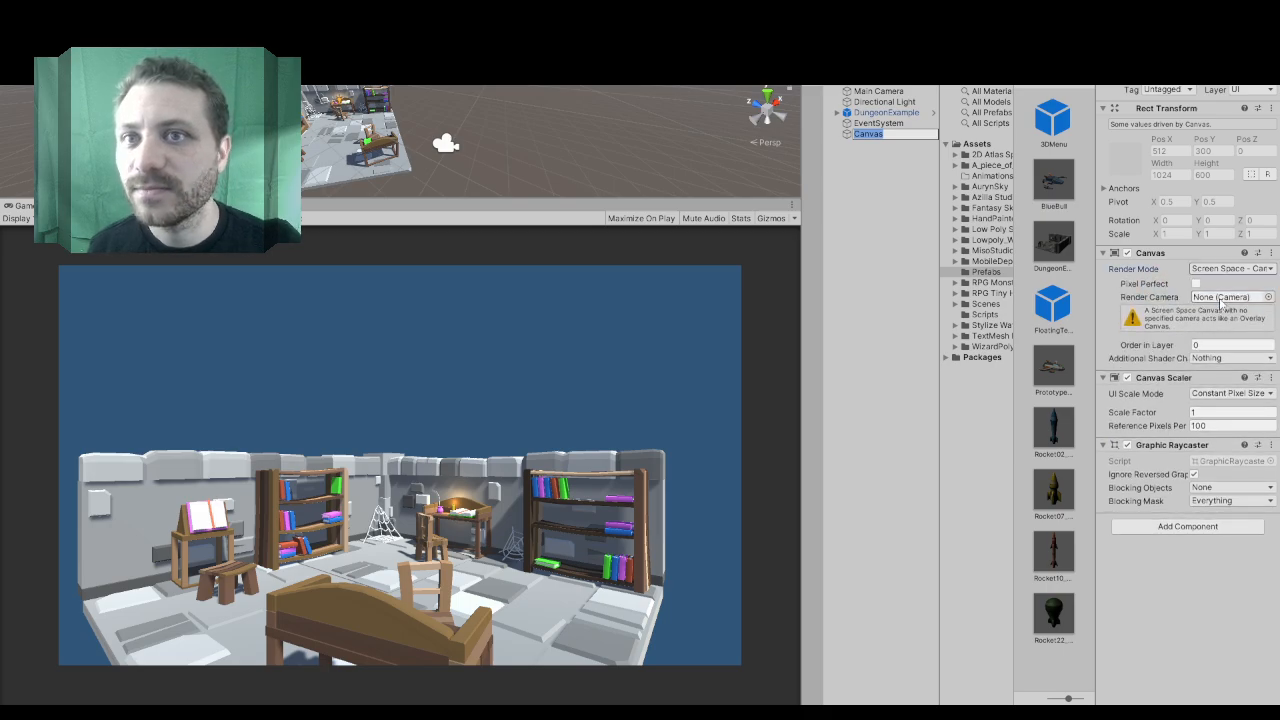
{"action": "left_click", "coordinate": [878, 90]}
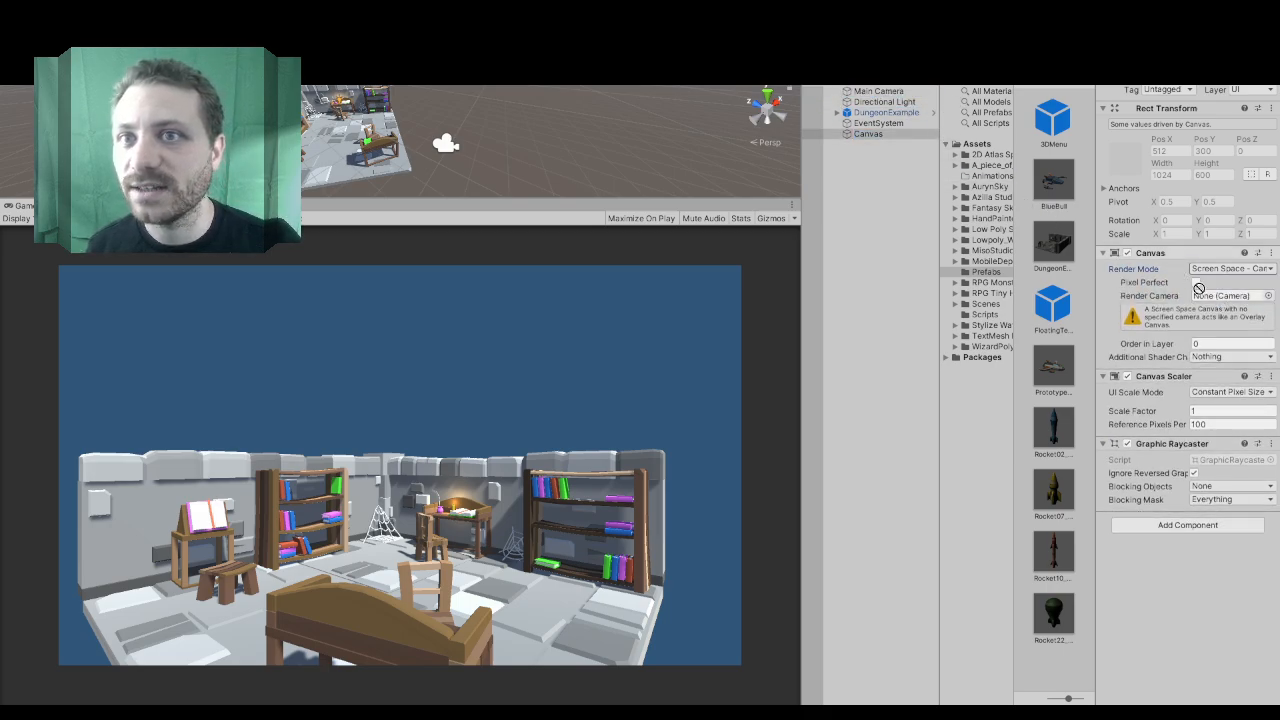
{"action": "left_click", "coordinate": [1224, 296]}
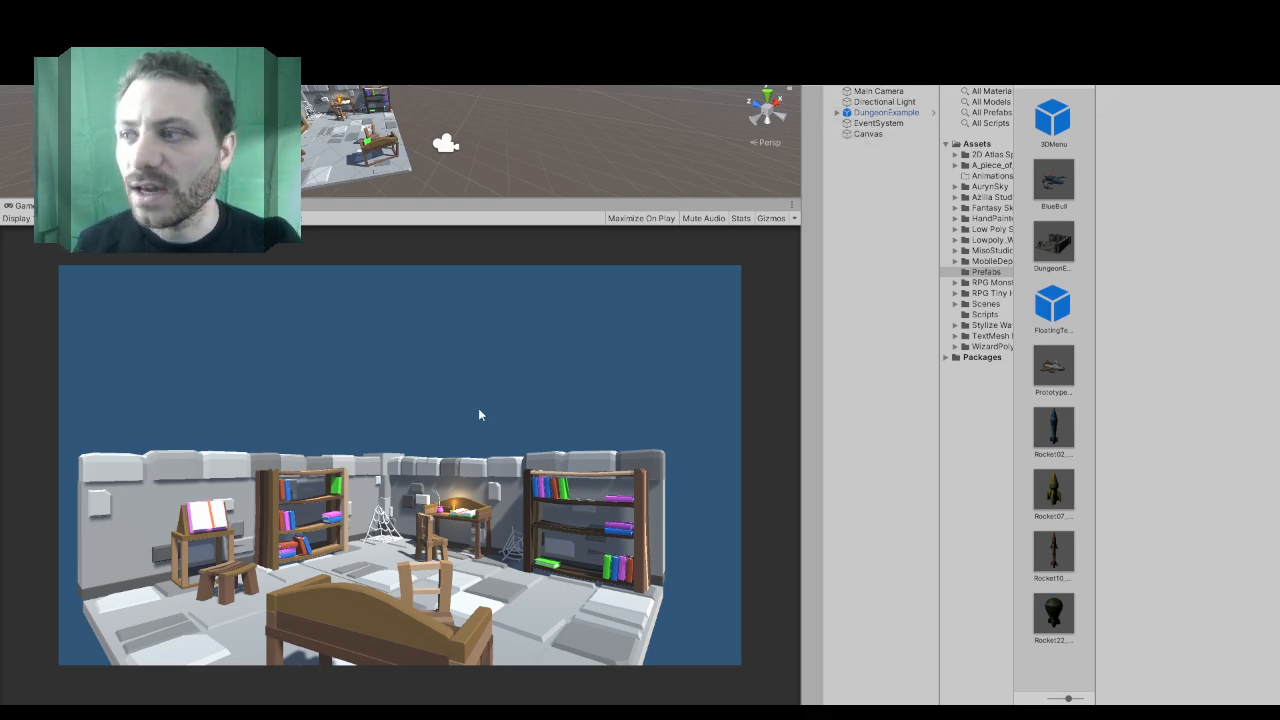
{"action": "mouse_move", "coordinate": [282, 434]}
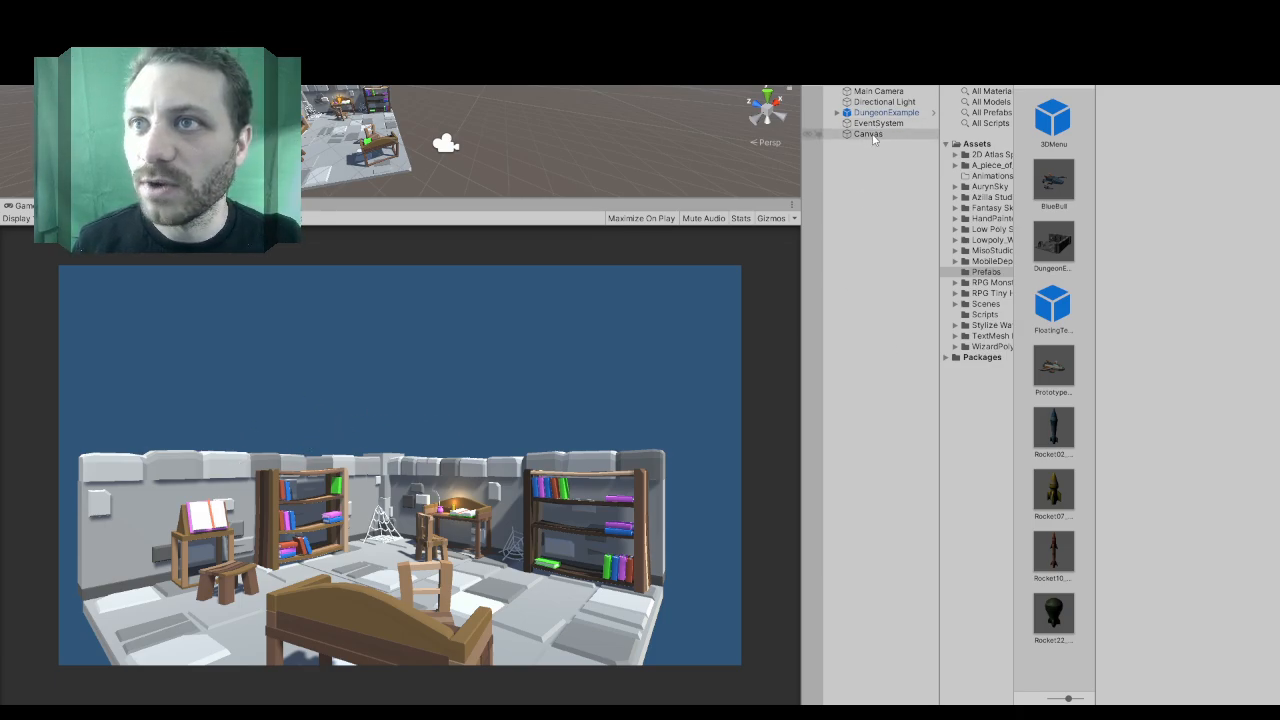
- Add a UI Panel as a child of the Canvas
{"action": "right_click", "coordinate": [868, 134]}
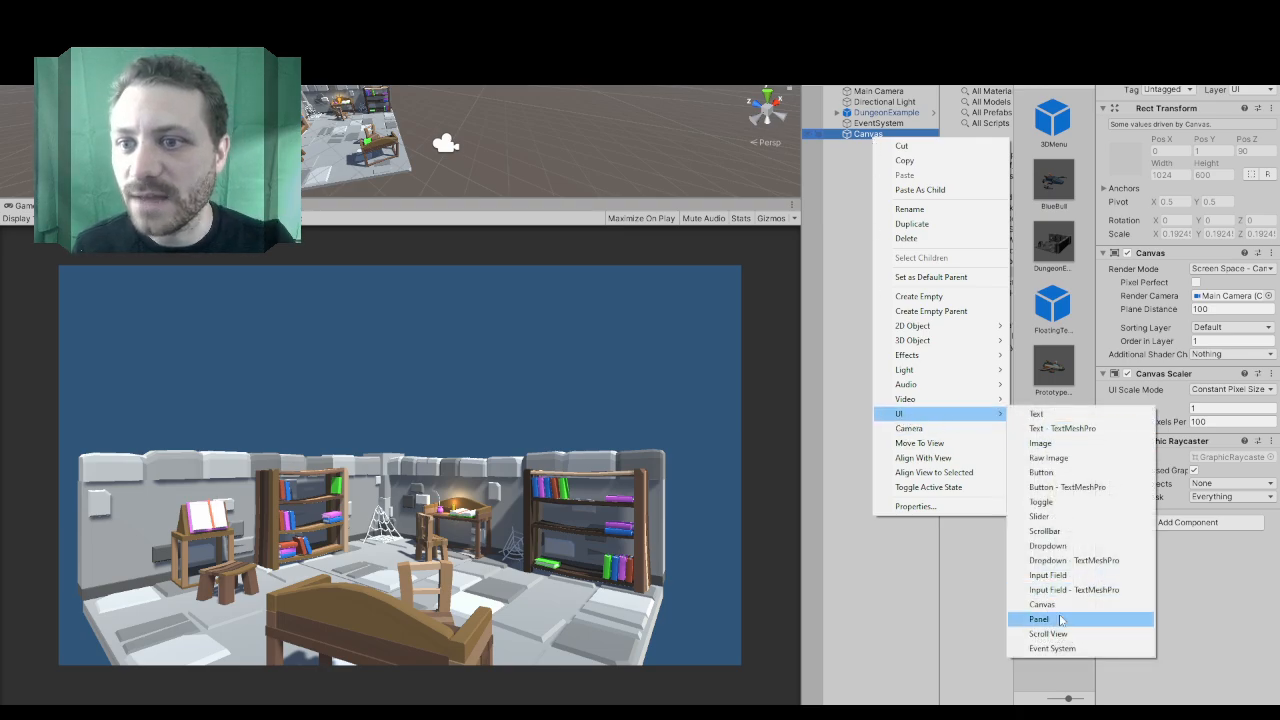
{"action": "left_click", "coordinate": [1038, 620]}
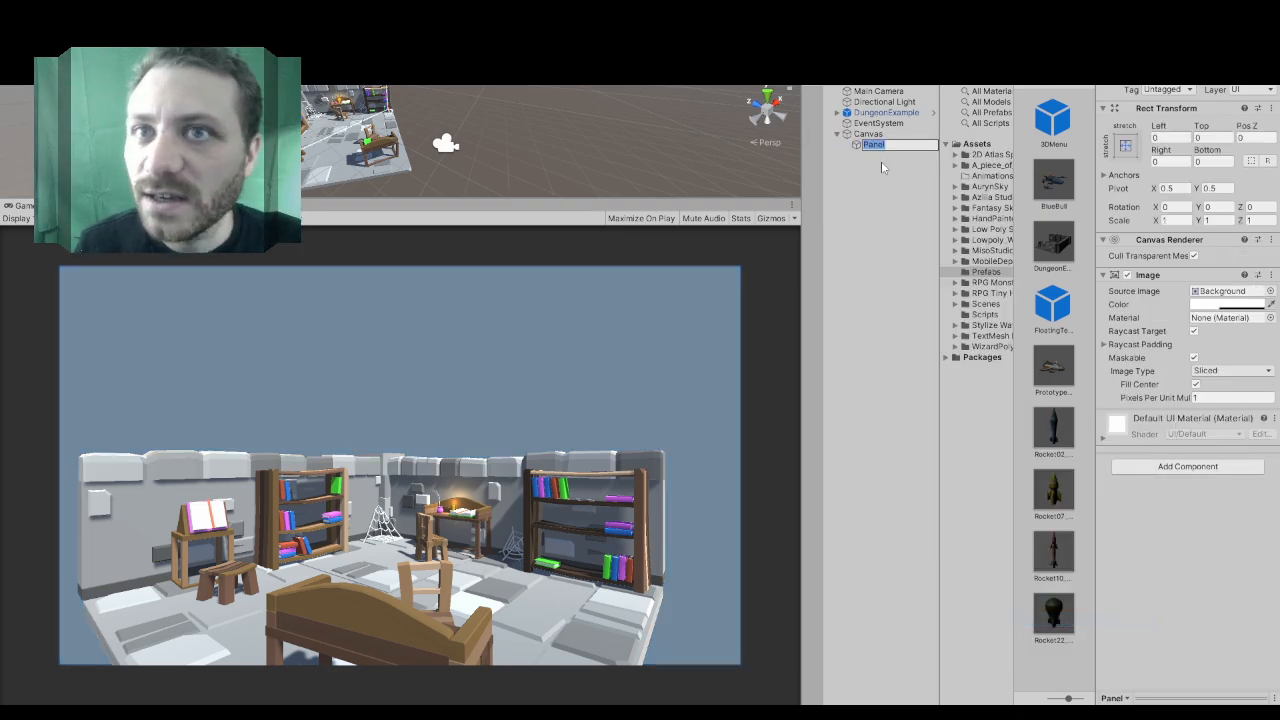
{"action": "left_click", "coordinate": [1124, 144]}
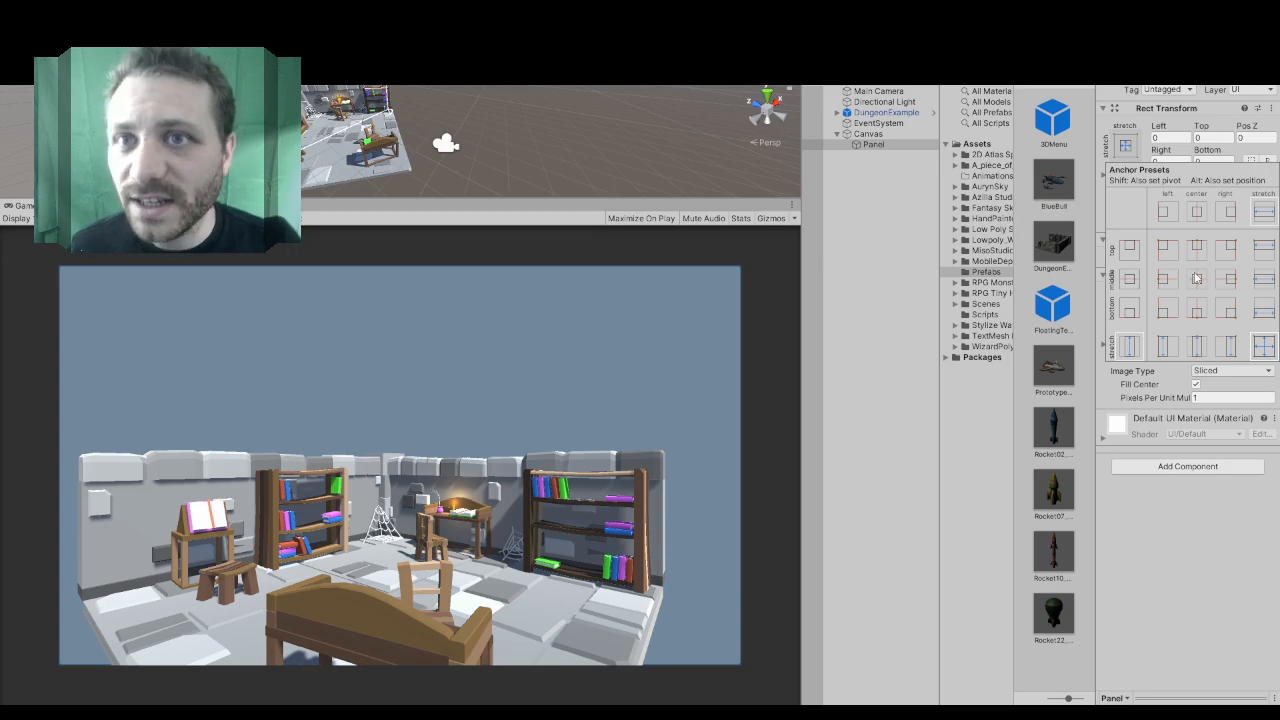
- Anchor the panel to middle-center and size it 300 wide by 400 tall
{"action": "left_click", "coordinate": [1196, 278]}
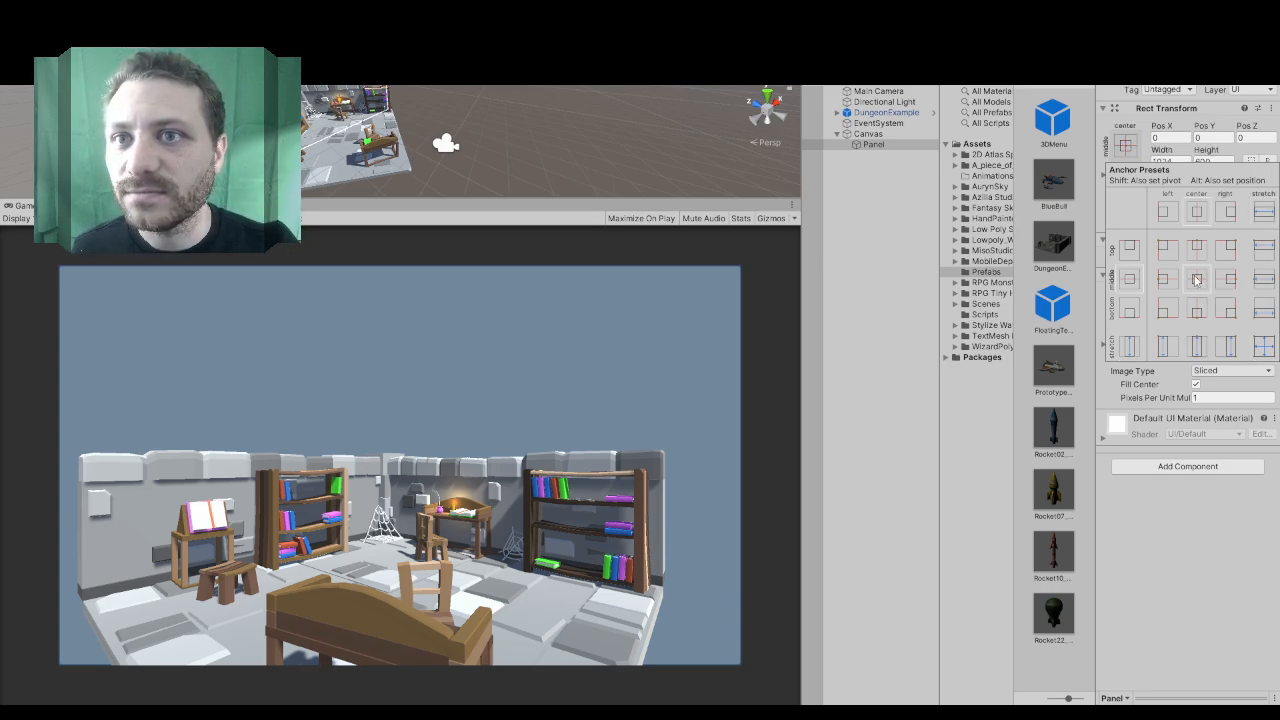
{"action": "left_click", "coordinate": [1196, 280]}
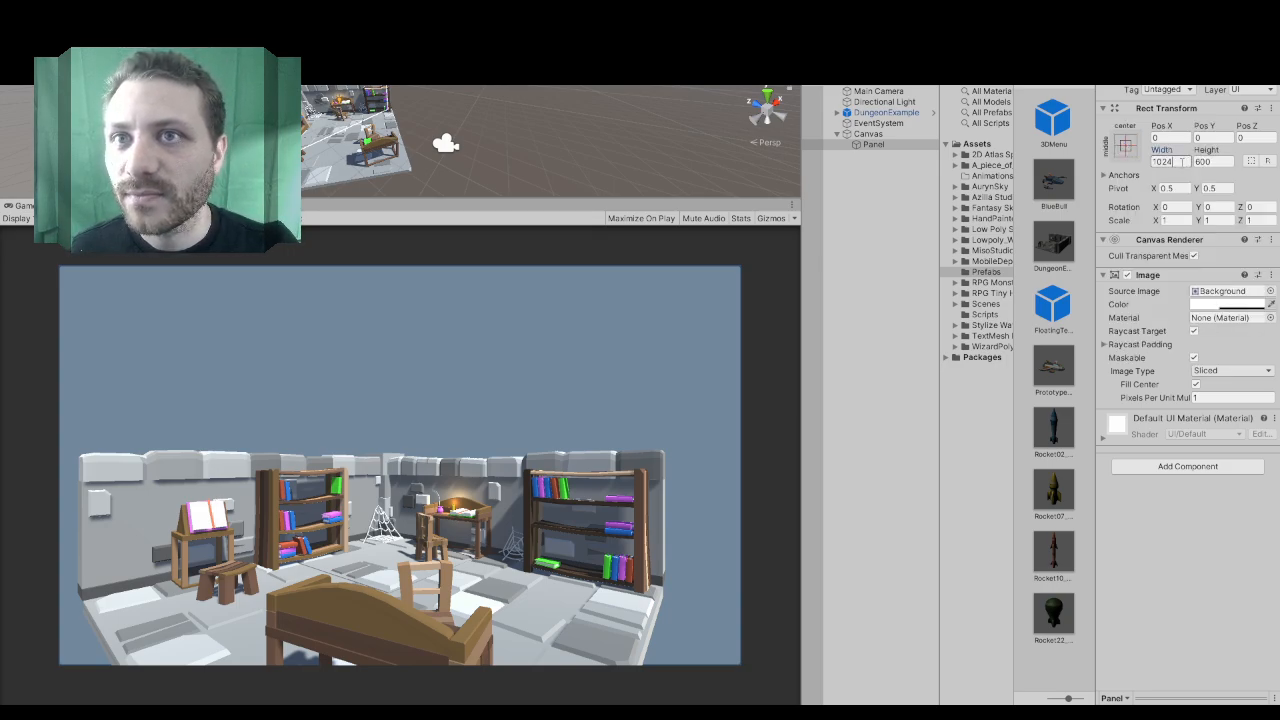
{"action": "type", "text": "300"}
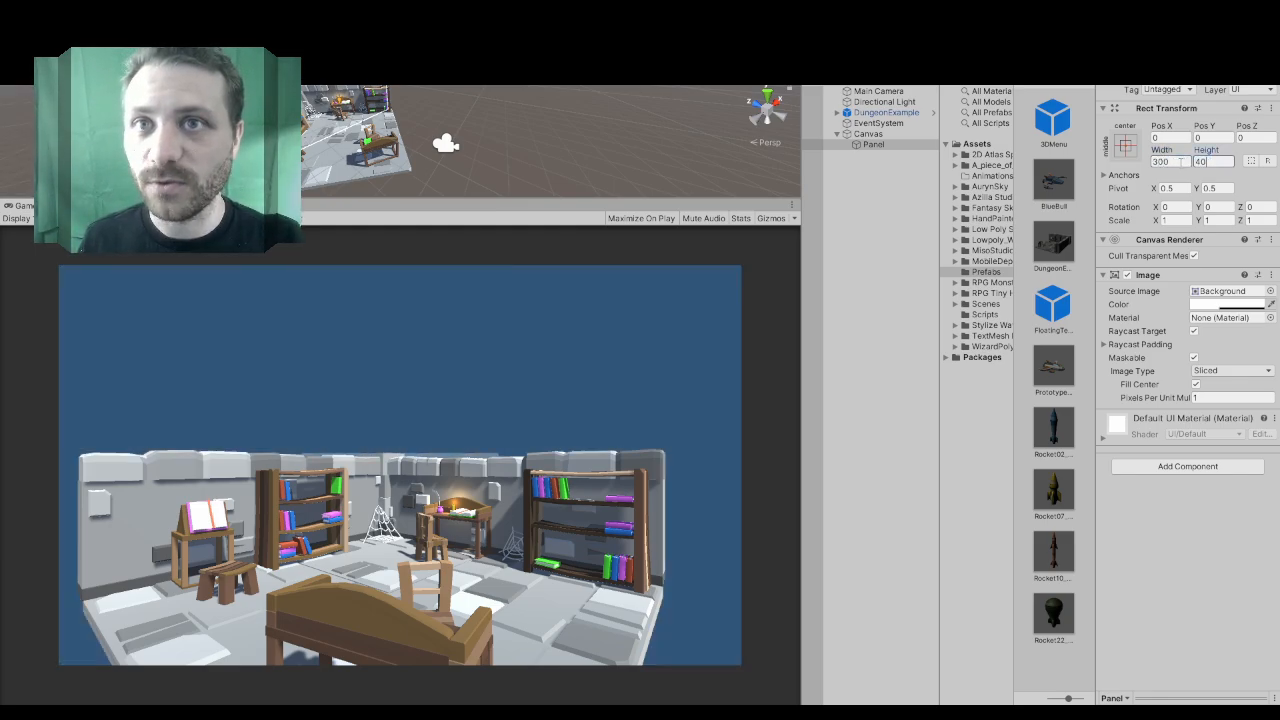
{"action": "type", "text": "400"}
{"action": "left_click", "coordinate": [1174, 220]}
{"action": "type", "text": "0.1"}
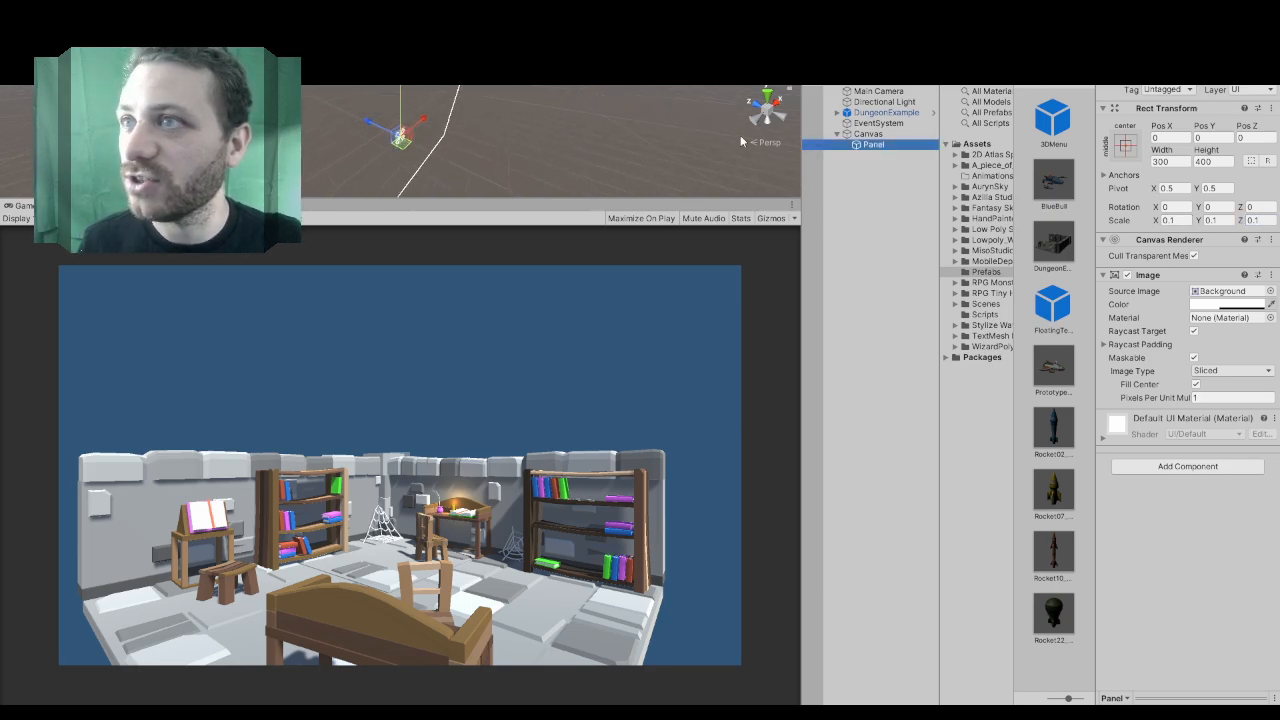
- Change the Canvas render mode so the panel can sit in the 3D room
{"action": "left_click", "coordinate": [868, 132]}
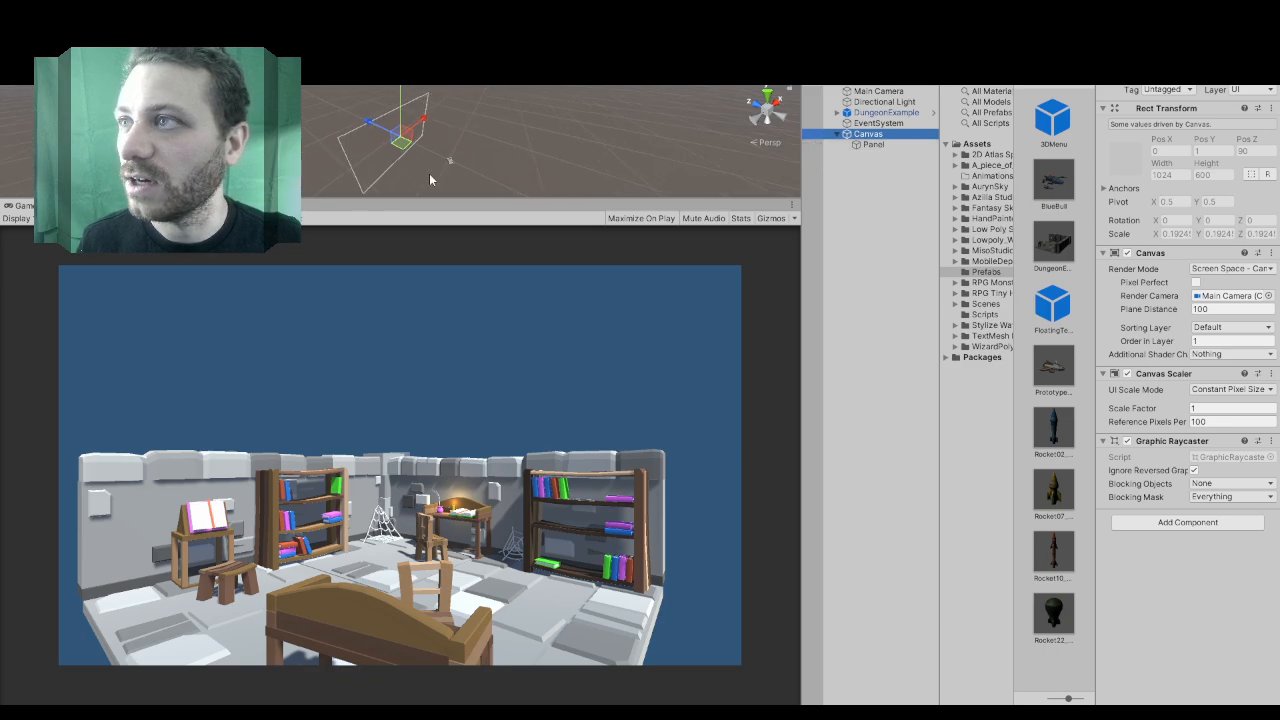
{"action": "mouse_move", "coordinate": [444, 170]}
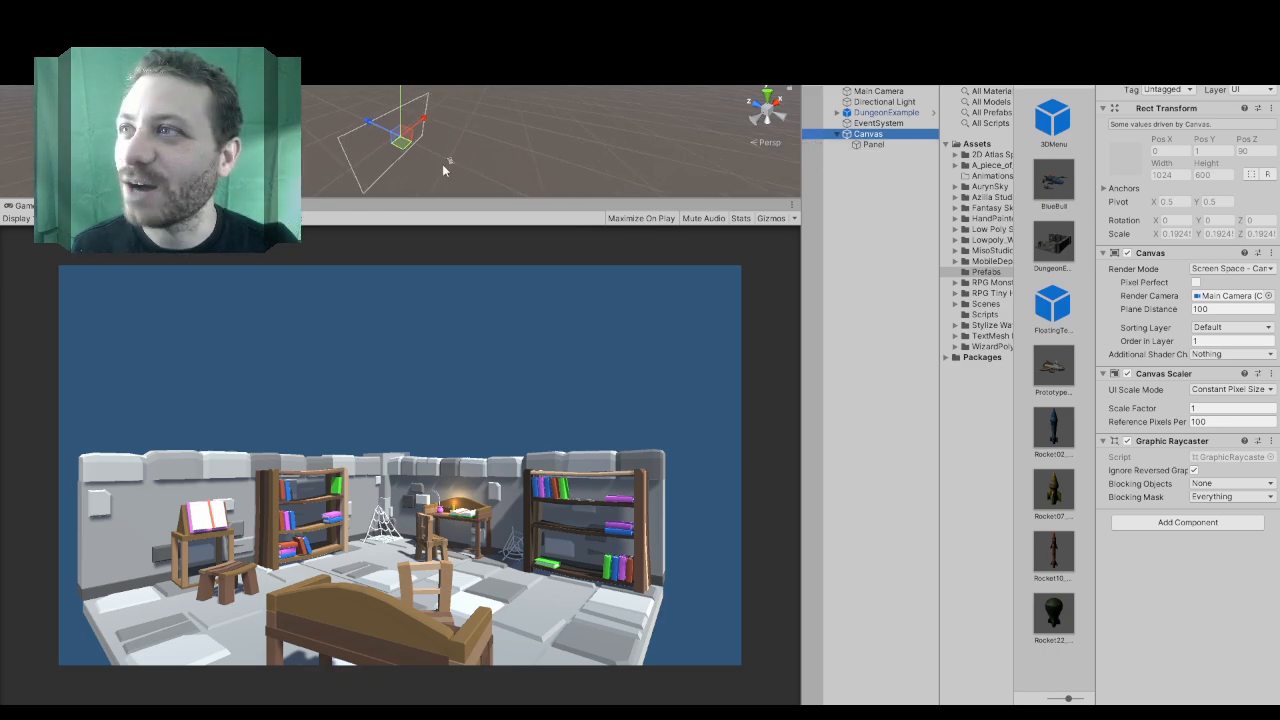
{"action": "left_click", "coordinate": [872, 144]}
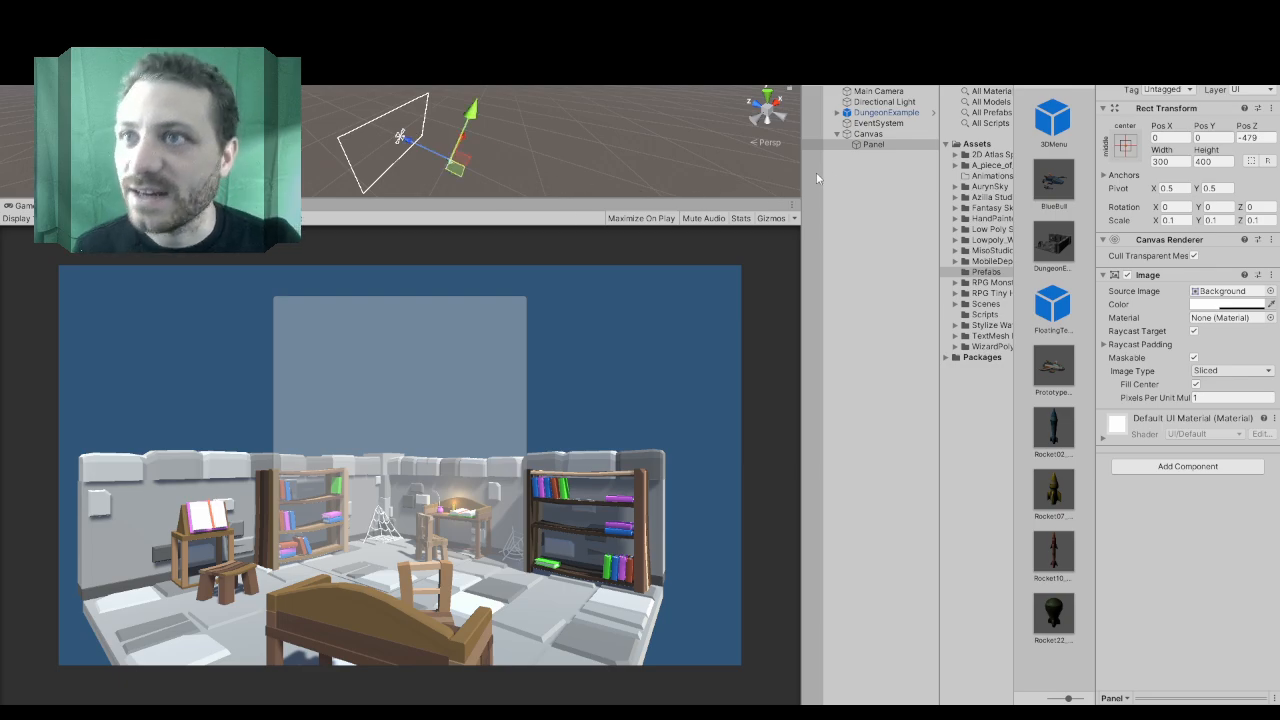
{"action": "left_click", "coordinate": [872, 144]}
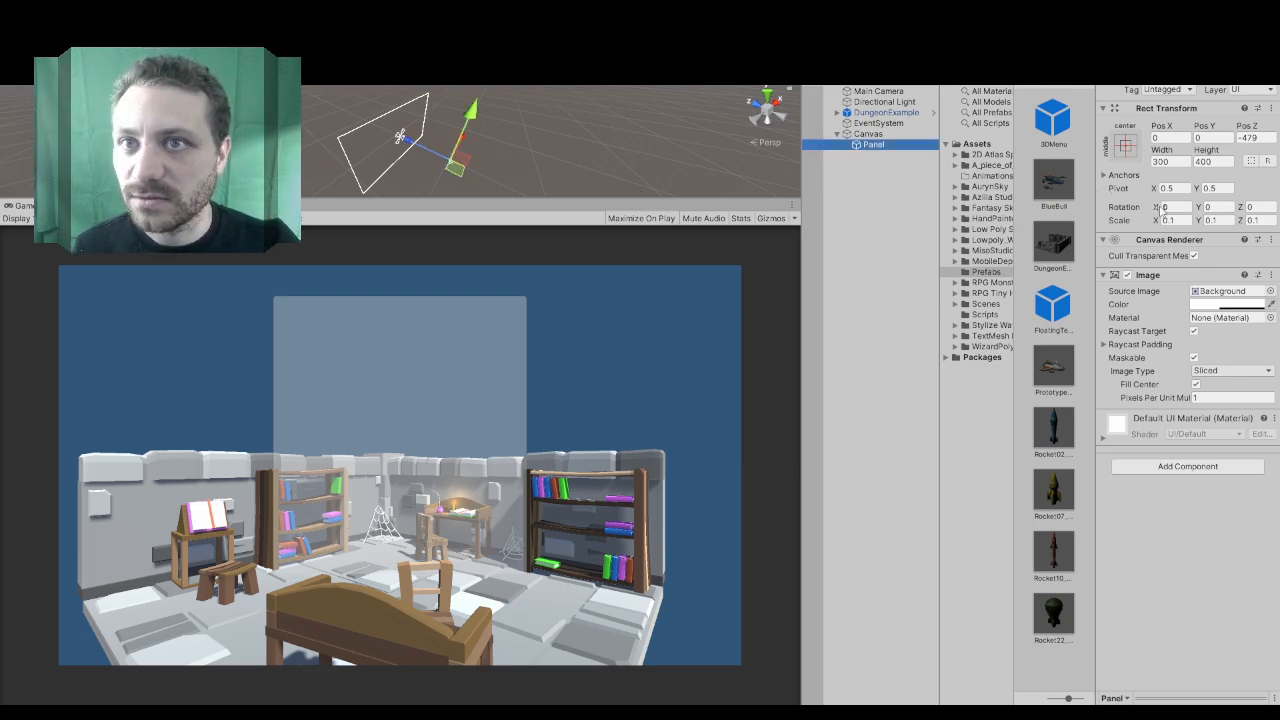
{"action": "mouse_move", "coordinate": [636, 180]}
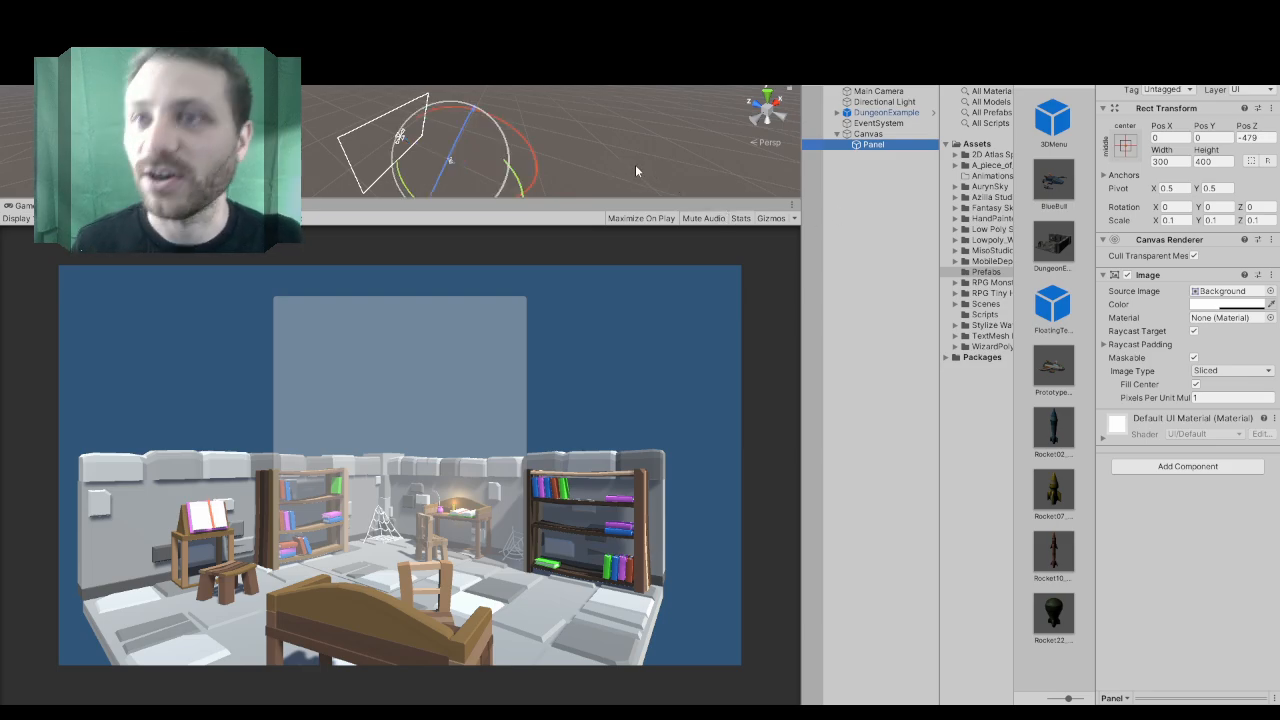
{"action": "mouse_move", "coordinate": [732, 160]}
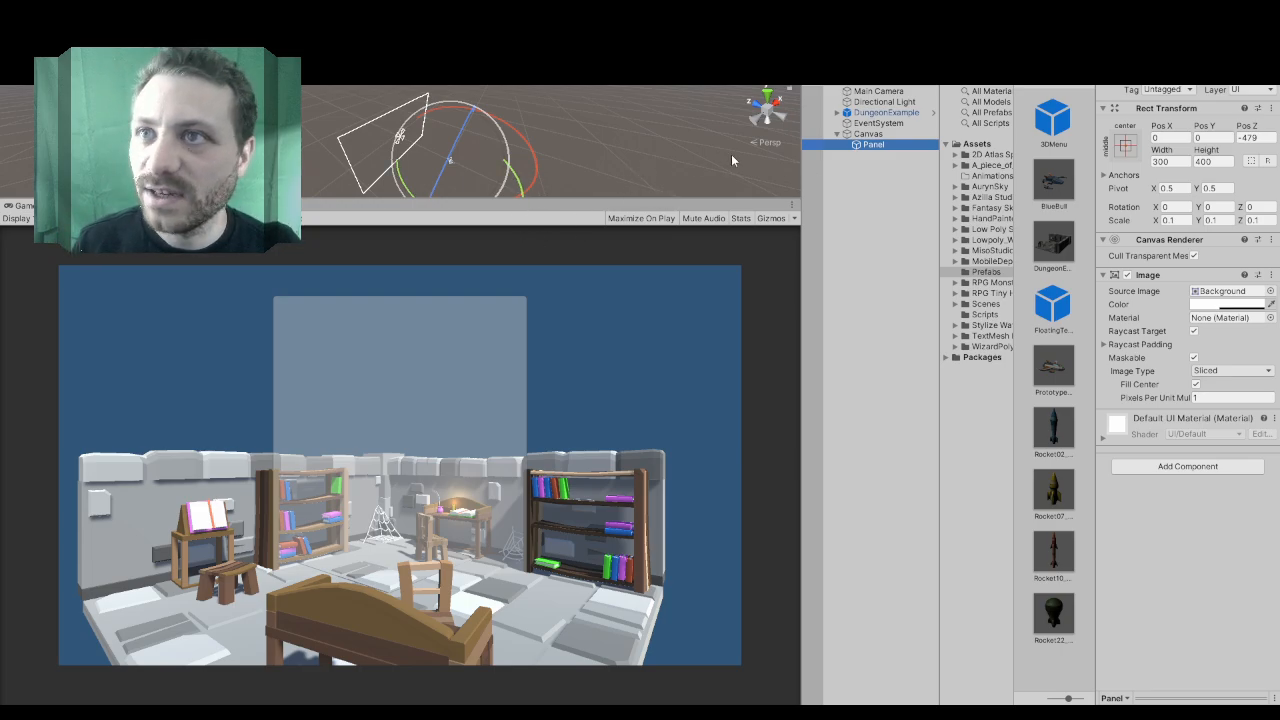
- Rotate the panel about its vertical axis and shift it to the left side of the room
{"action": "left_click_drag", "start_coordinate": [450, 160], "coordinate": [524, 176]}
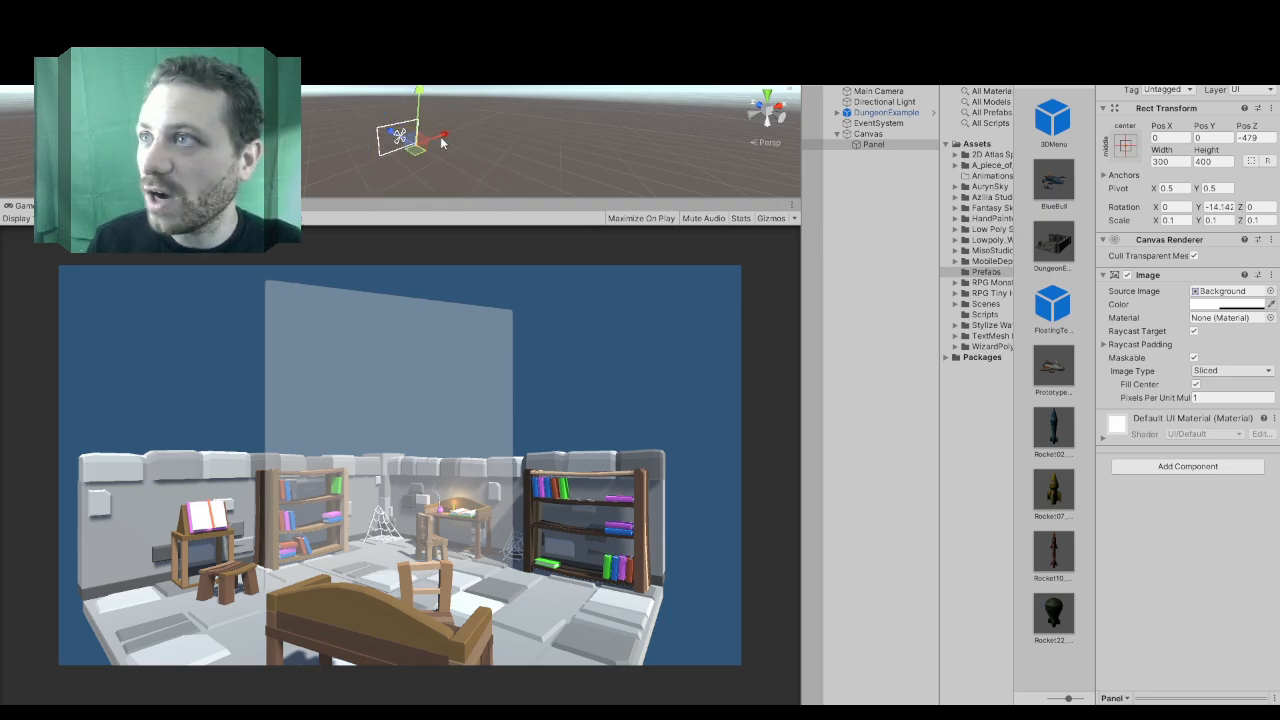
{"action": "left_click_drag", "start_coordinate": [424, 136], "coordinate": [444, 136]}
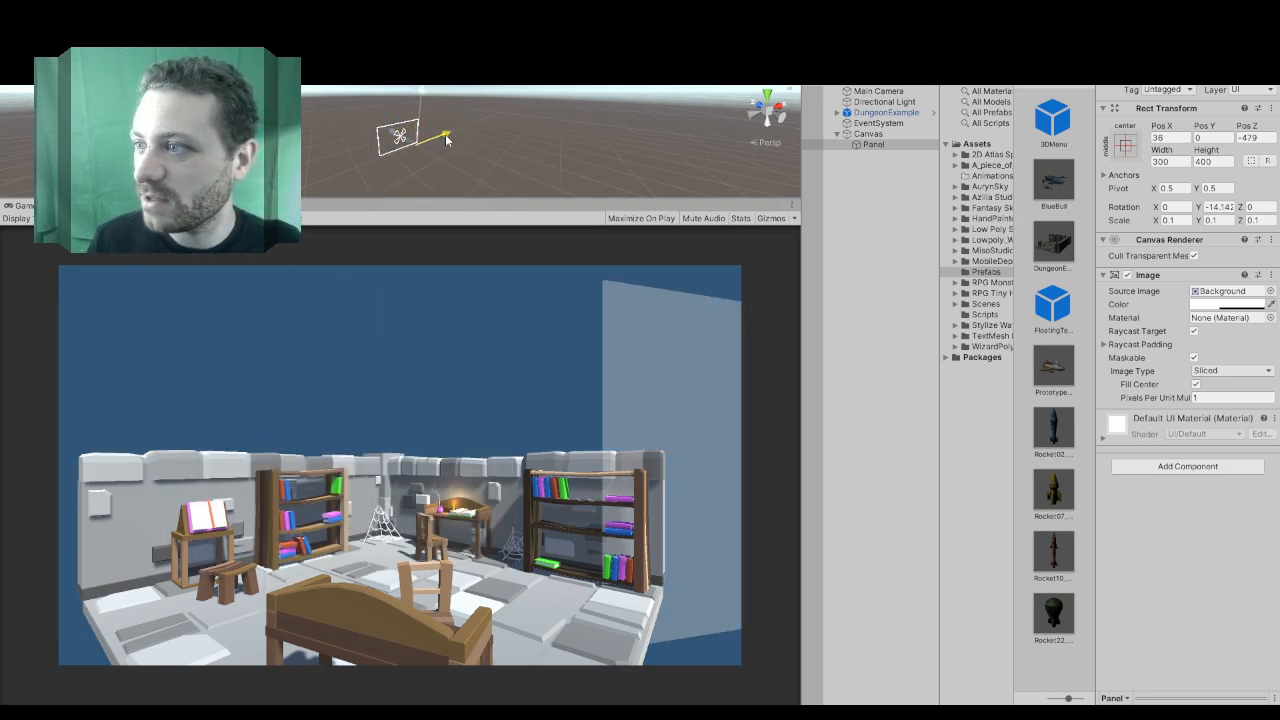
{"action": "left_click_drag", "start_coordinate": [444, 136], "coordinate": [424, 150]}
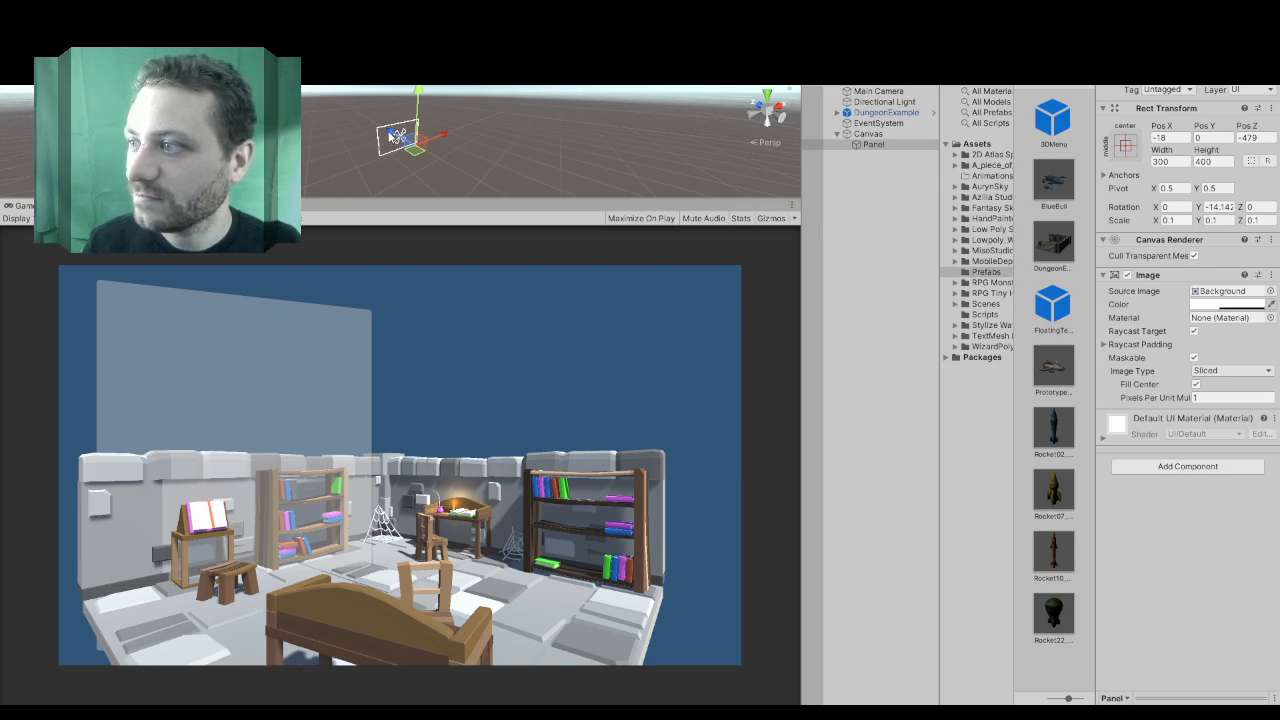
{"action": "mouse_move", "coordinate": [510, 224]}
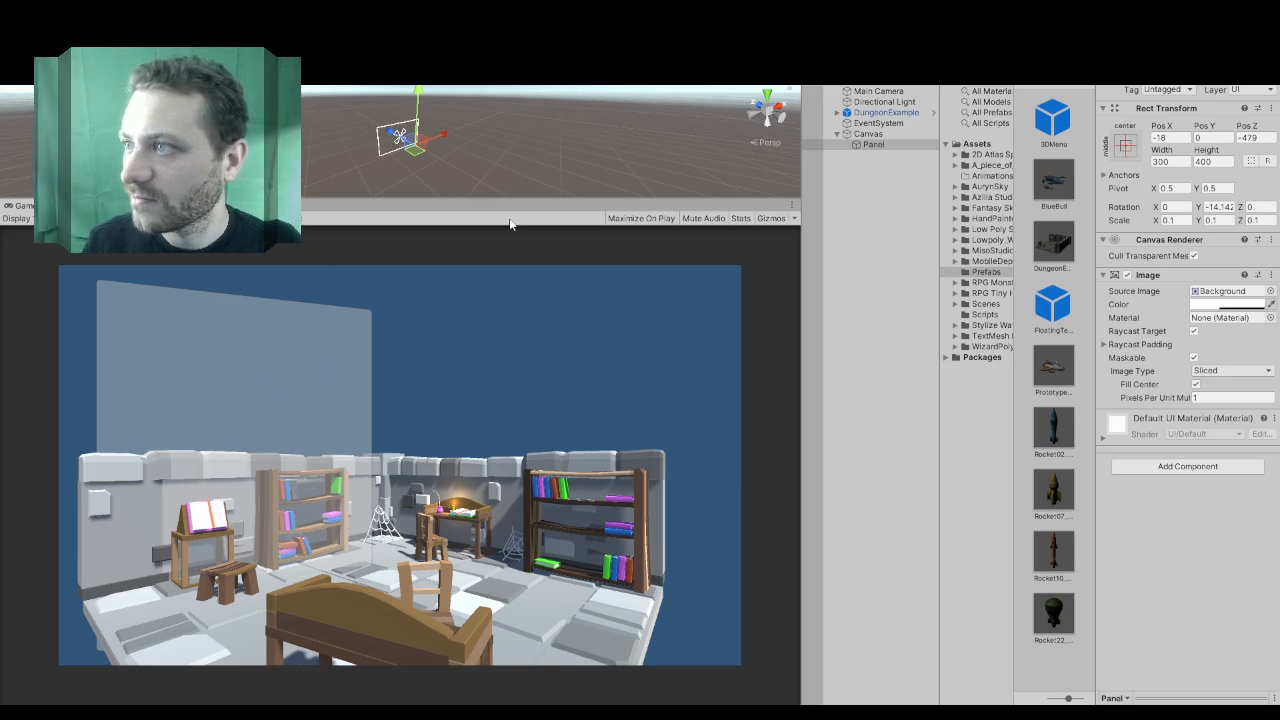
{"action": "left_click", "coordinate": [872, 144]}
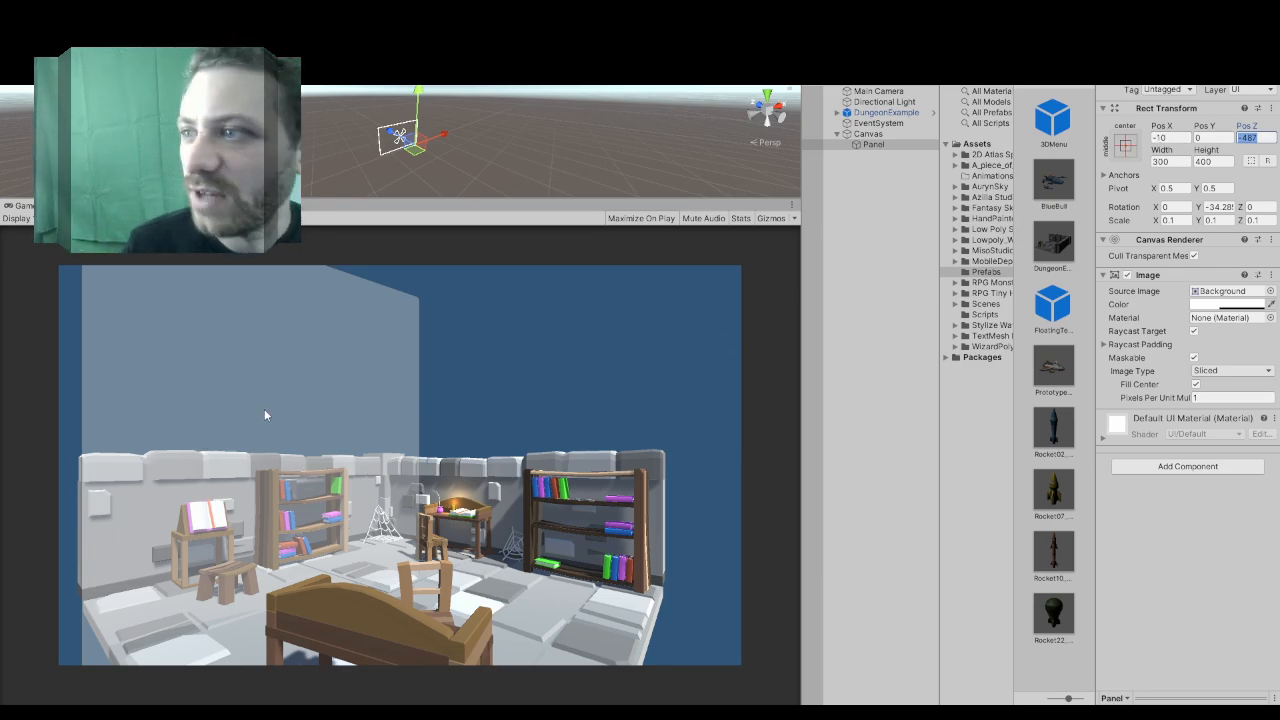
{"action": "mouse_move", "coordinate": [336, 448]}
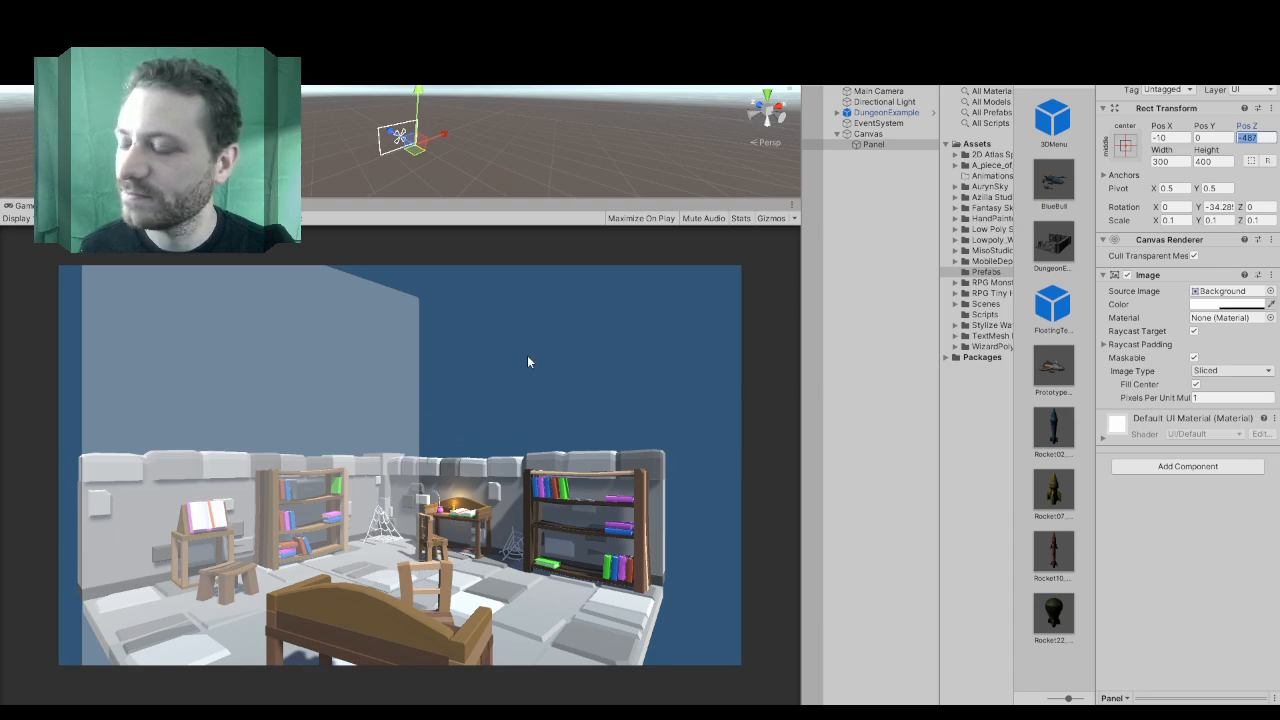
{"action": "mouse_move", "coordinate": [726, 384]}
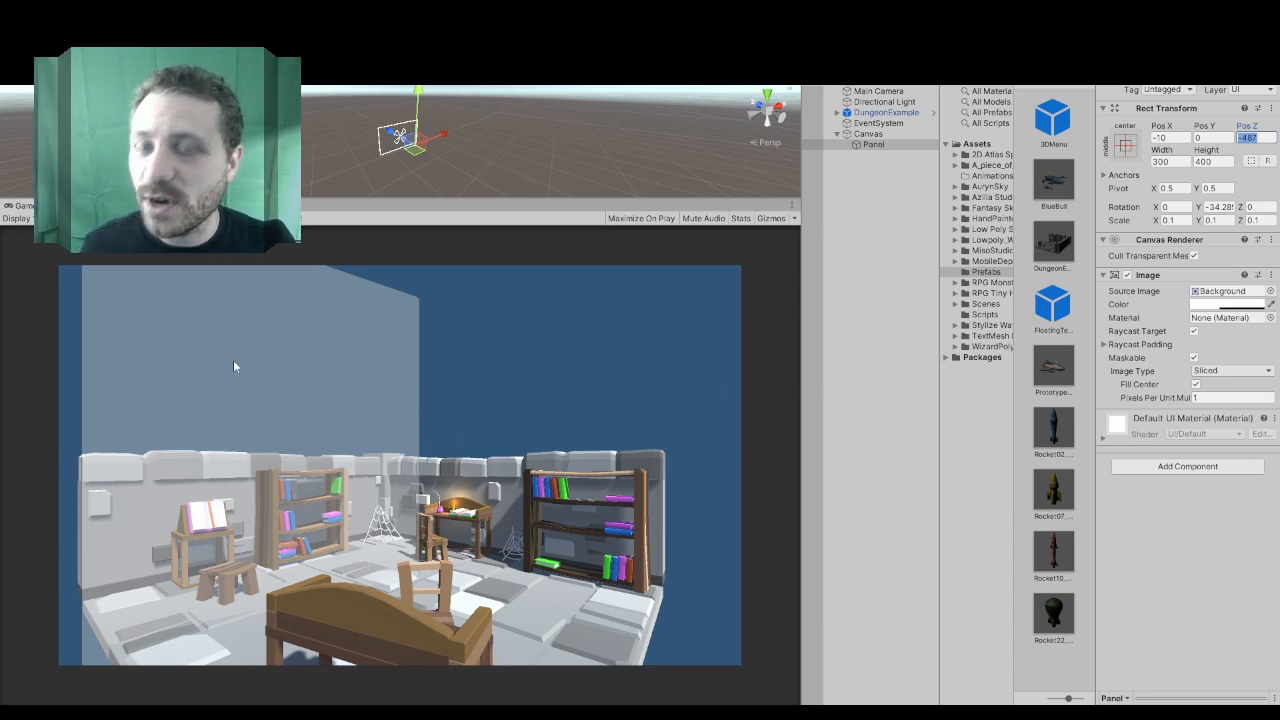
{"action": "mouse_move", "coordinate": [404, 390]}
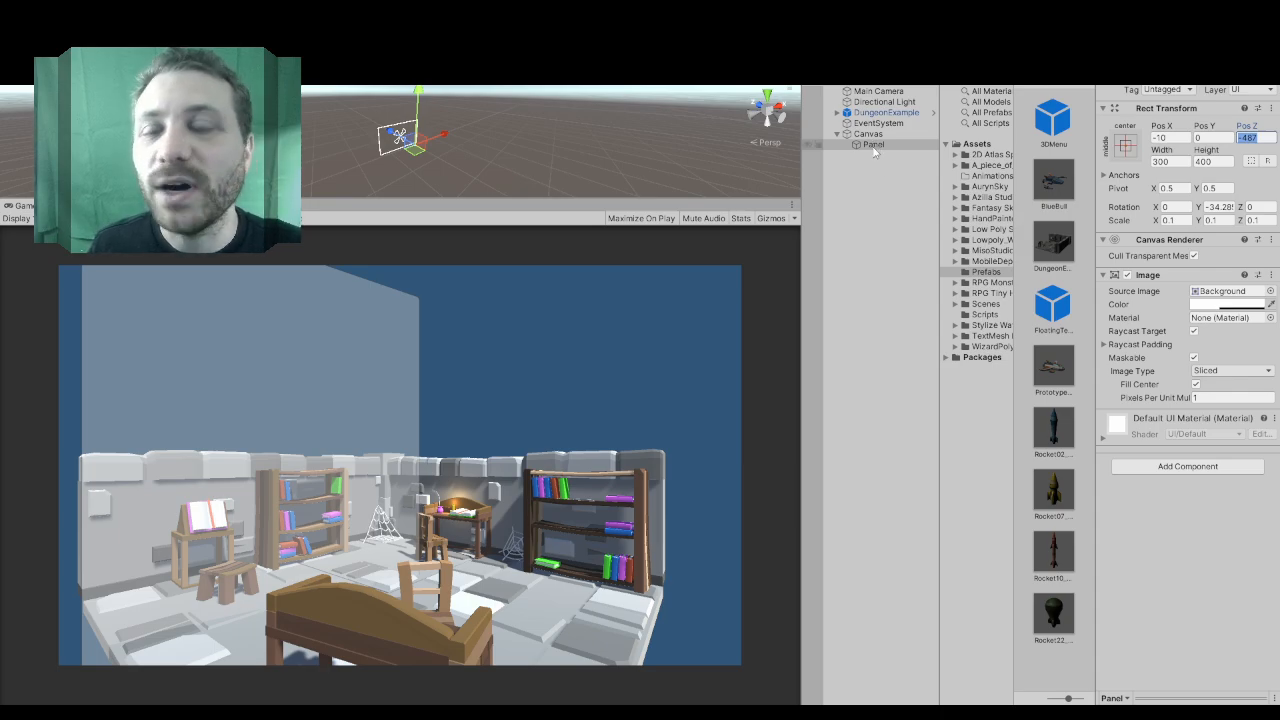
- Create an empty Button Group under the Panel with a Grid Layout Group component
{"action": "right_click", "coordinate": [872, 144]}
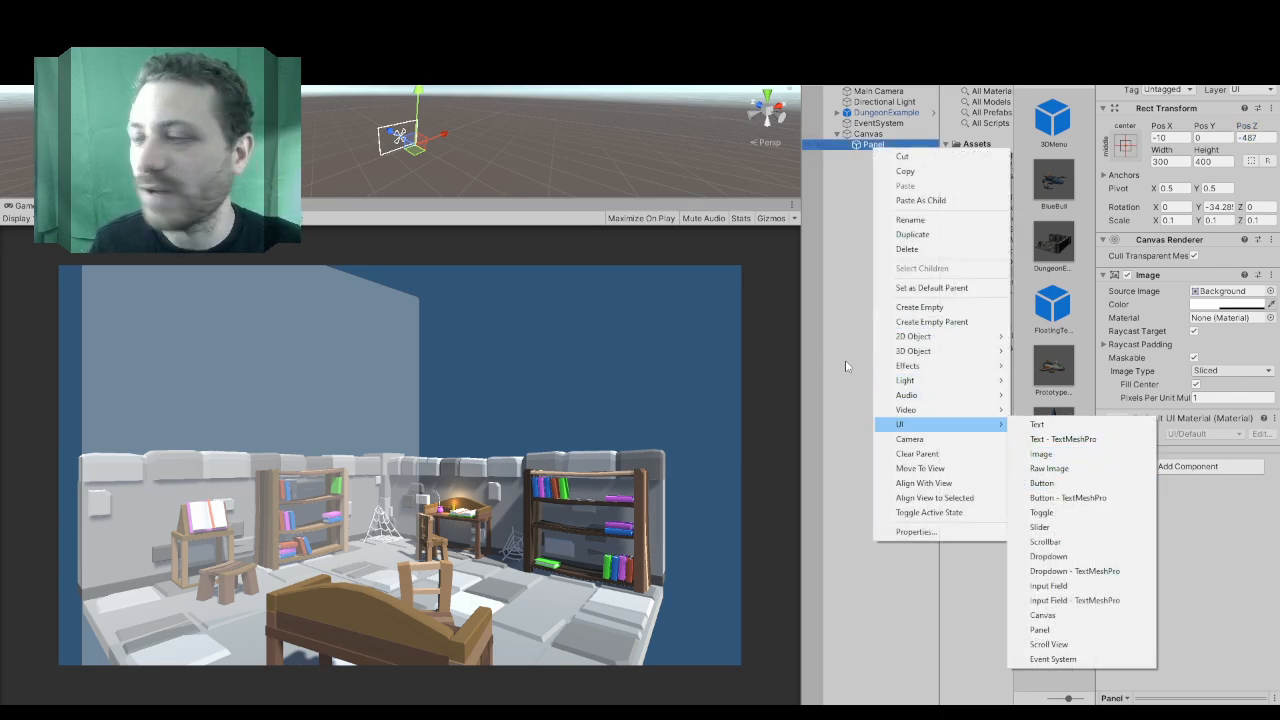
{"action": "mouse_move", "coordinate": [904, 410]}
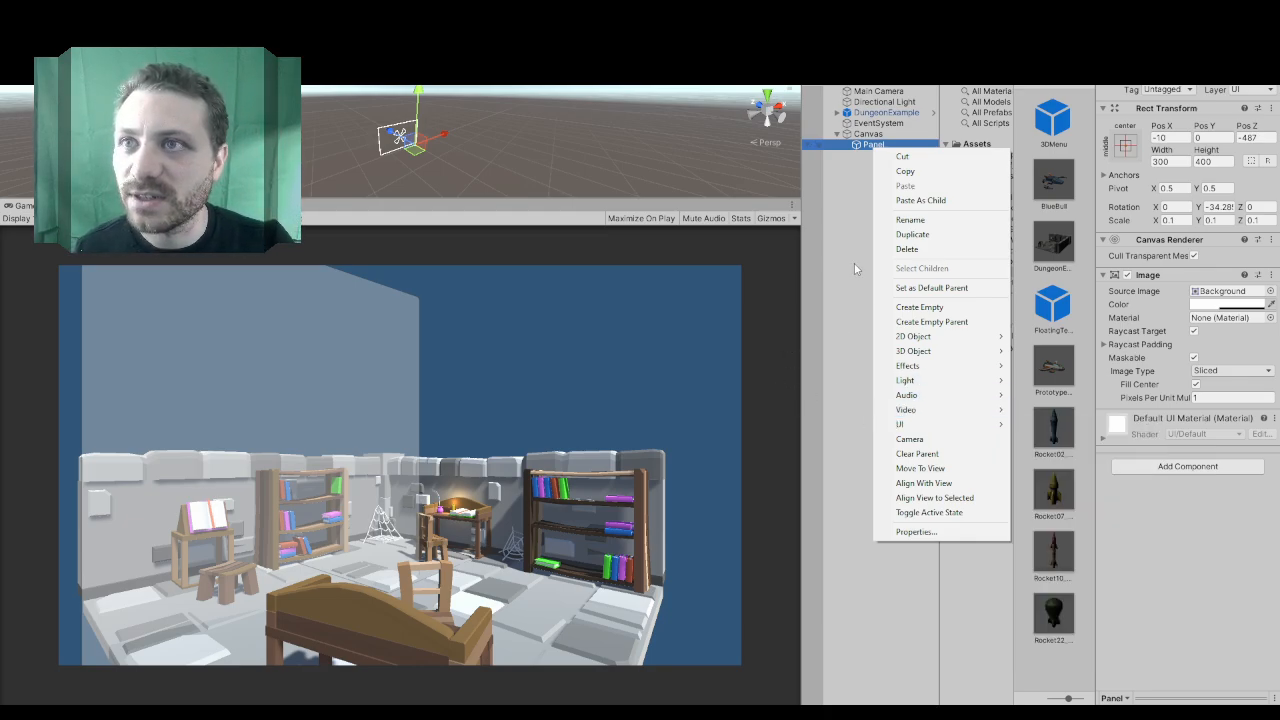
{"action": "left_click", "coordinate": [920, 308]}
{"action": "type", "text": "Gri"}
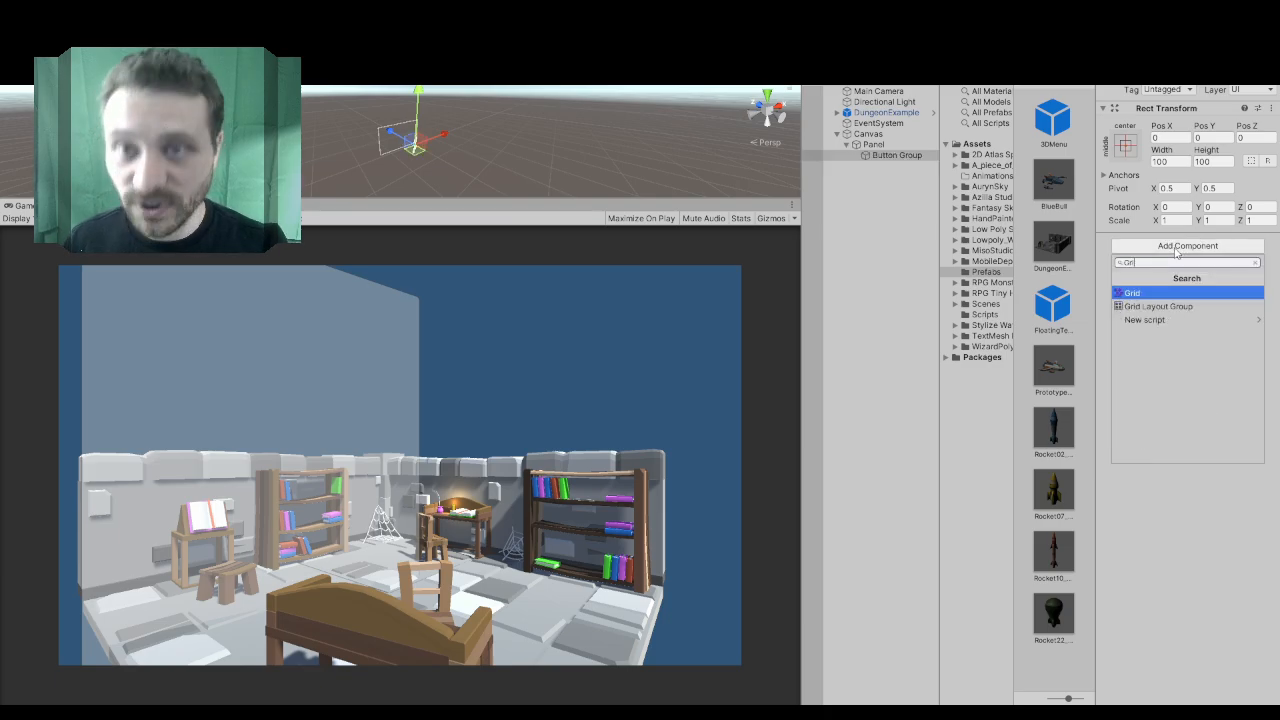
{"action": "left_click", "coordinate": [1158, 306]}
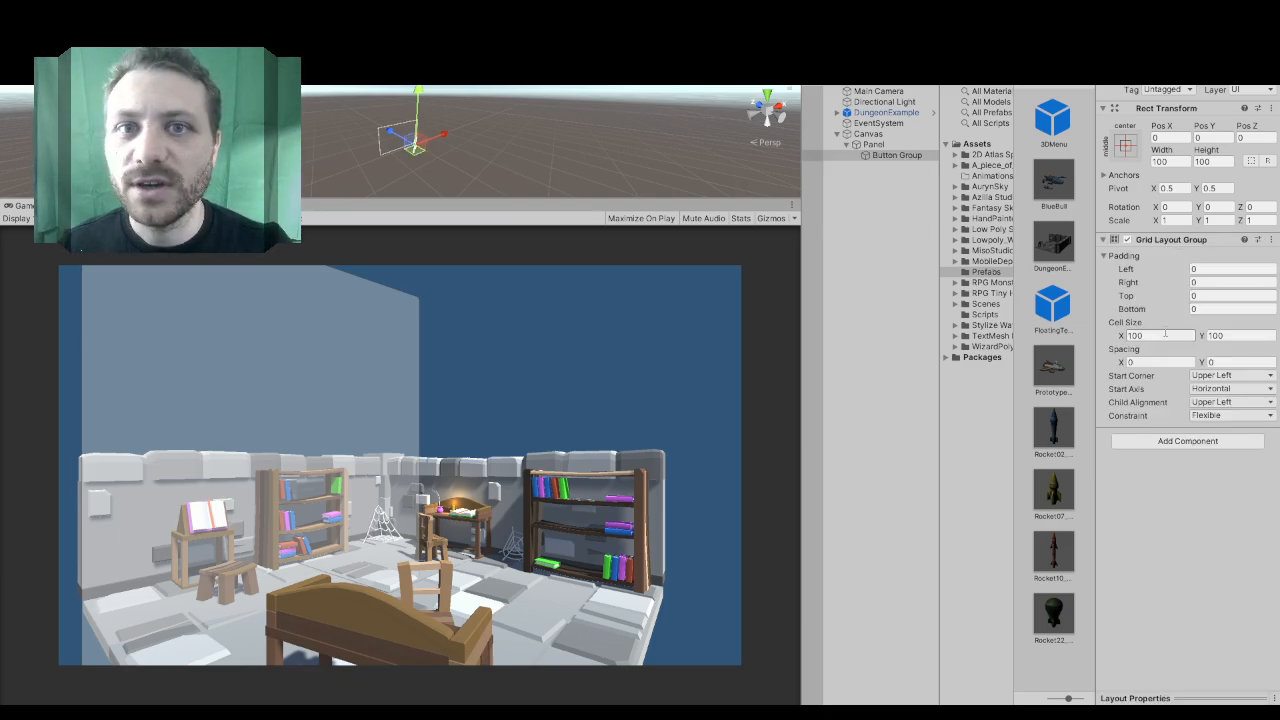
{"action": "left_click", "coordinate": [896, 156]}
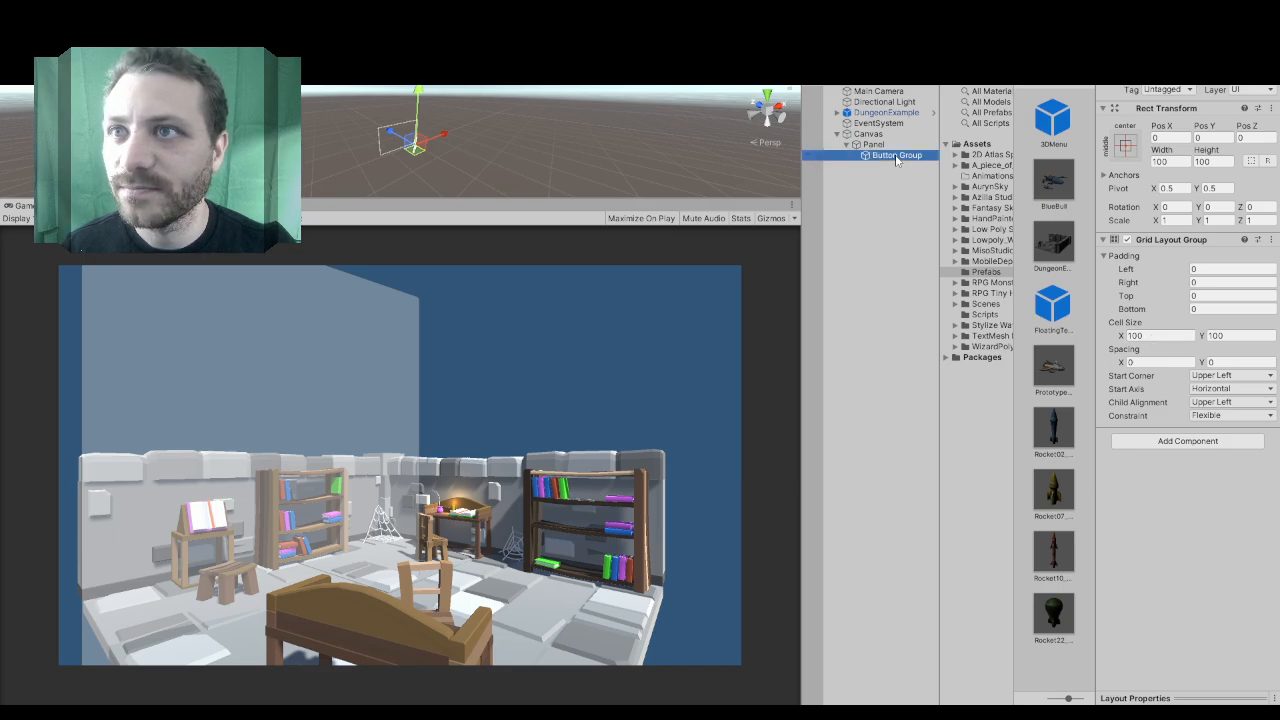
- Add a UI Button in the Button Group and check duplicates on the grid
{"action": "right_click", "coordinate": [892, 156]}
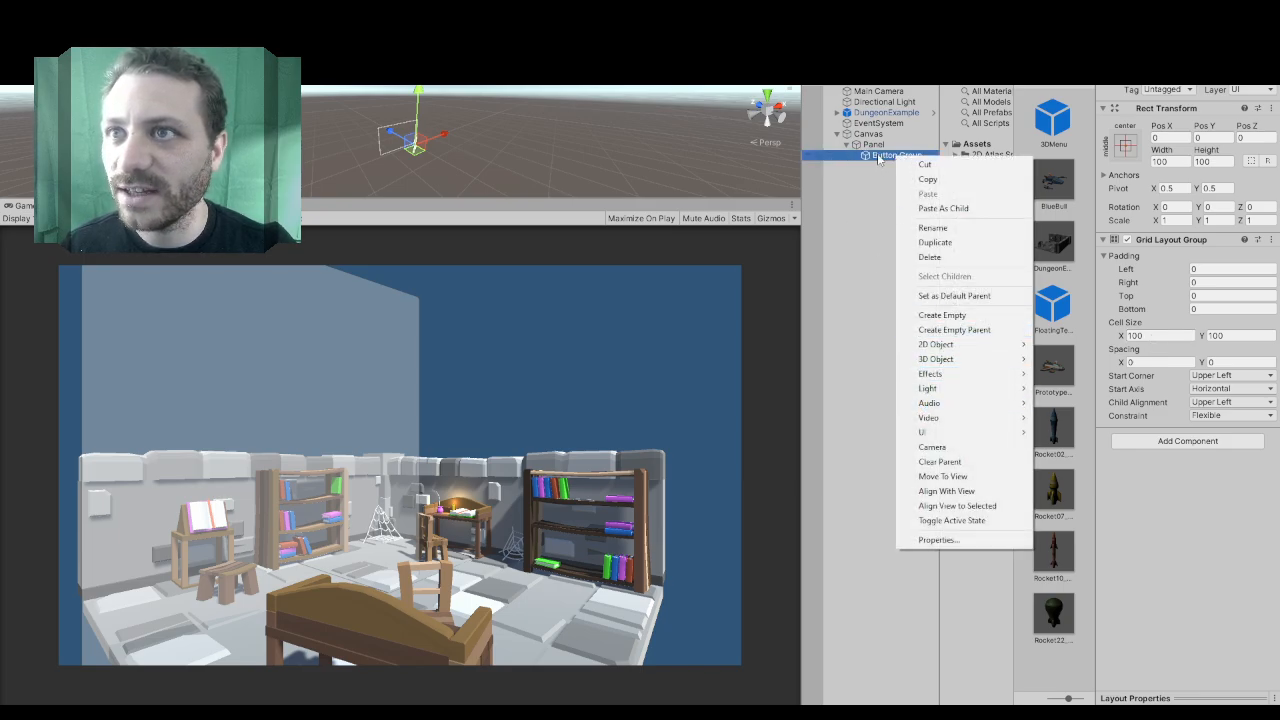
{"action": "mouse_move", "coordinate": [928, 418]}
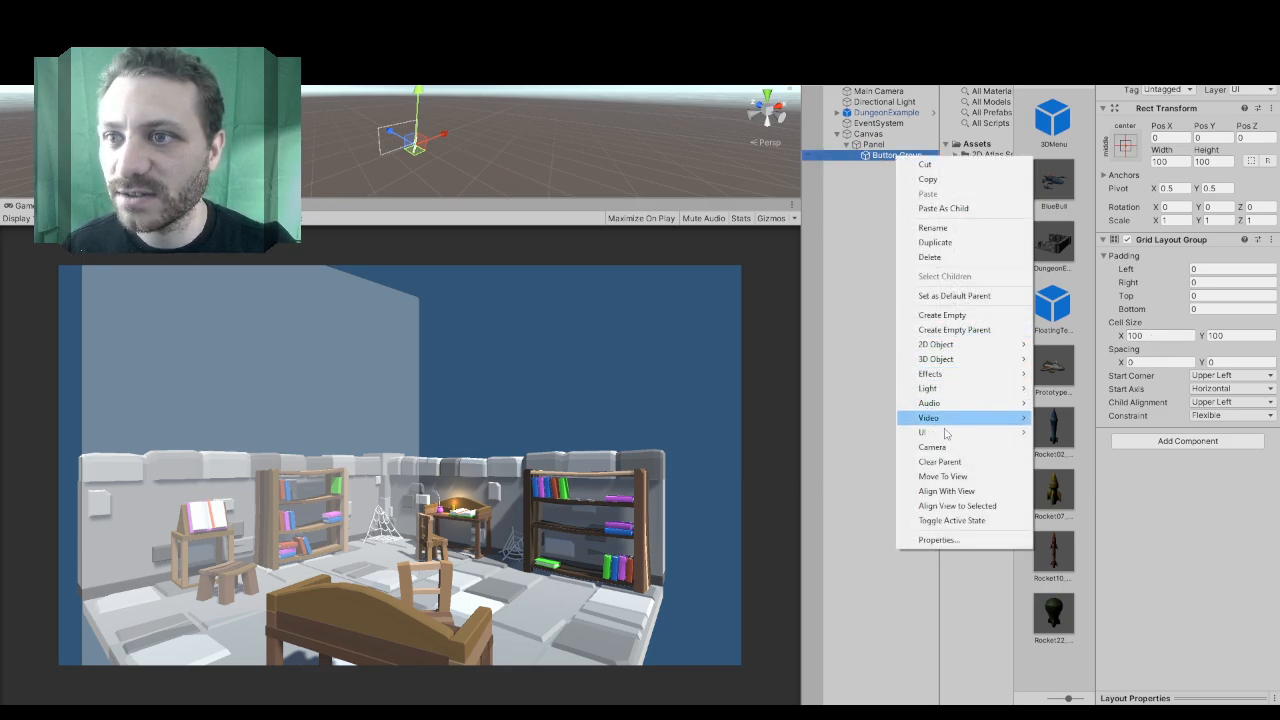
{"action": "left_click", "coordinate": [922, 432]}
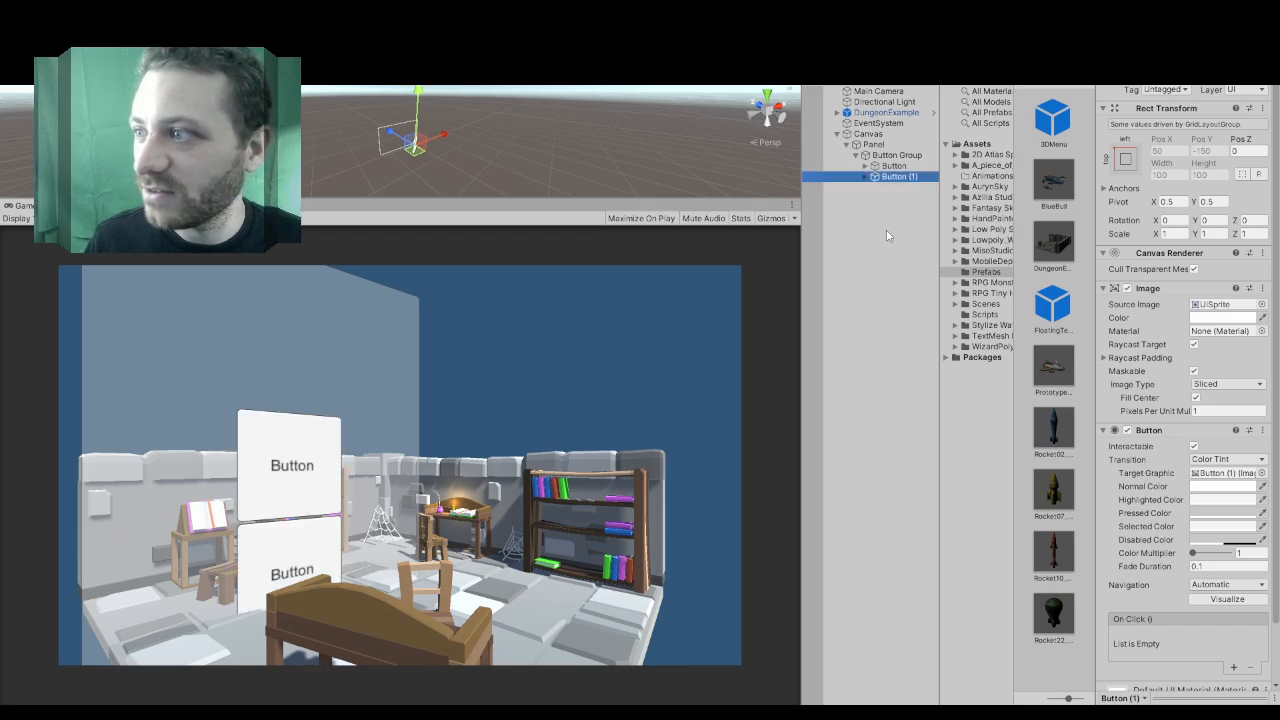
{"action": "left_click", "coordinate": [896, 156]}
{"action": "type", "text": "50"}
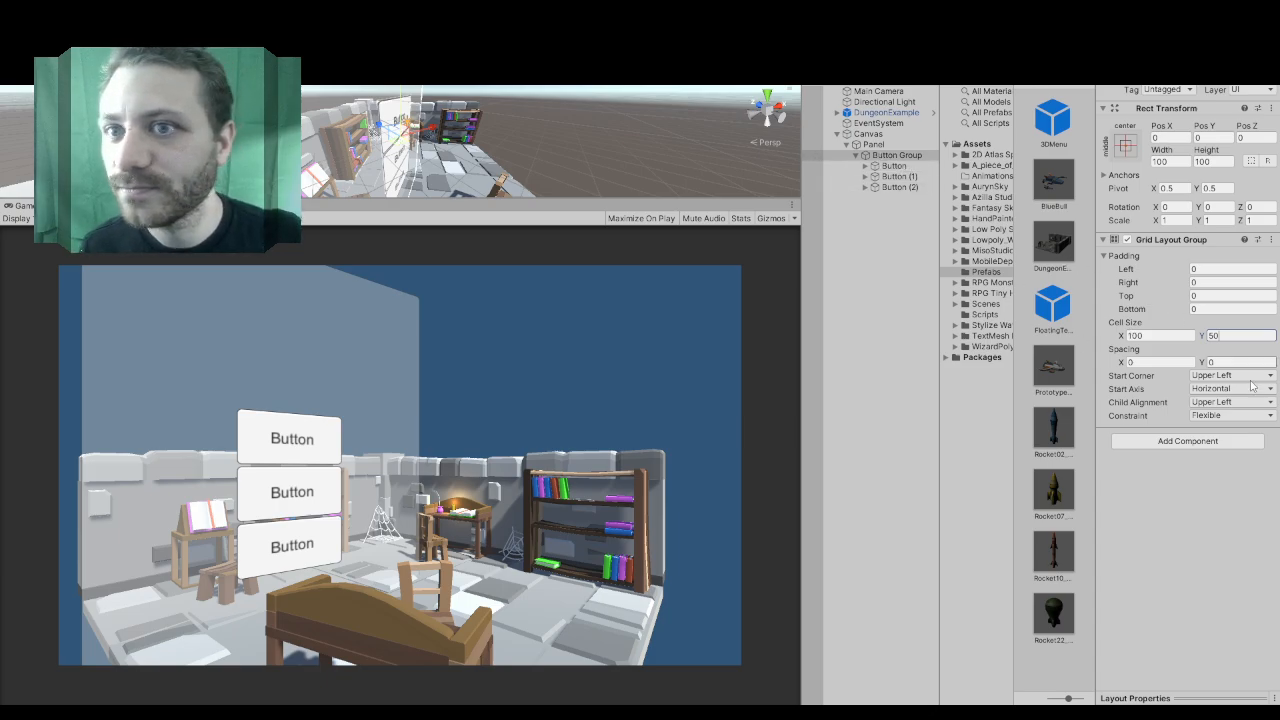
{"action": "left_click", "coordinate": [892, 164]}
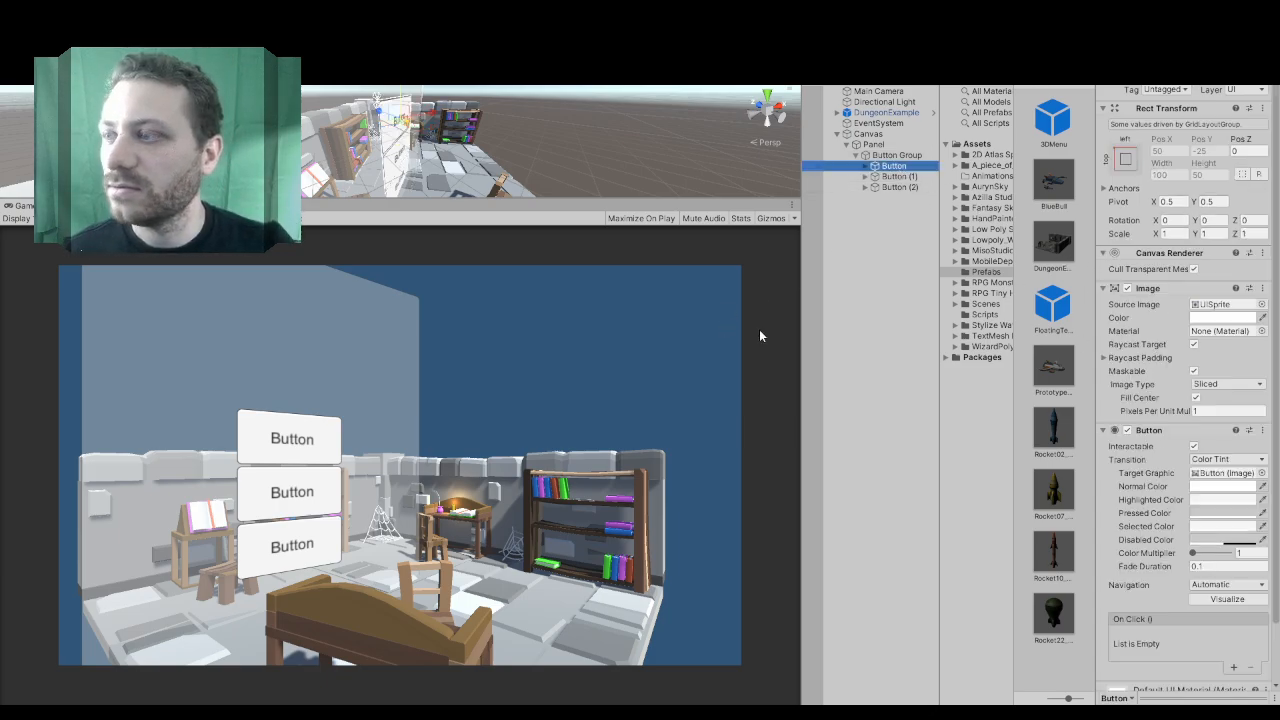
{"action": "left_click", "coordinate": [898, 188]}
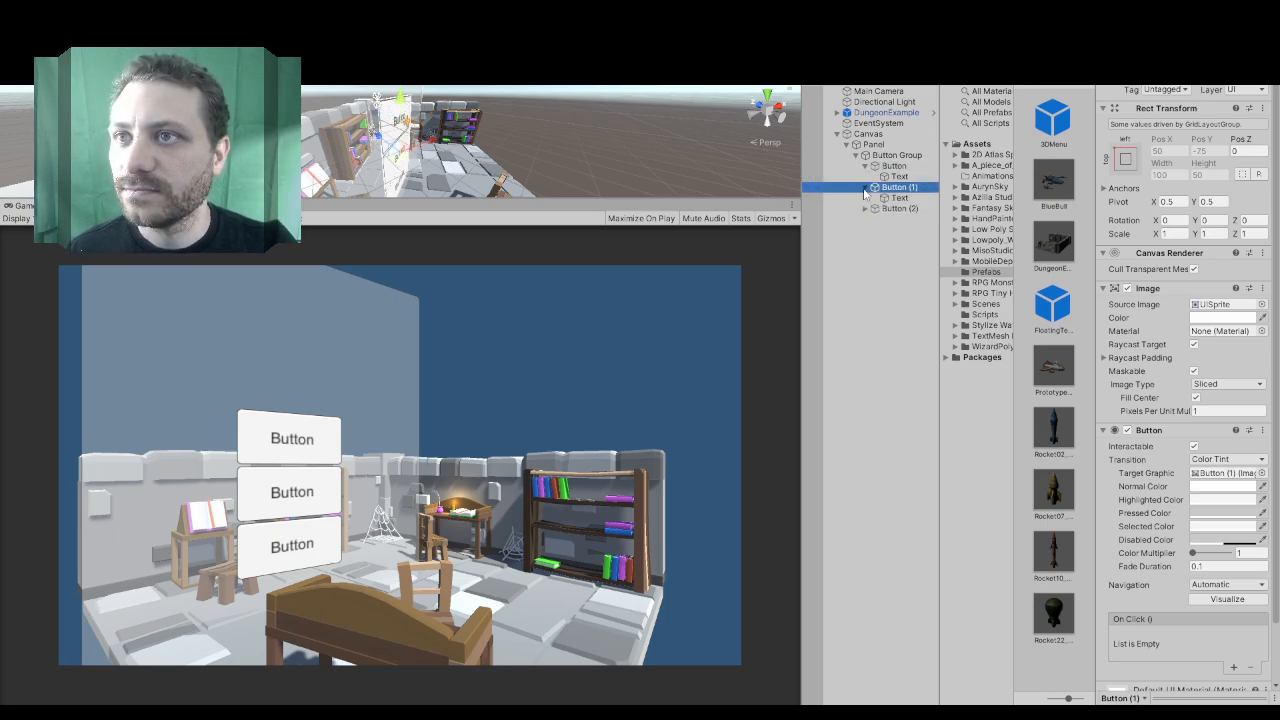
{"action": "left_click", "coordinate": [864, 208]}
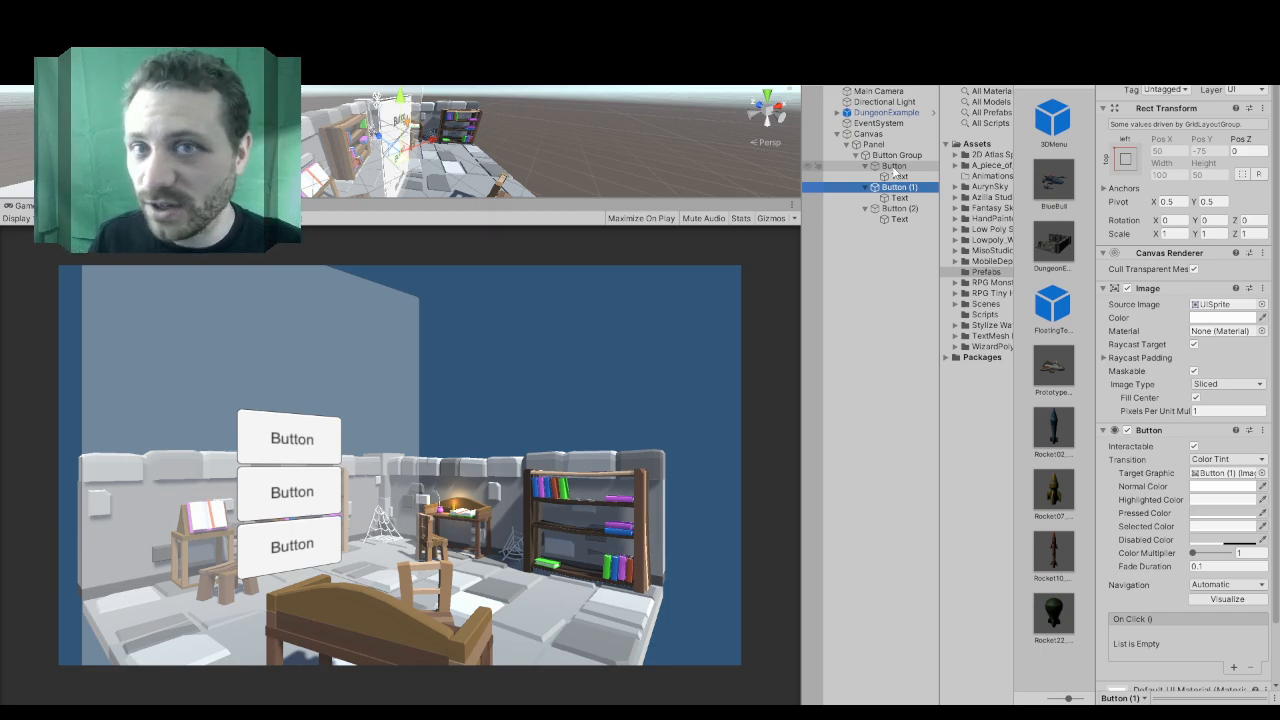
- Delete the extra duplicate buttons, leaving a single Button selected
{"action": "left_click", "coordinate": [892, 164]}
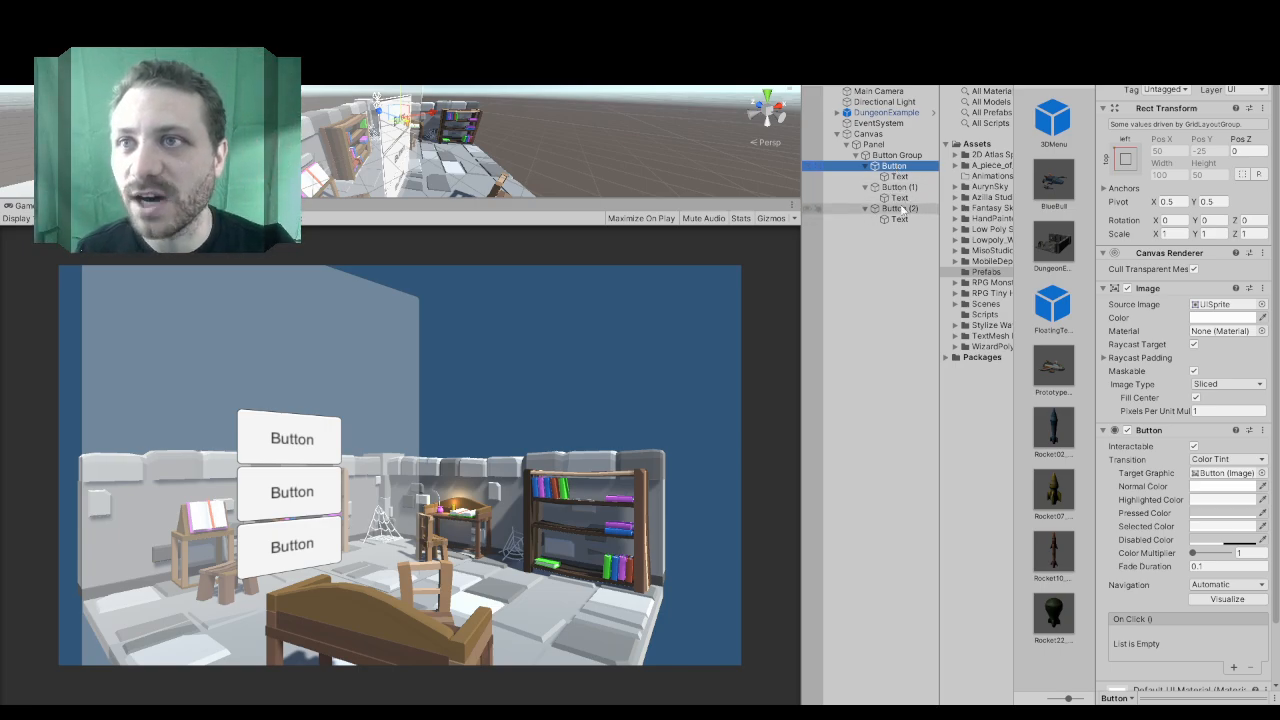
{"action": "left_click", "coordinate": [898, 188]}
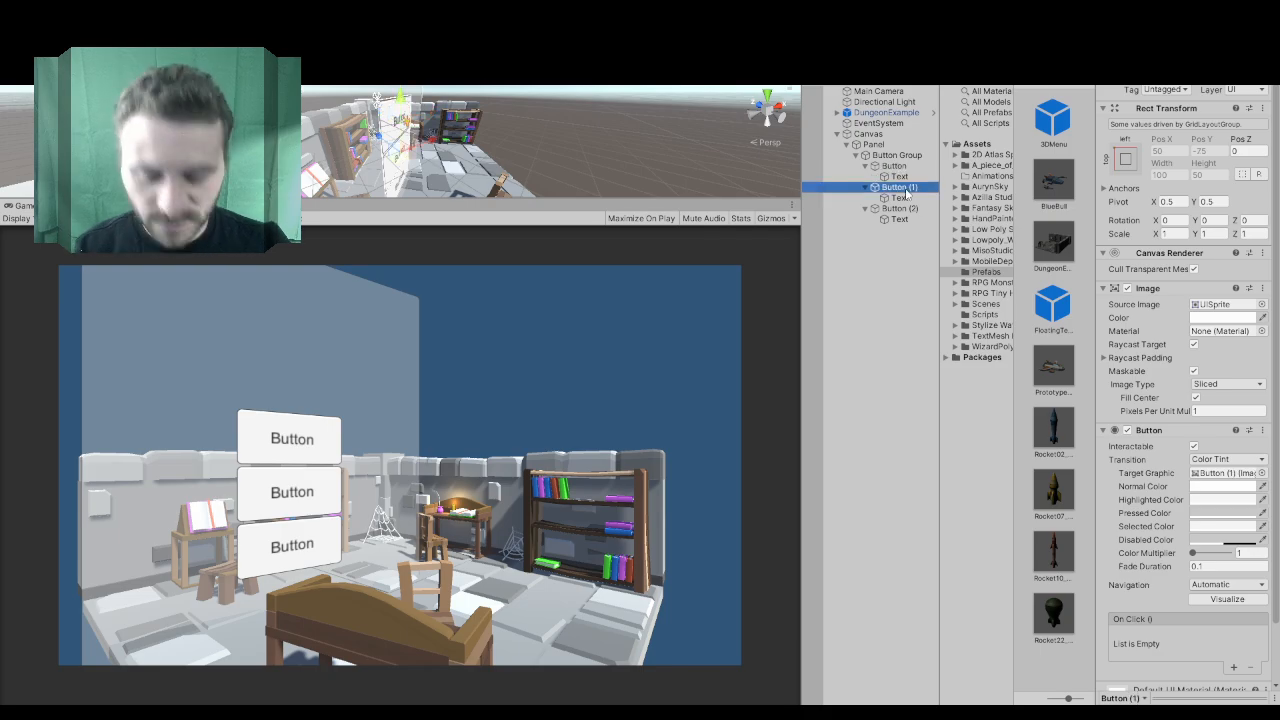
{"action": "left_click", "coordinate": [898, 188]}
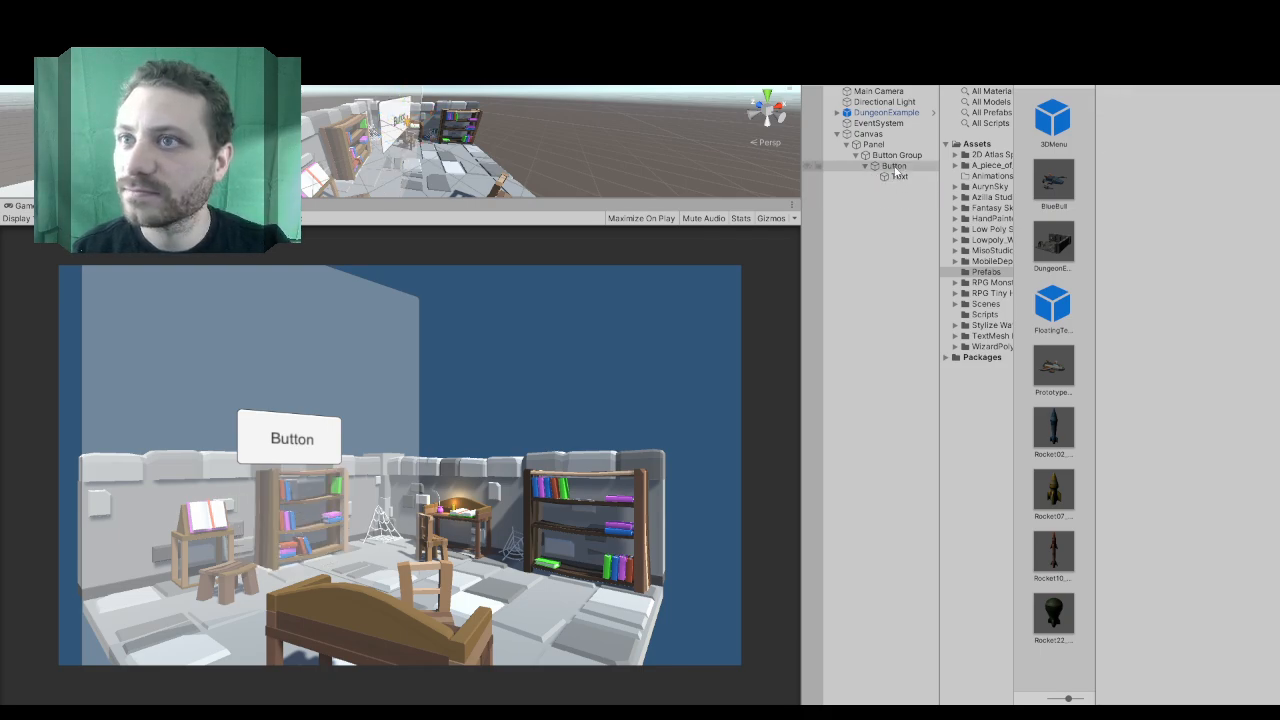
{"action": "left_click", "coordinate": [892, 164]}
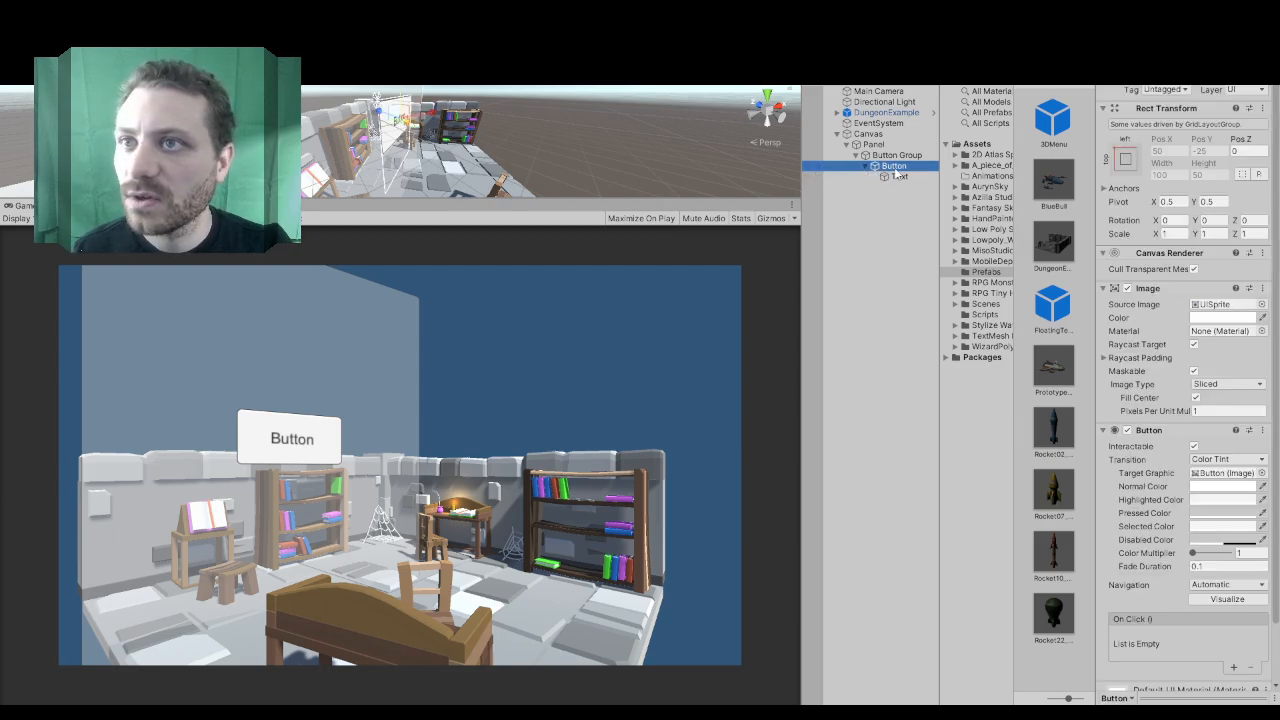
- Add a UI Image inside the Button sized 25 by 25
{"action": "right_click", "coordinate": [892, 164]}
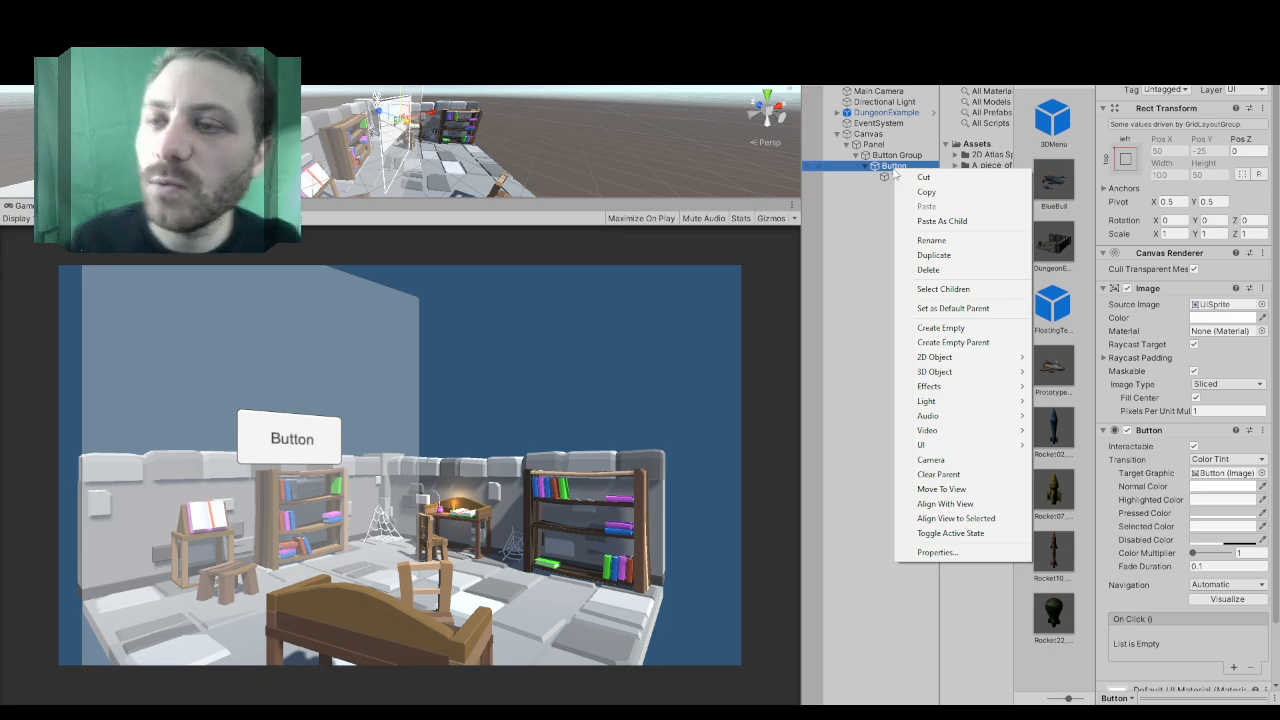
{"action": "mouse_move", "coordinate": [920, 444]}
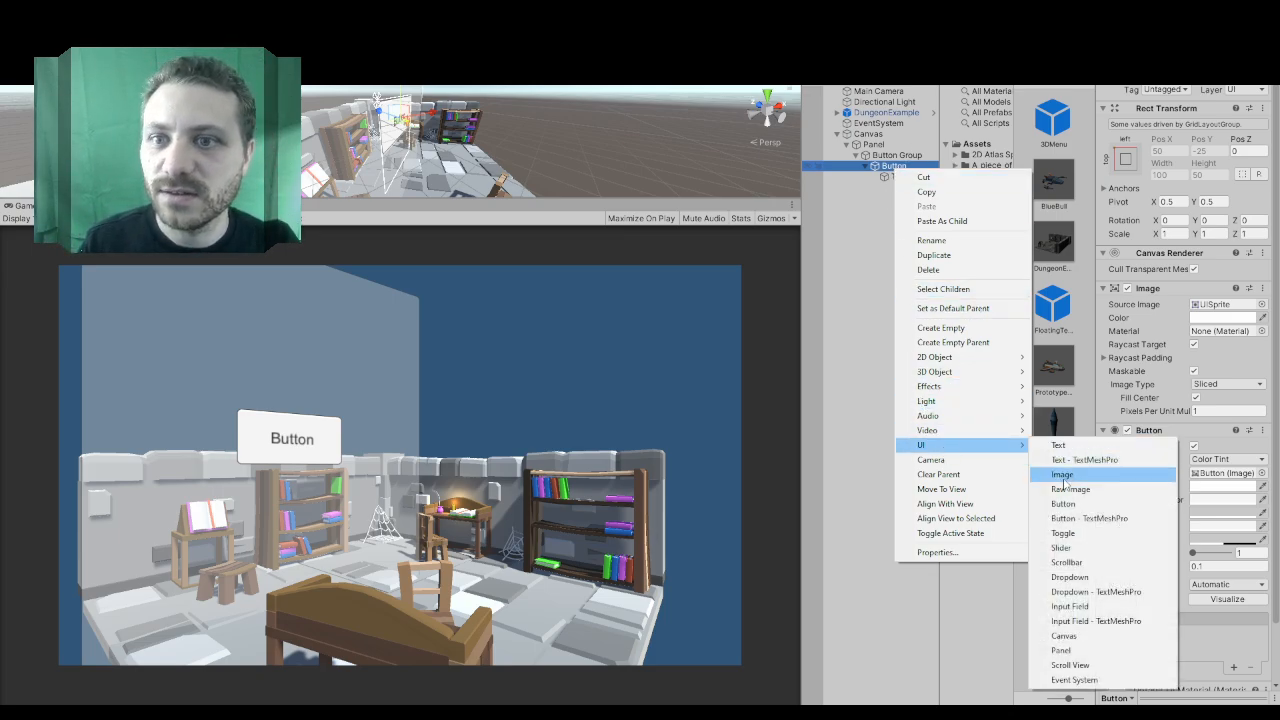
{"action": "left_click", "coordinate": [1062, 474]}
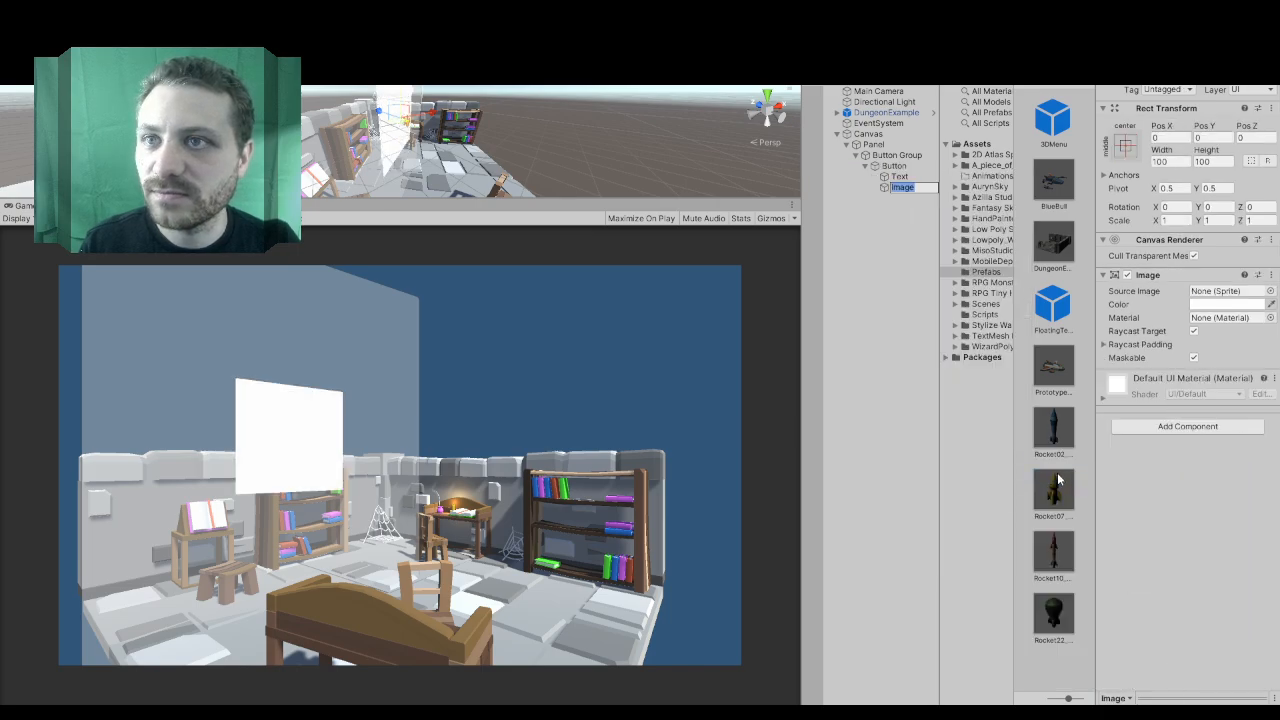
{"action": "triple_click", "coordinate": [1170, 160]}
{"action": "type", "text": "25"}
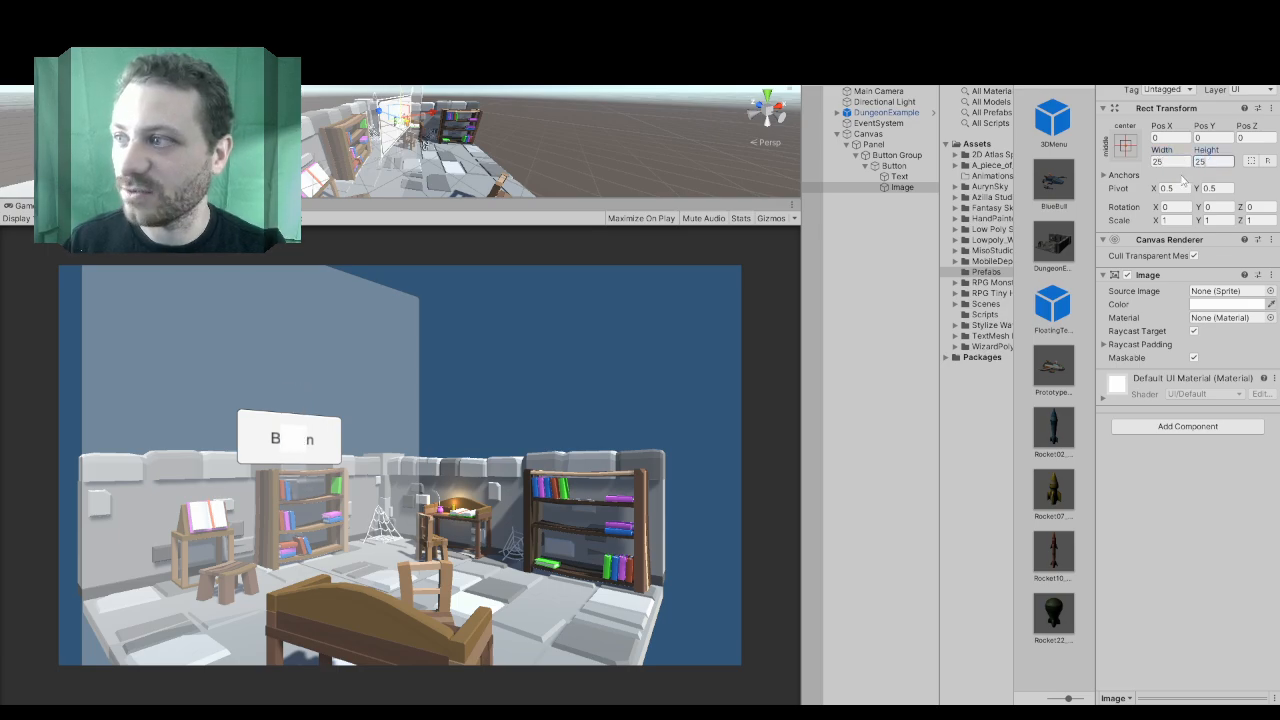
- Colour the image green in the Image Color picker
{"action": "left_click", "coordinate": [1228, 304]}
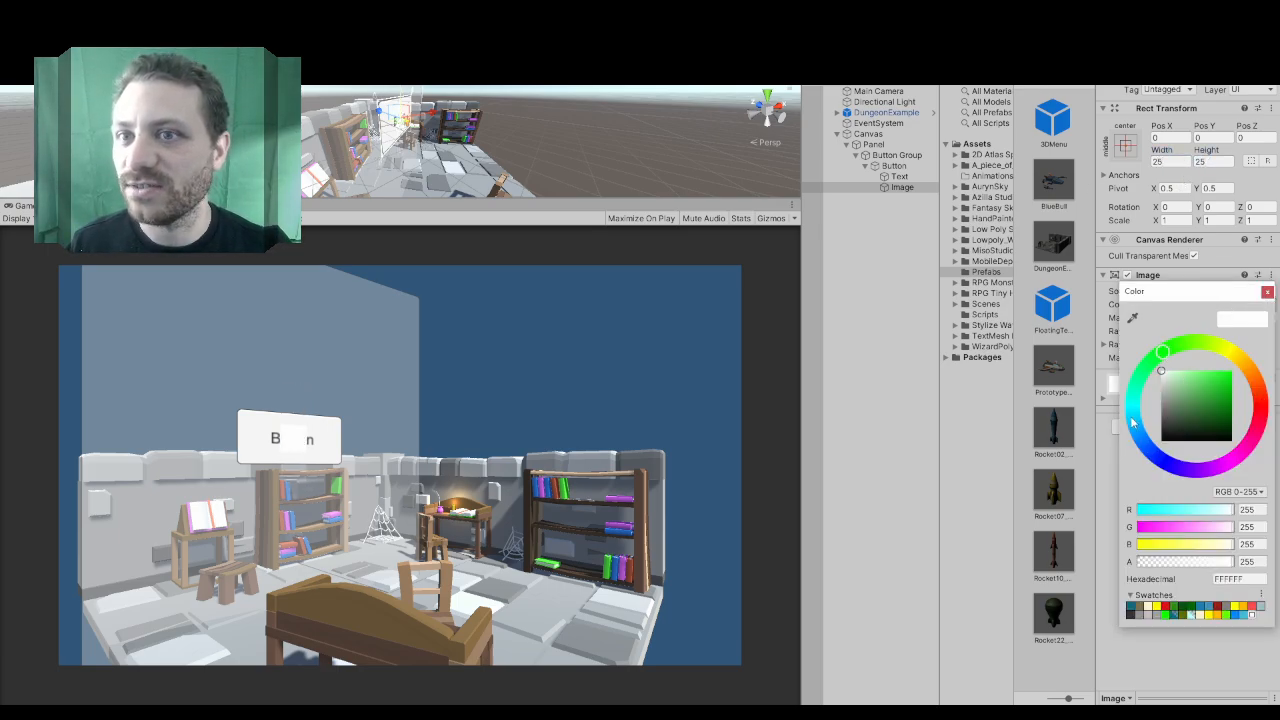
{"action": "left_click", "coordinate": [1218, 378]}
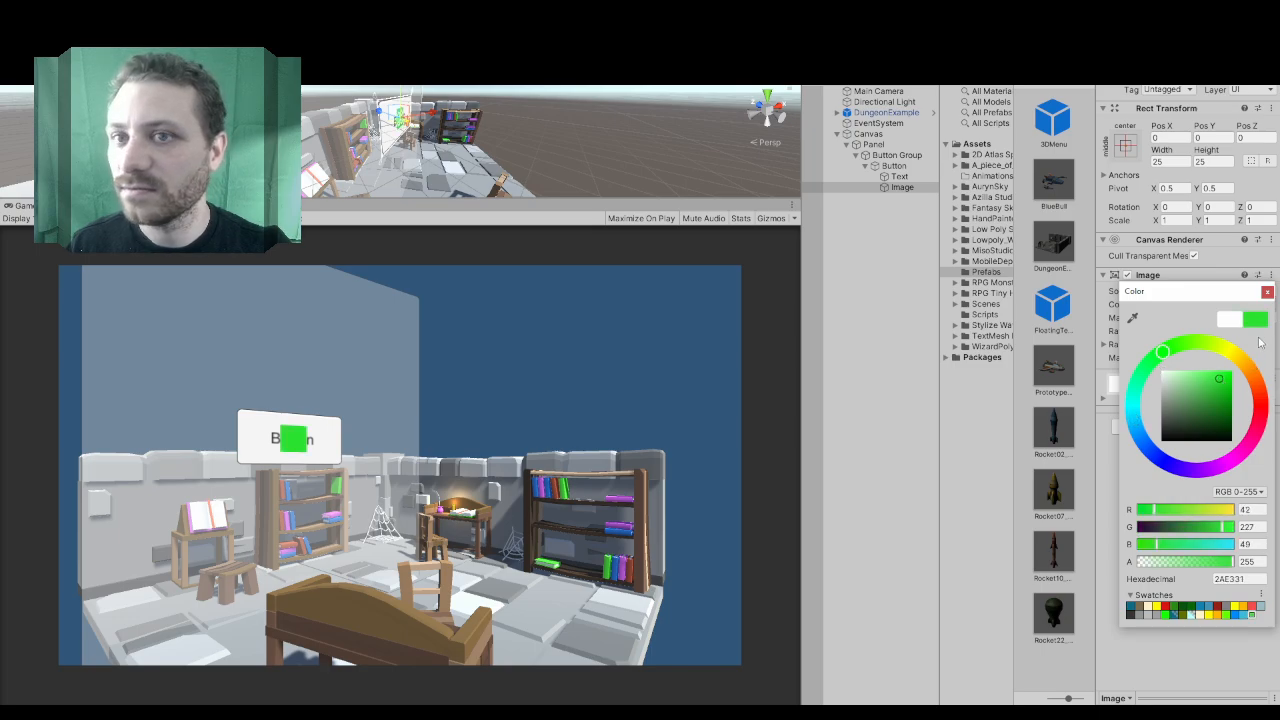
{"action": "left_click", "coordinate": [1268, 292]}
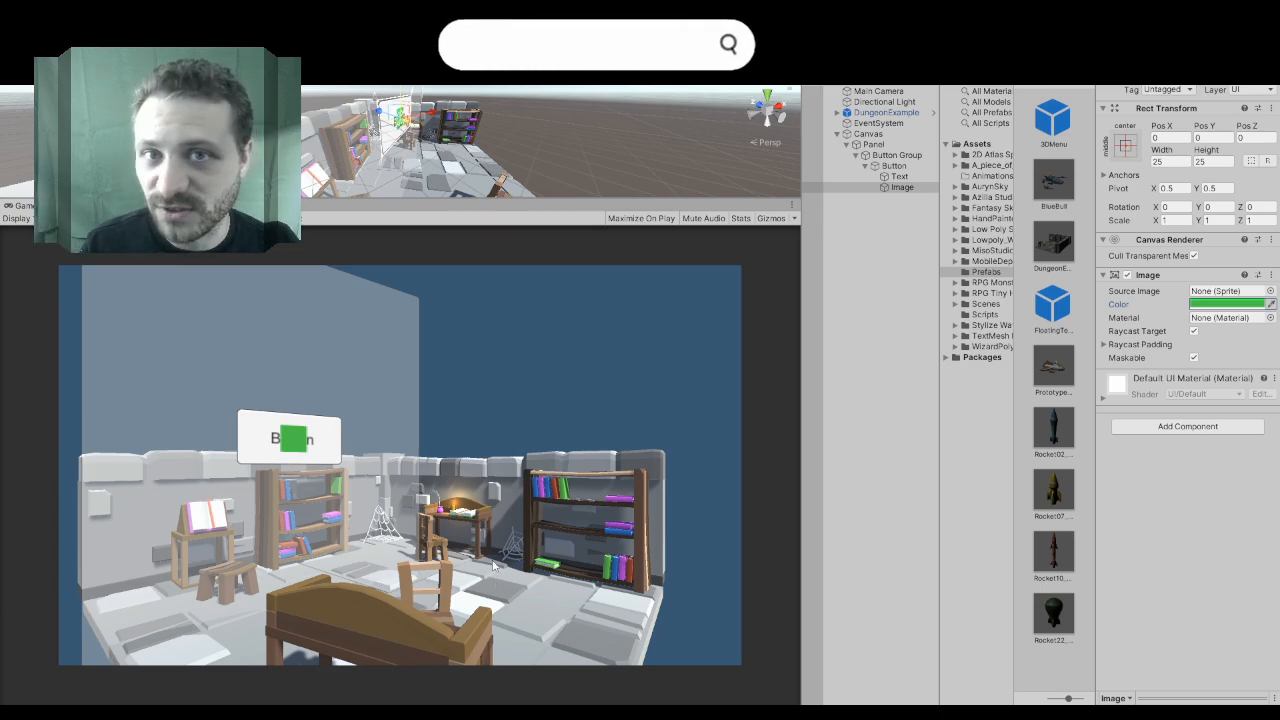
{"action": "type", "text": "www.jonbedne"}
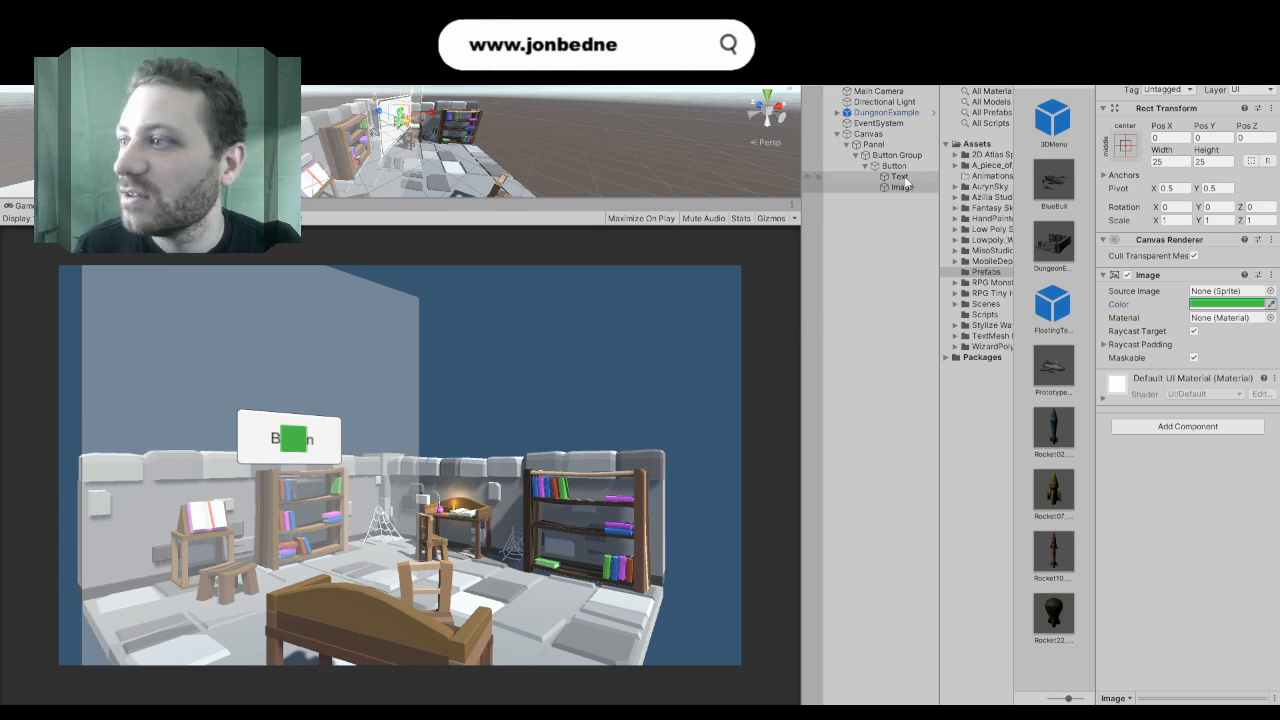
{"action": "type", "text": "z."}
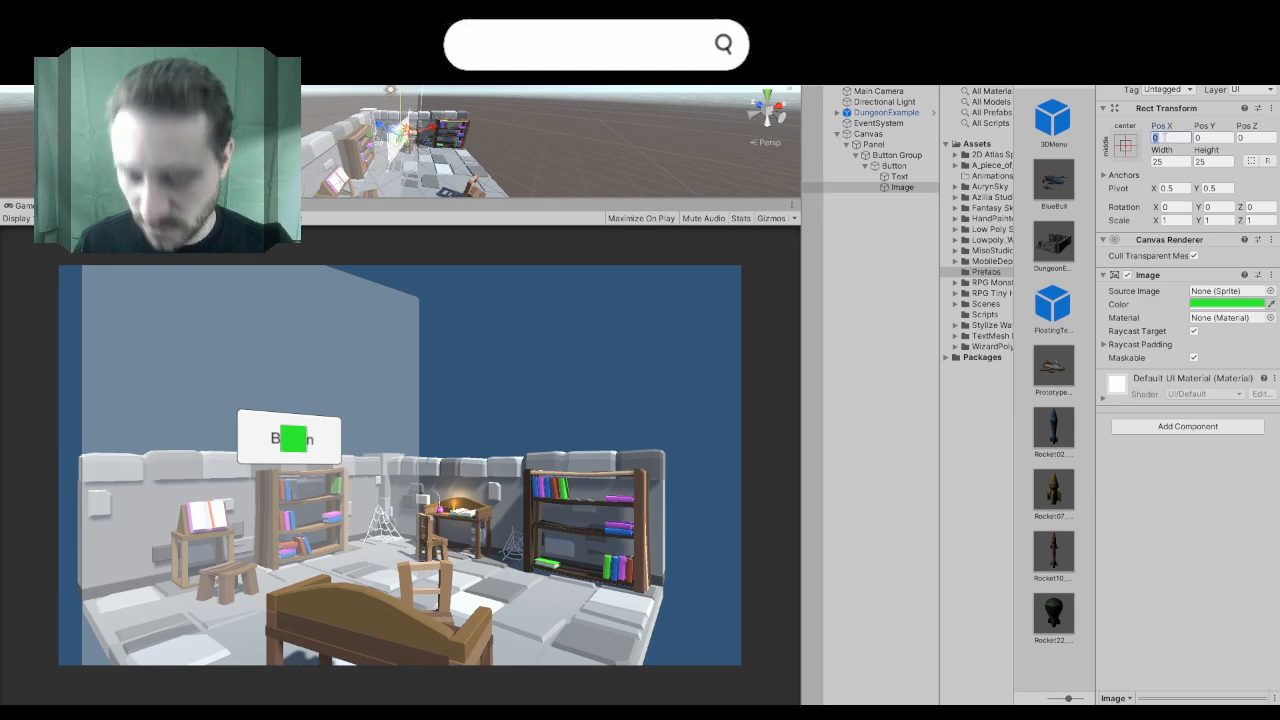
- Anchor the green image to the button's middle-left edge
{"action": "left_click", "coordinate": [1124, 144]}
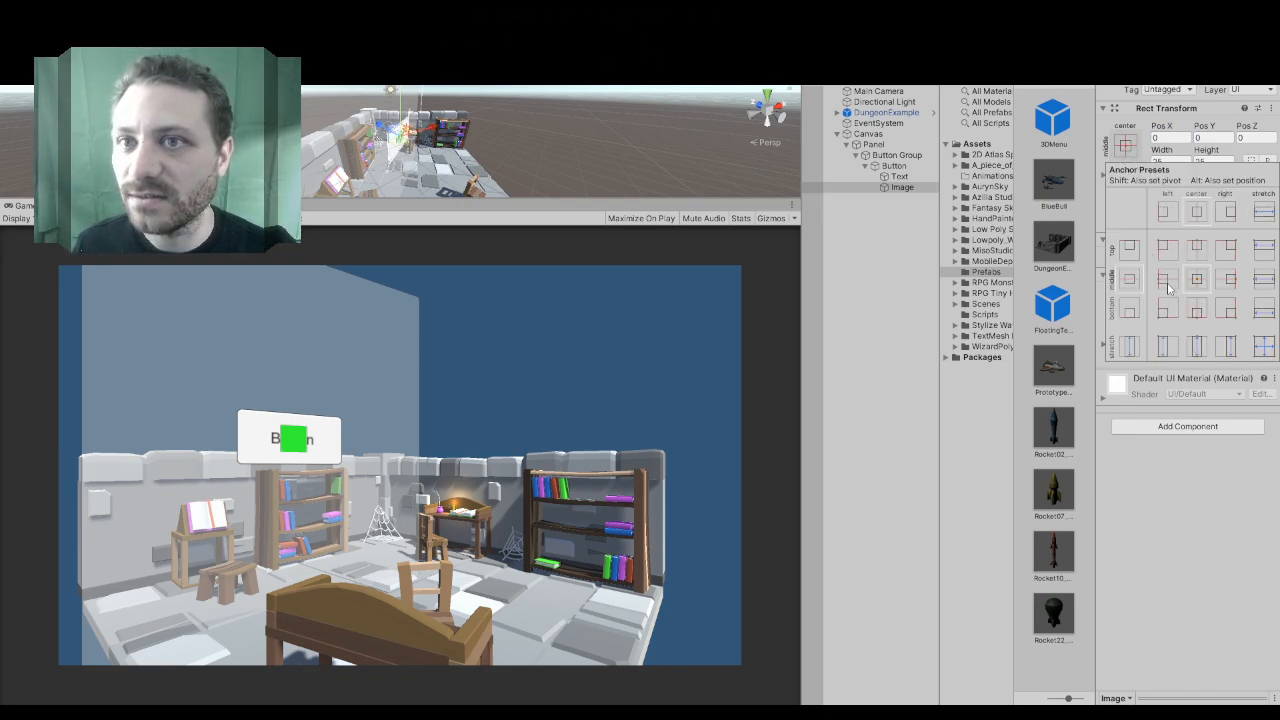
{"action": "left_click", "coordinate": [1166, 280]}
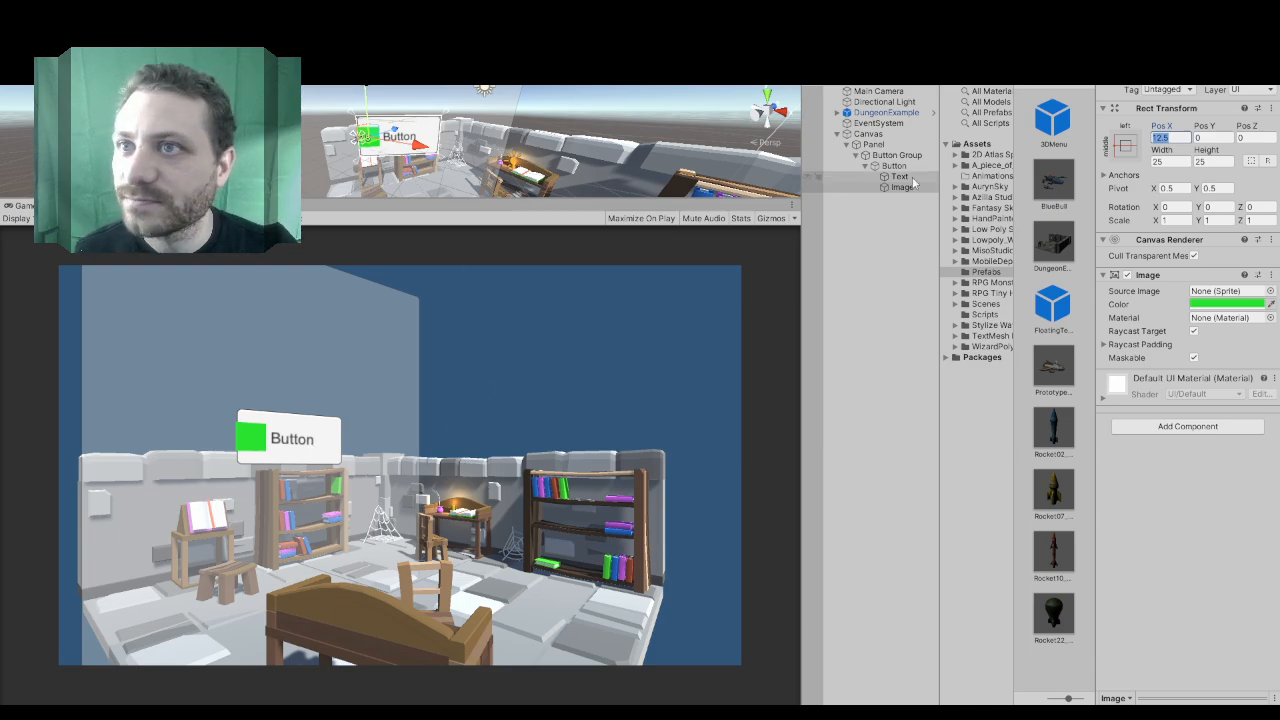
- Rename the button's label text to 'Settings'
{"action": "left_click", "coordinate": [894, 164]}
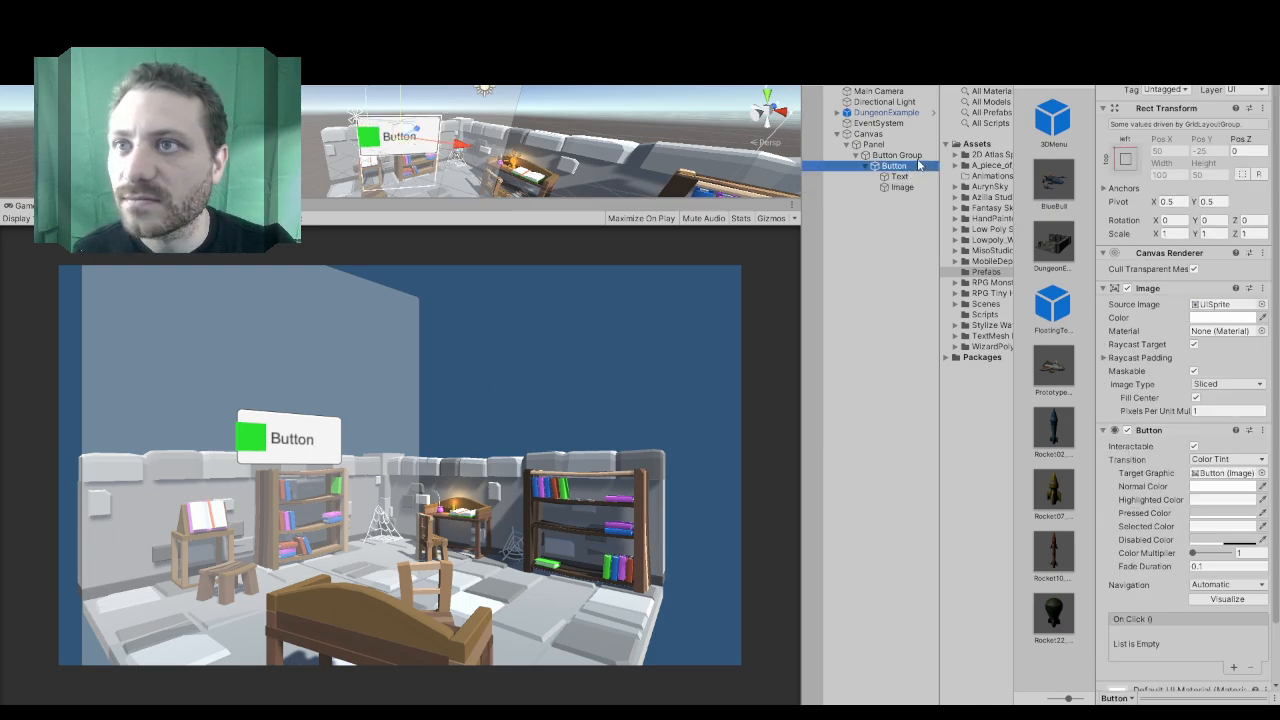
{"action": "left_click", "coordinate": [900, 176]}
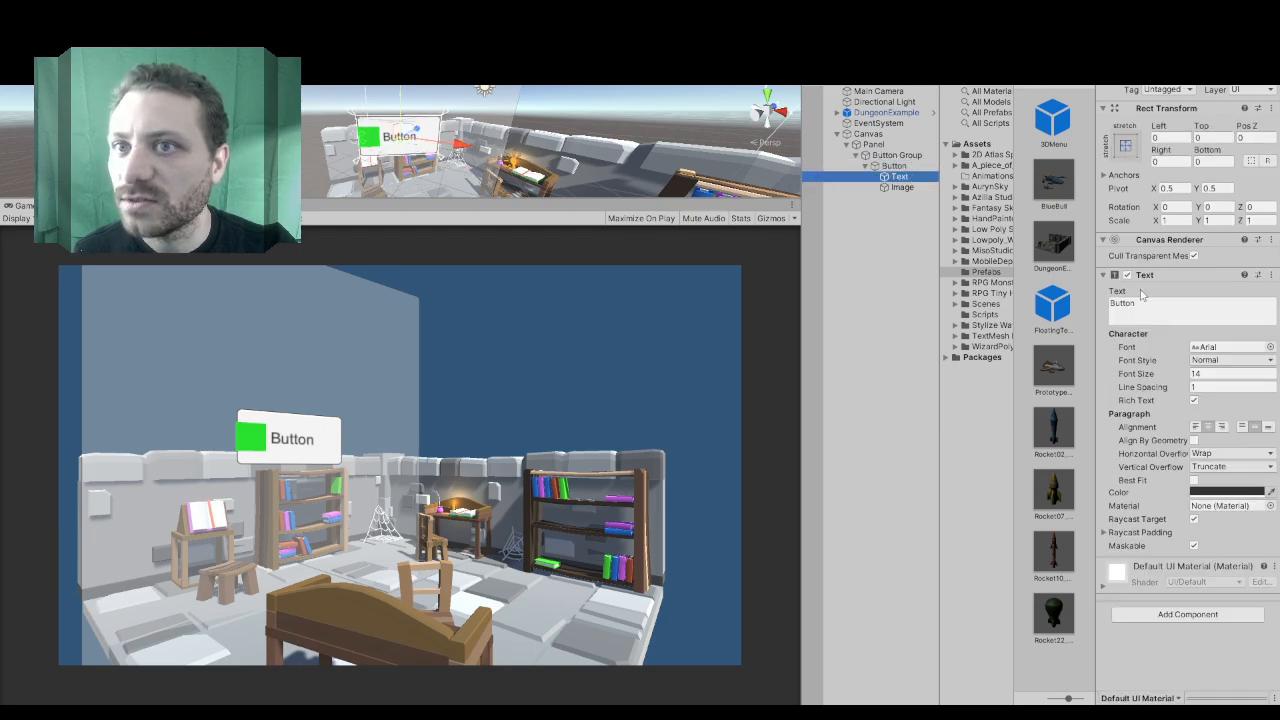
{"action": "type", "text": "Settings"}
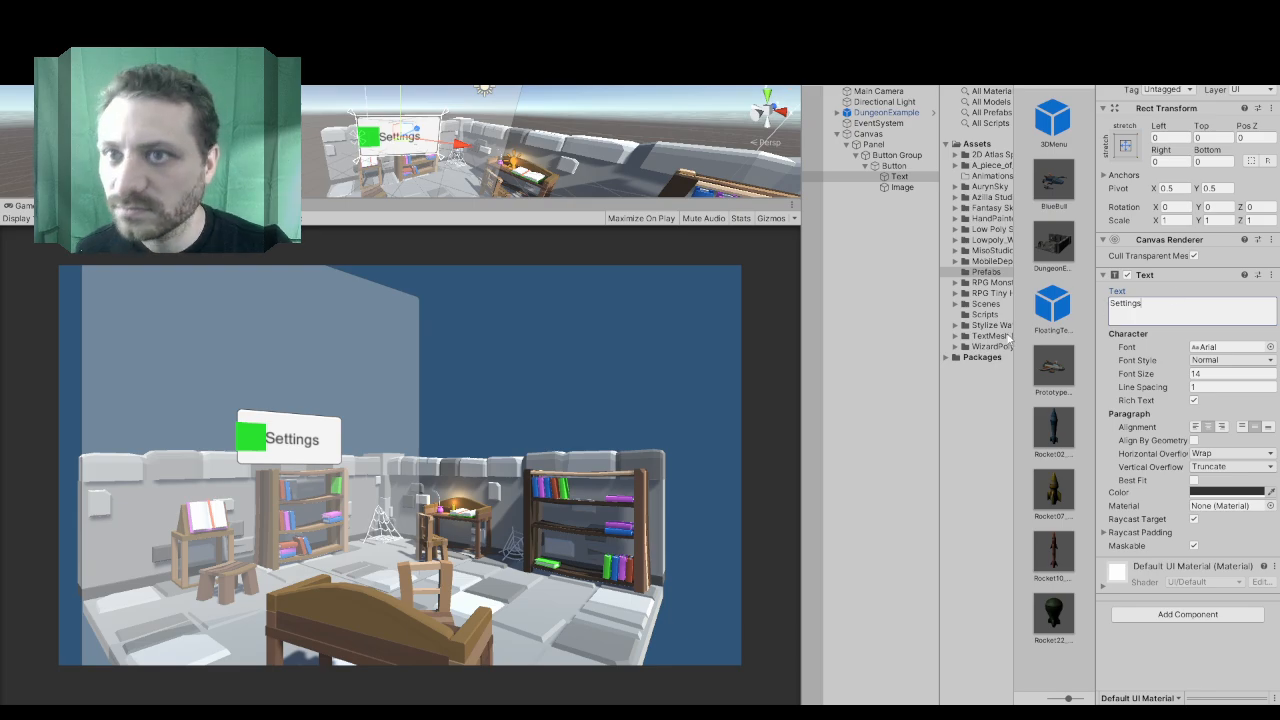
- Revisit the Button Group's grid layout and reselect the label object
{"action": "left_click", "coordinate": [894, 164]}
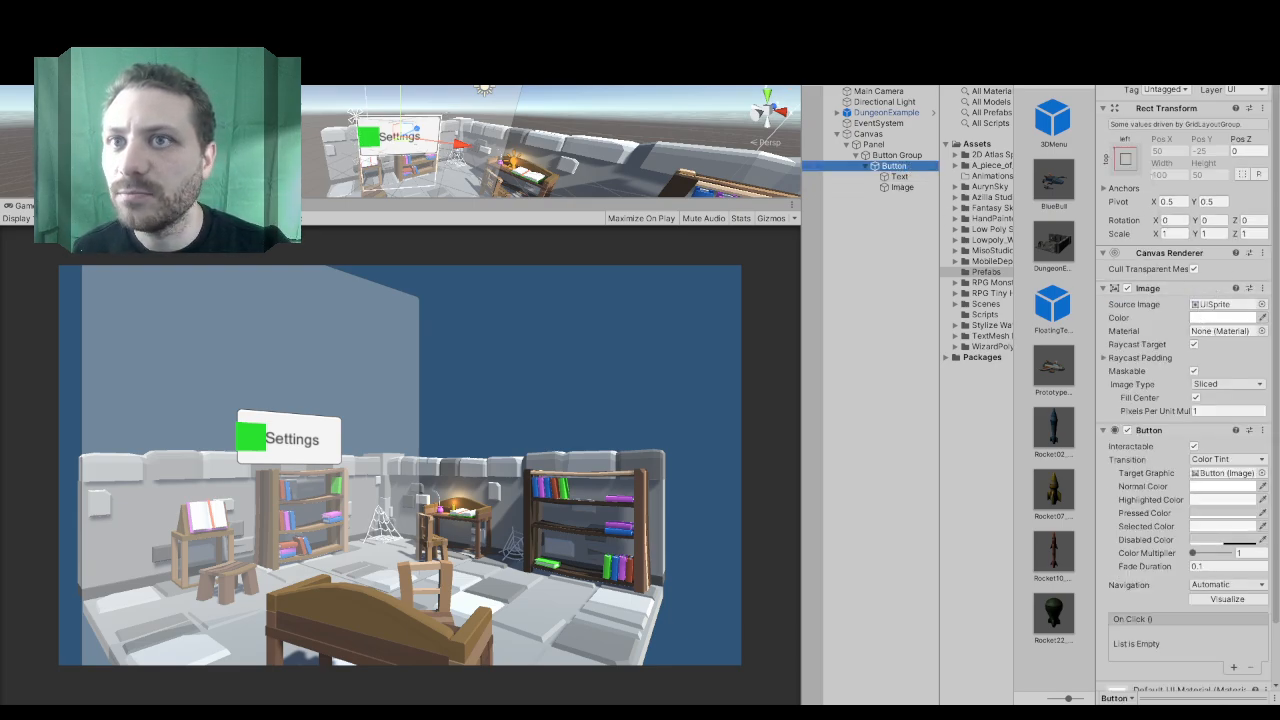
{"action": "left_click", "coordinate": [896, 154]}
{"action": "type", "text": "125"}
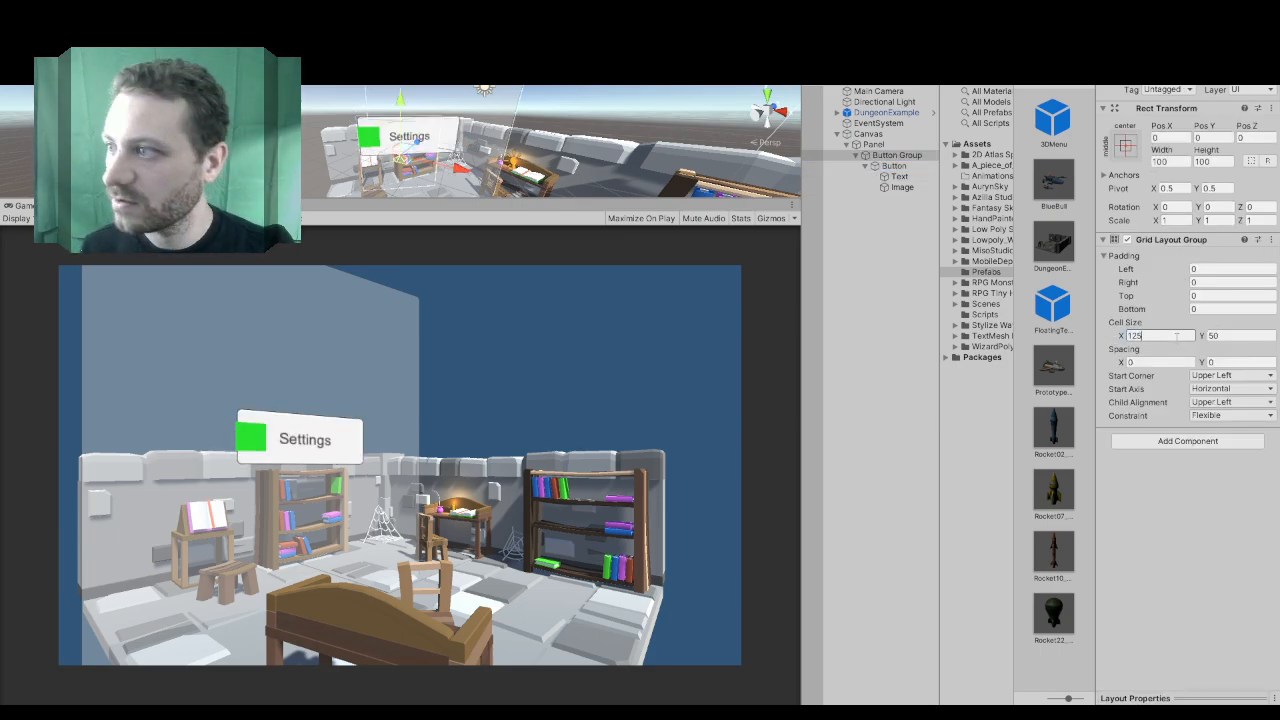
{"action": "left_click", "coordinate": [900, 176]}
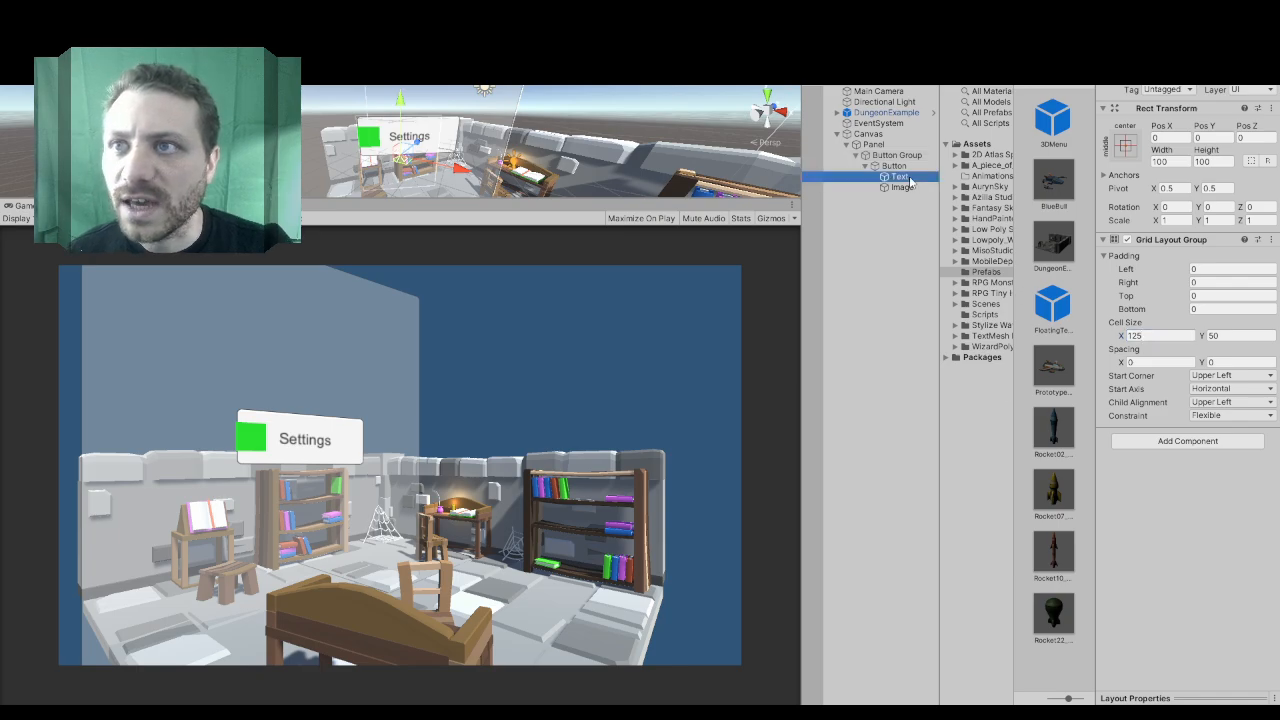
- Set the Settings label to stretch-stretch so the full word fills the button
{"action": "left_click", "coordinate": [900, 176]}
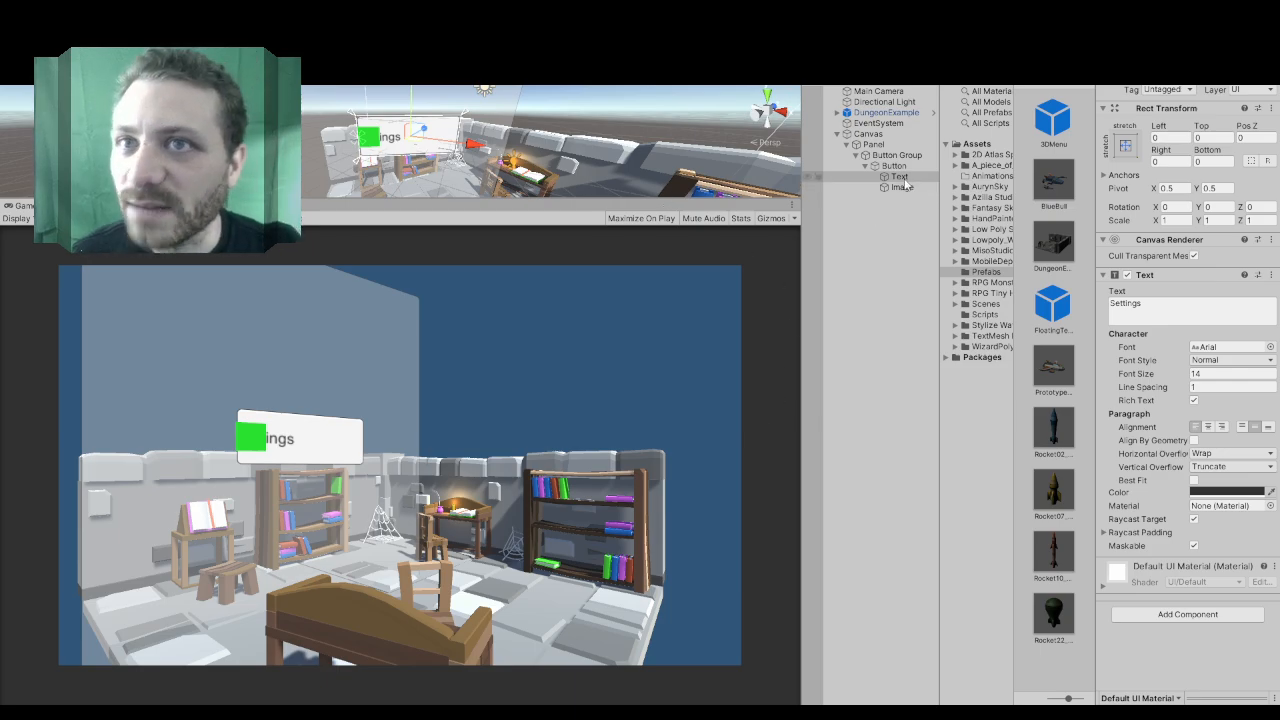
{"action": "left_click", "coordinate": [1124, 144]}
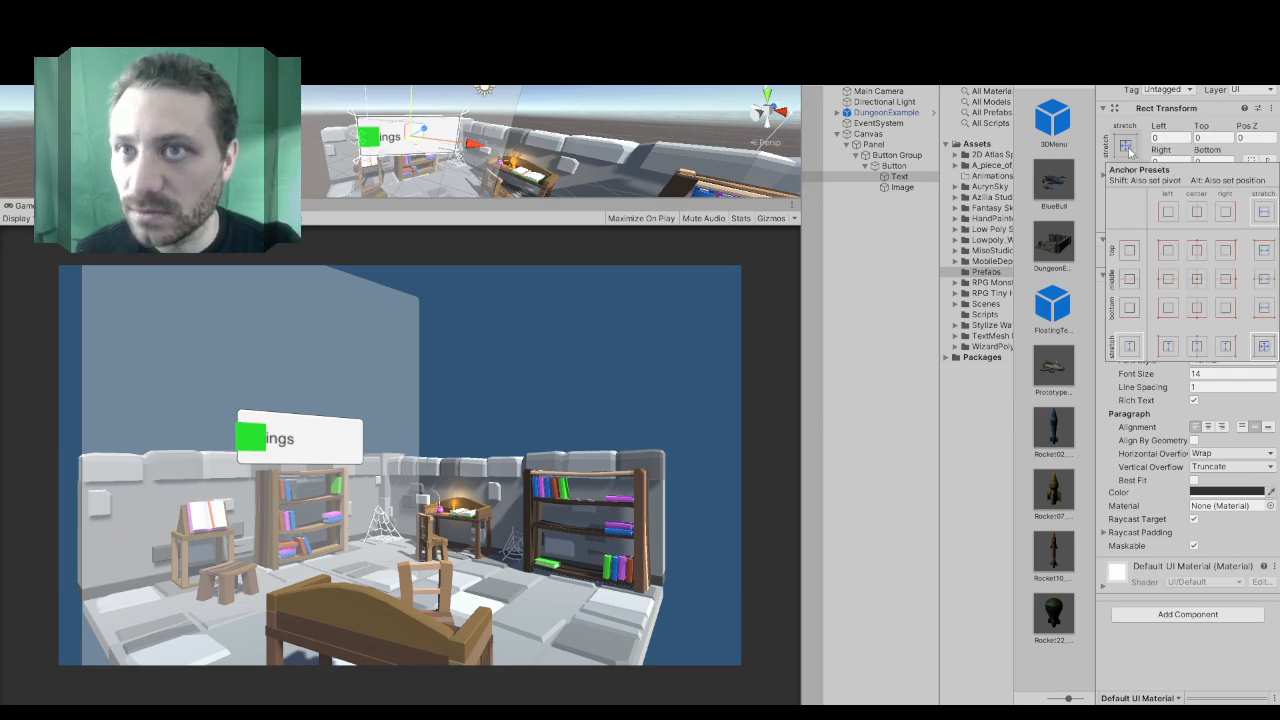
{"action": "left_click", "coordinate": [1128, 144]}
{"action": "type", "text": "40"}
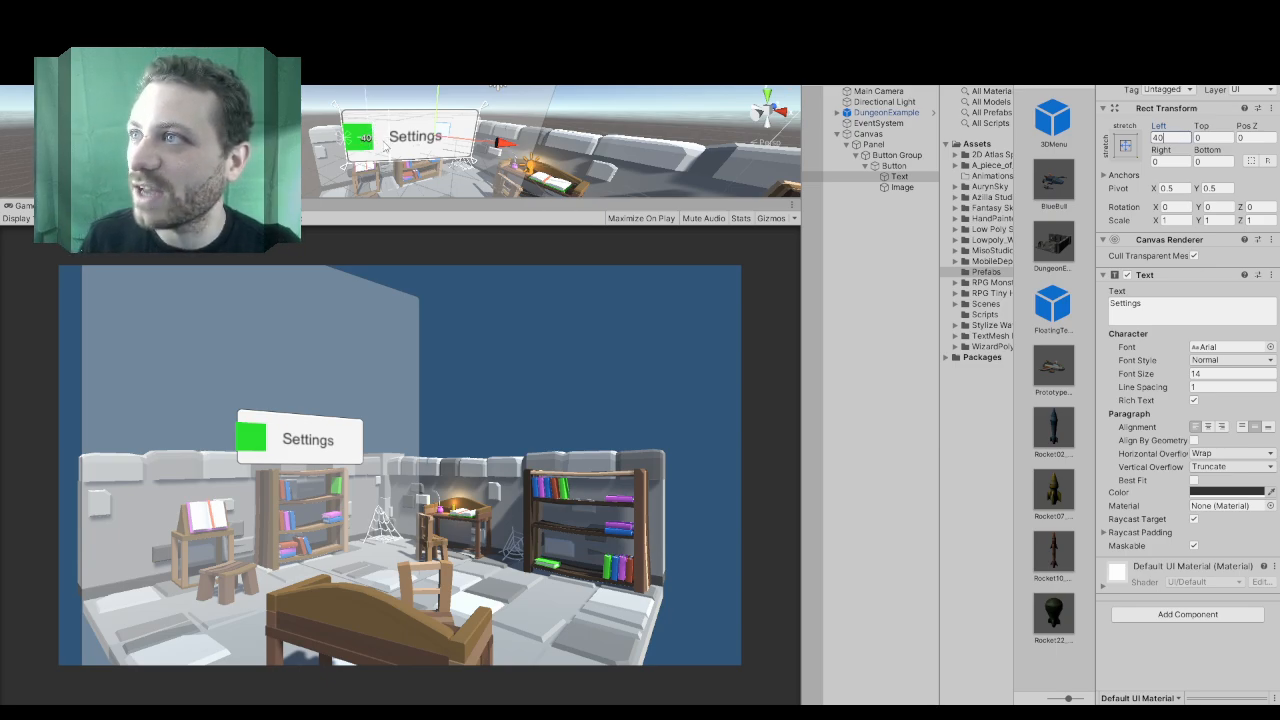
{"action": "left_click", "coordinate": [900, 188]}
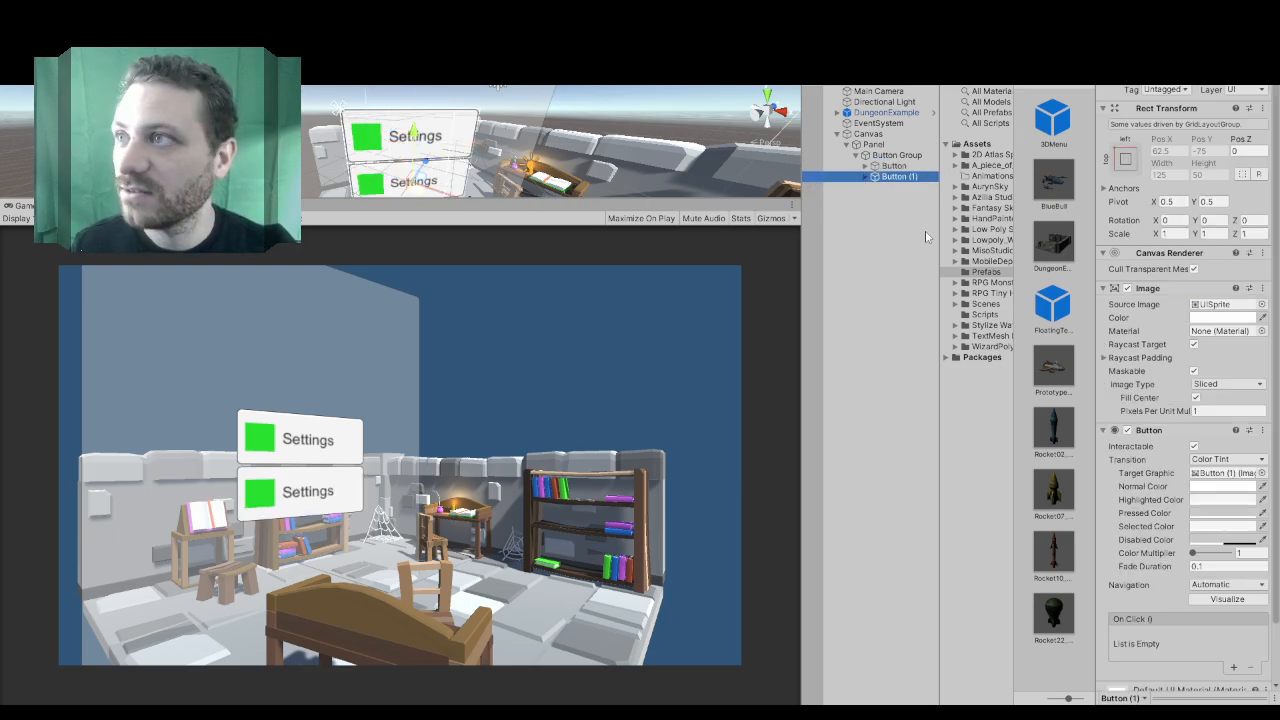
{"action": "left_click", "coordinate": [900, 188]}
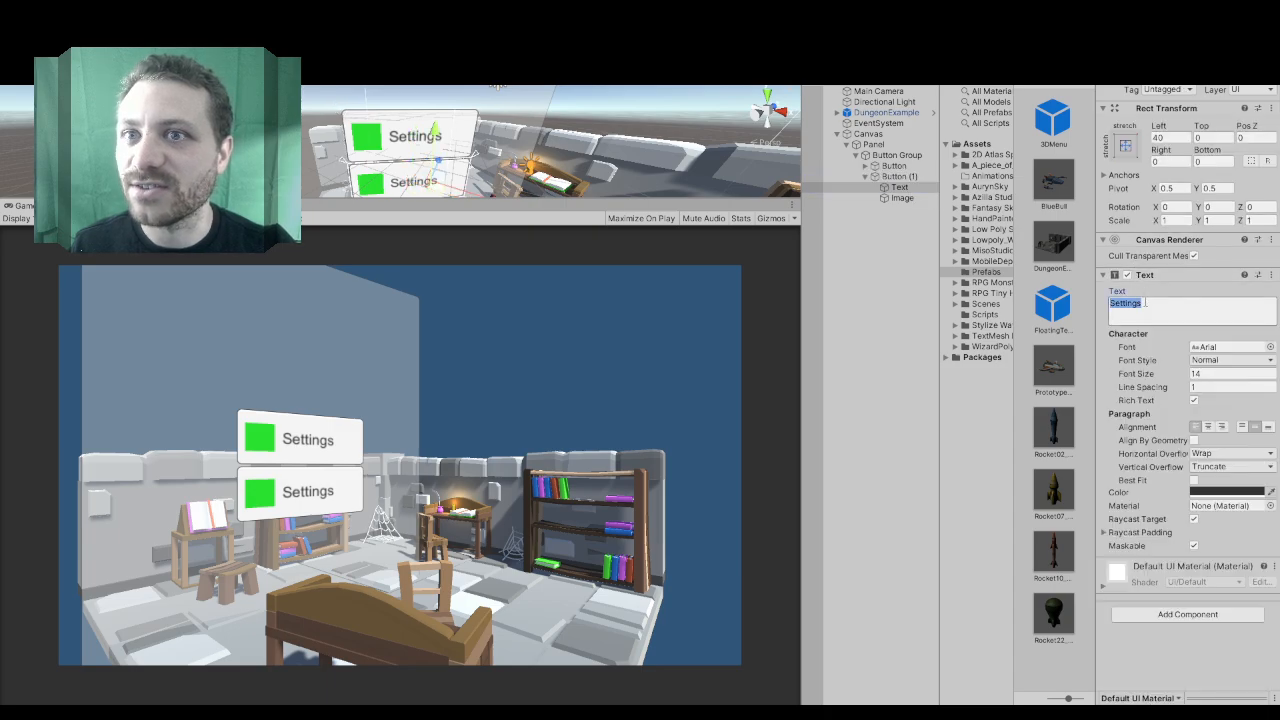
{"action": "type", "text": "testetet"}
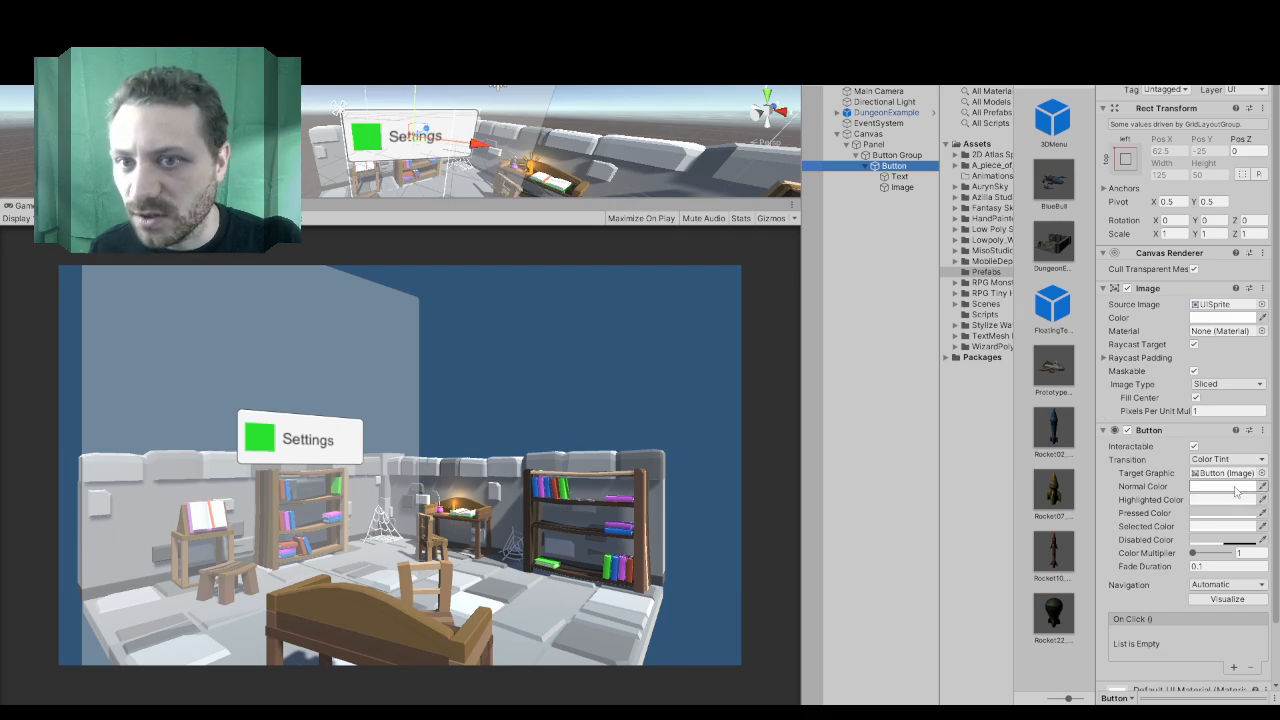
{"action": "left_click", "coordinate": [1224, 316]}
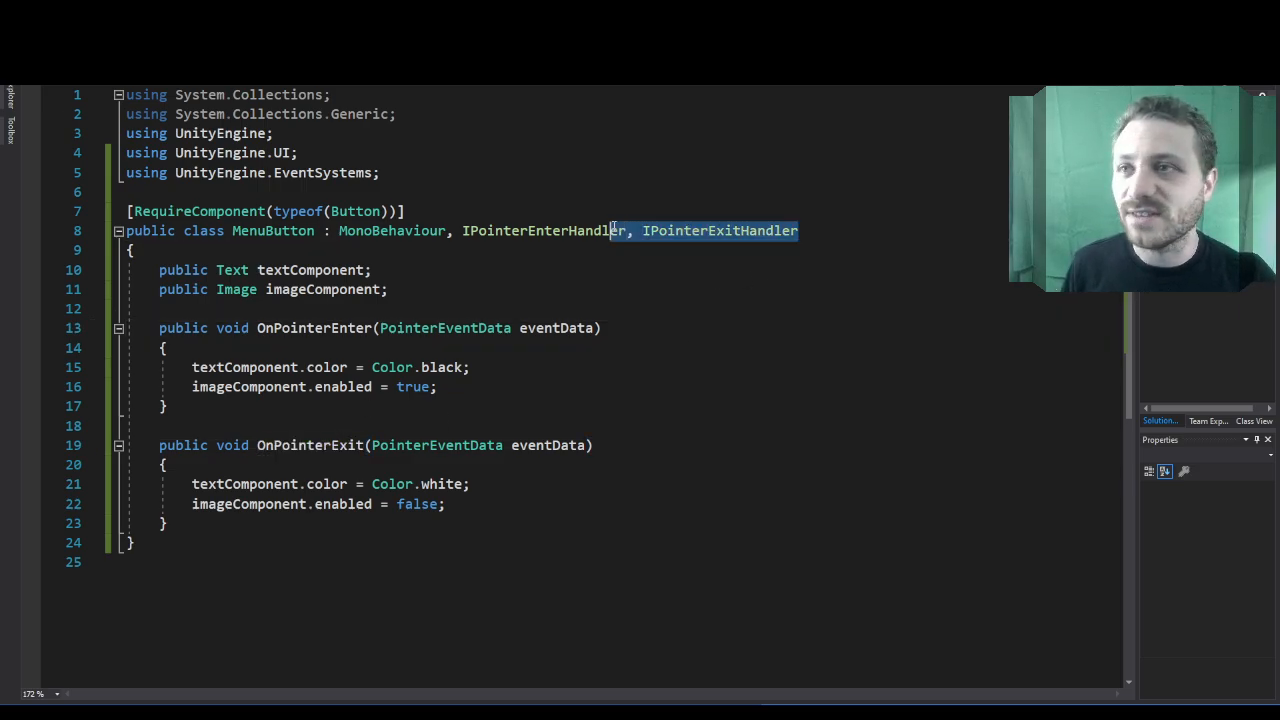
- Select the IPointerEnterHandler interface name in MenuButton.cs
{"action": "double_click", "coordinate": [544, 230]}
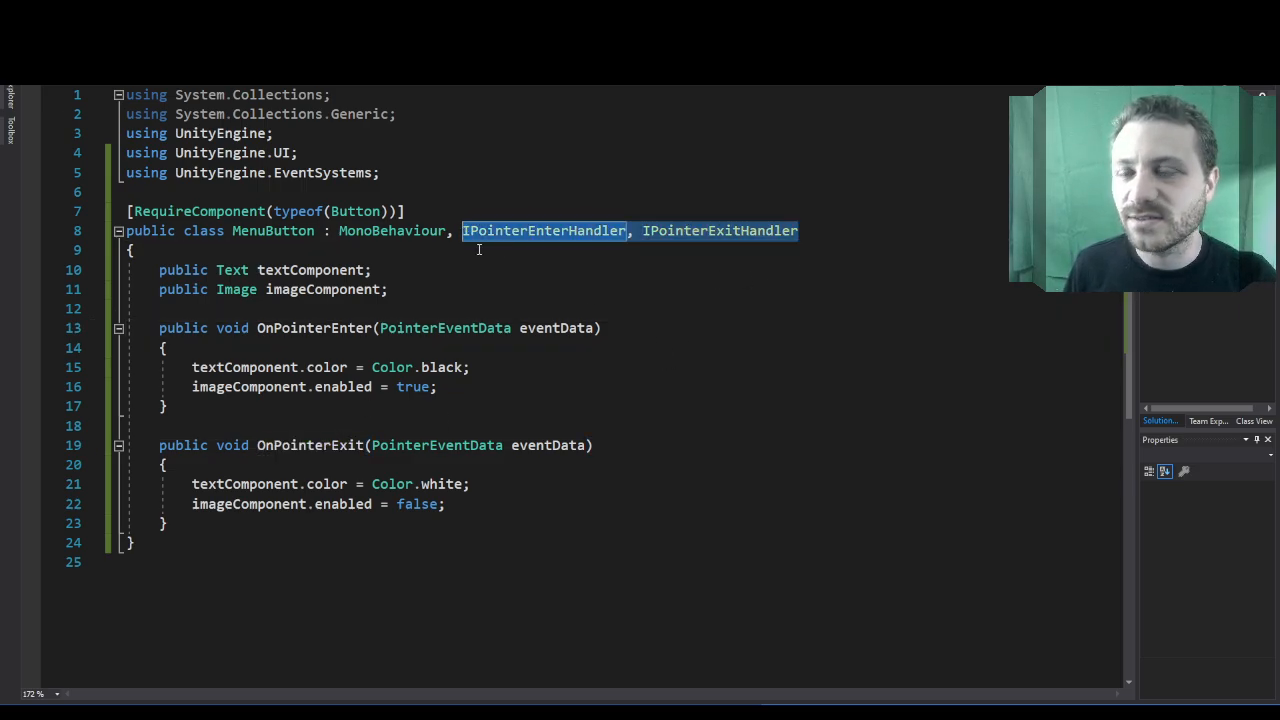
{"action": "mouse_move", "coordinate": [390, 230]}
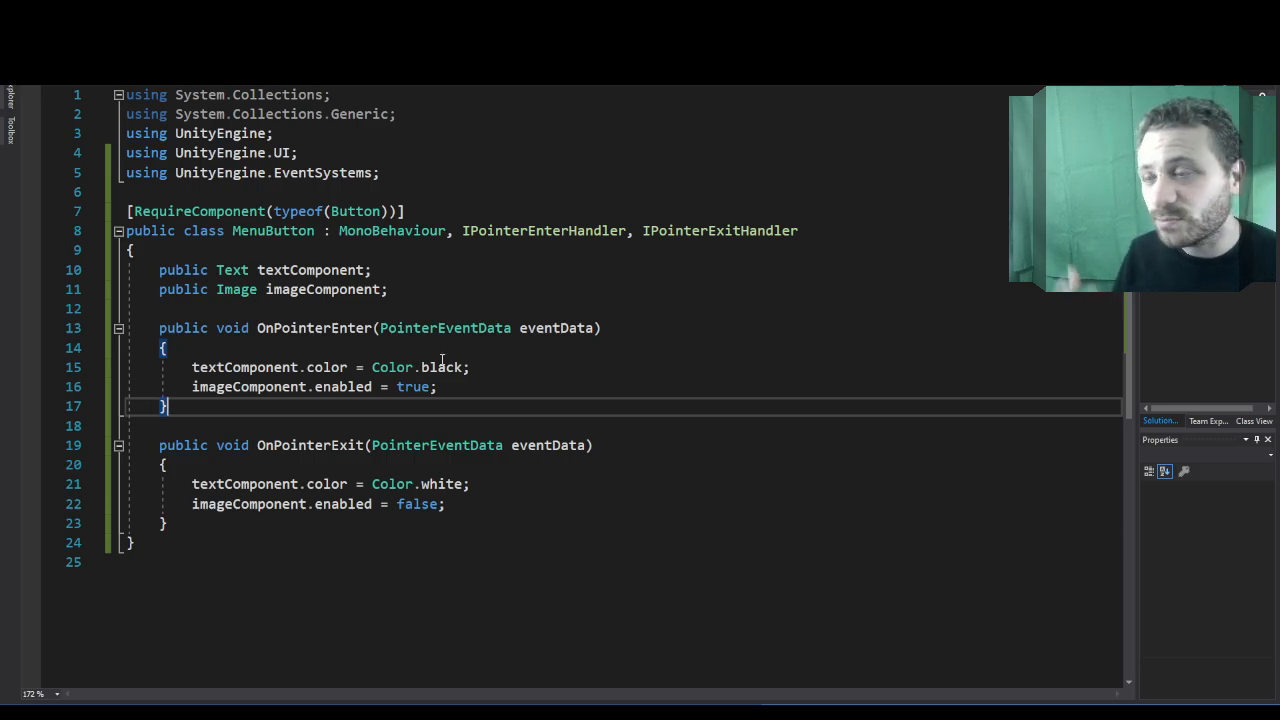
{"action": "mouse_move", "coordinate": [438, 366]}
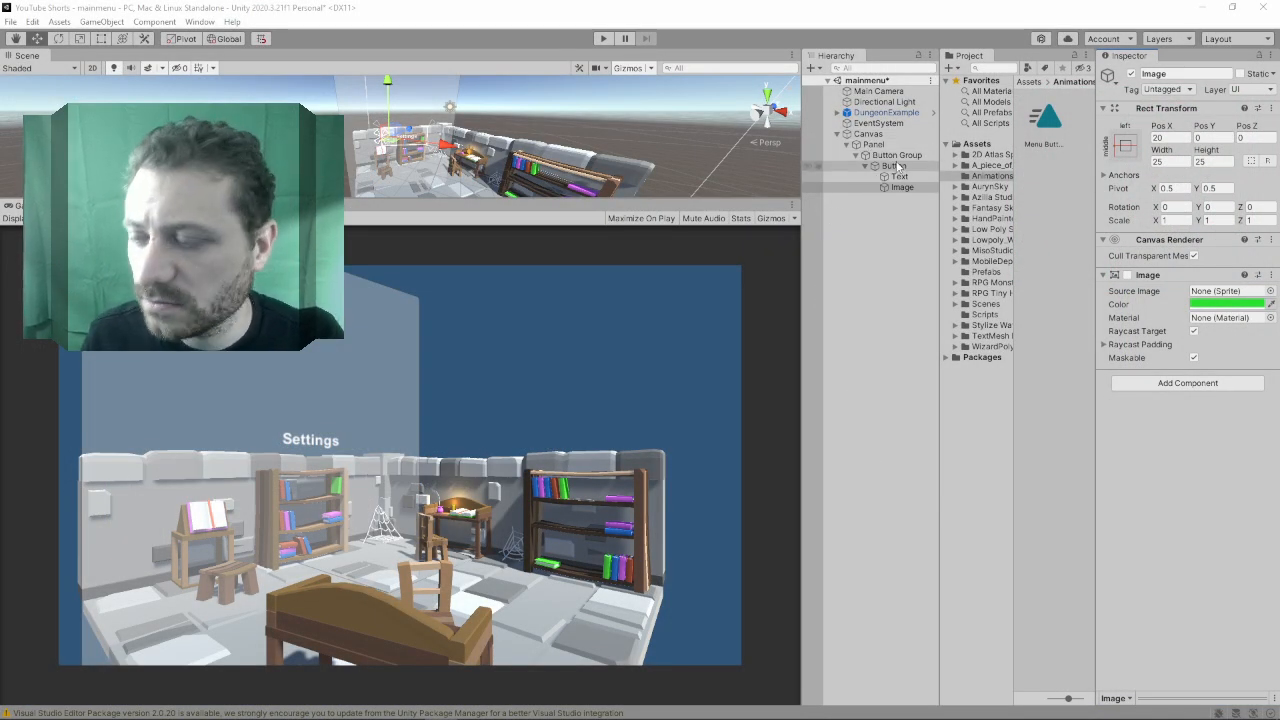
- Add the MenuButton script to the Settings button and assign its label Text and green icon Image fields
{"action": "left_click", "coordinate": [890, 164]}
{"action": "type", "text": "an"}
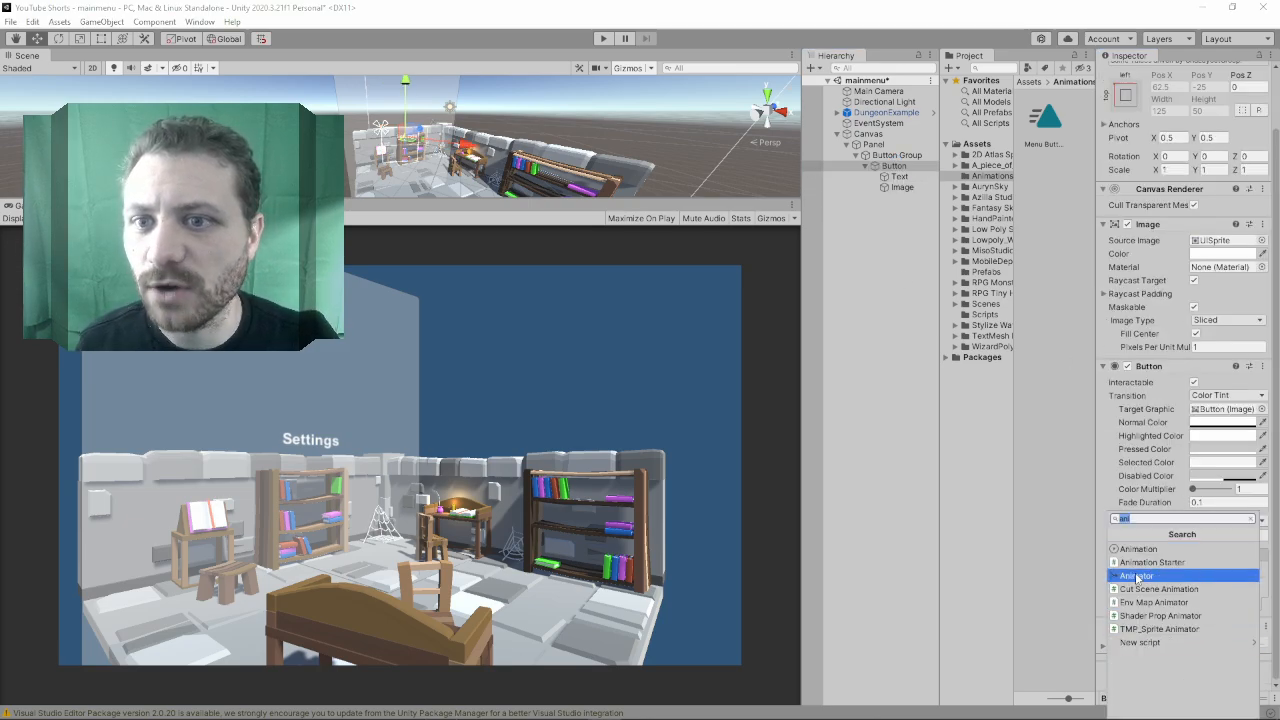
{"action": "type", "text": "menu"}
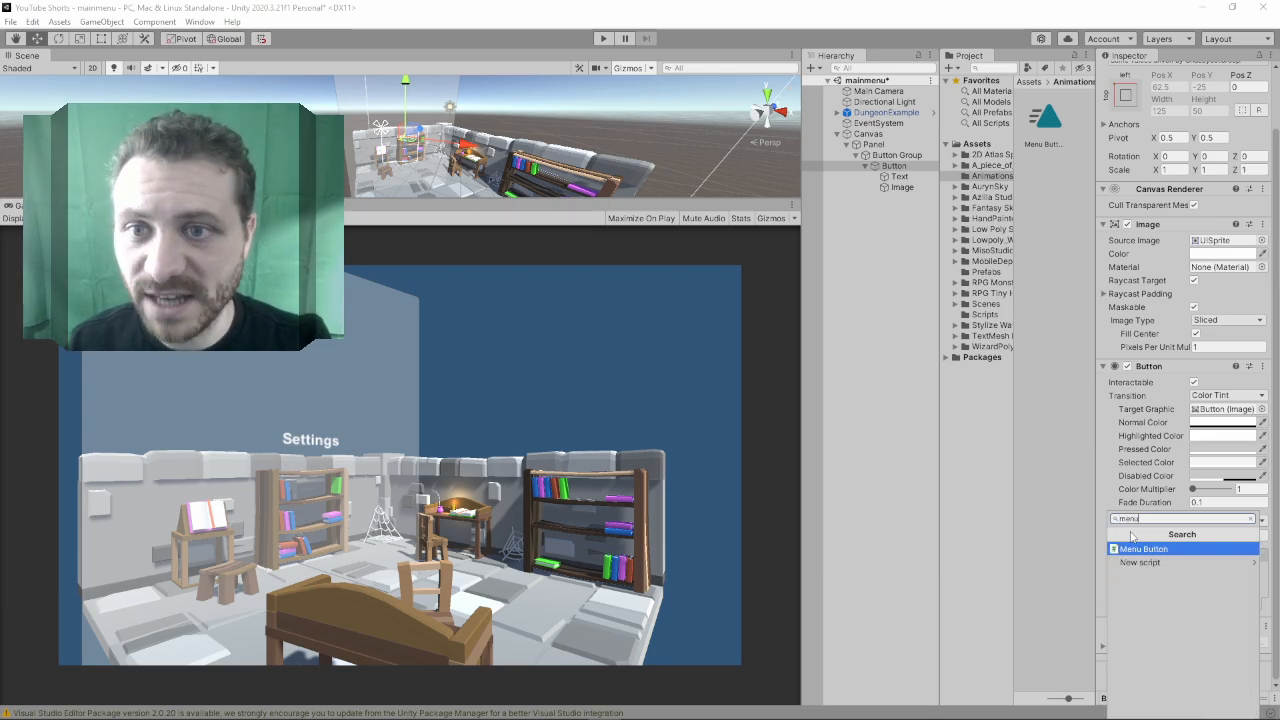
{"action": "left_click", "coordinate": [1144, 548]}
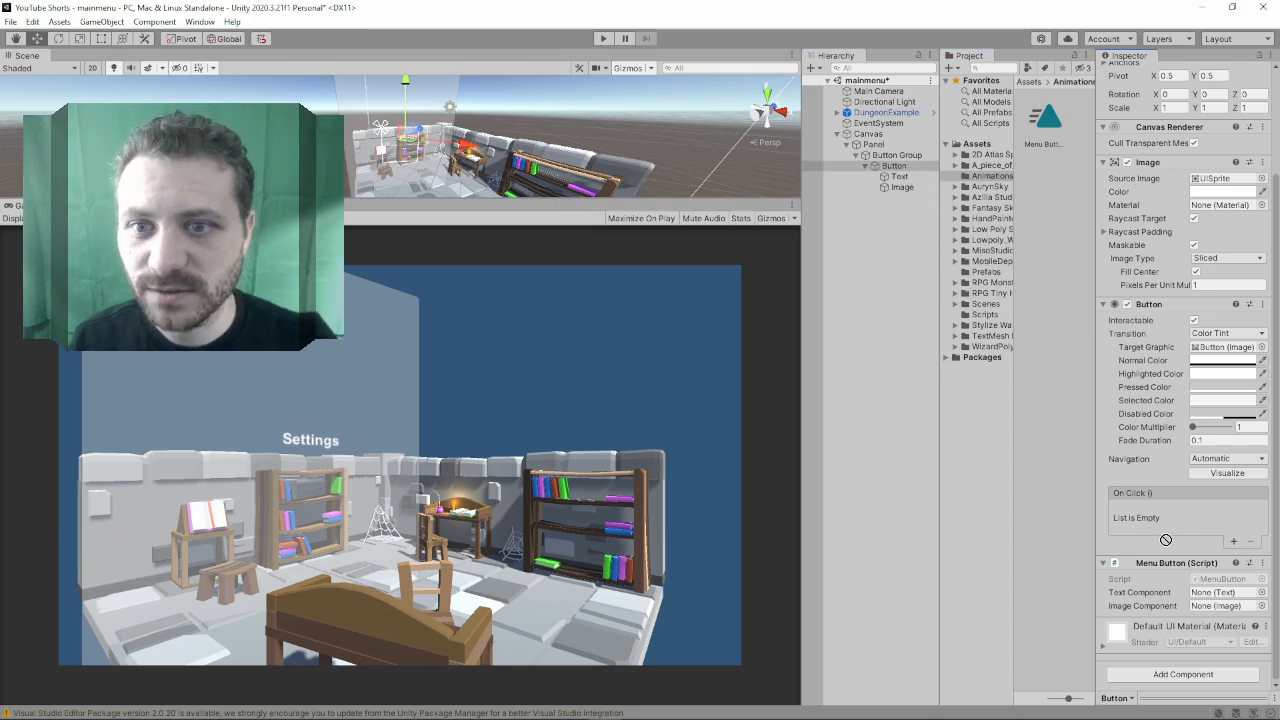
{"action": "left_click", "coordinate": [900, 188]}
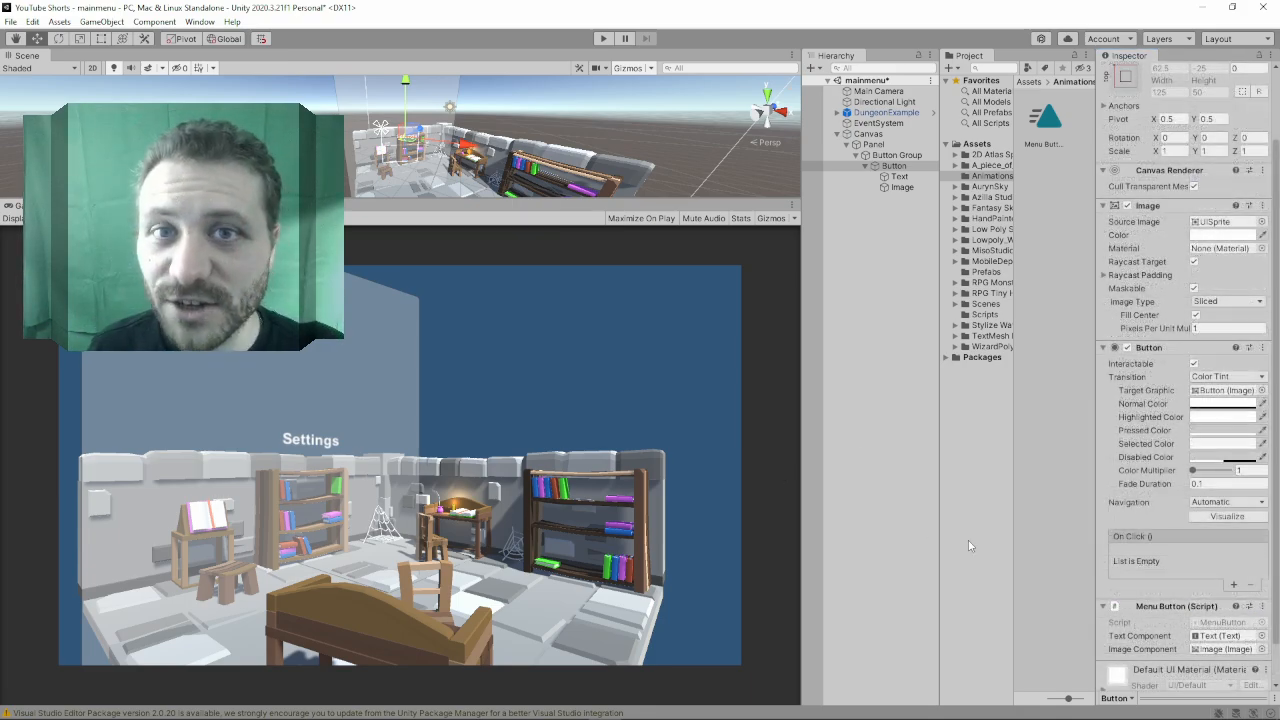
{"action": "mouse_move", "coordinate": [668, 120]}
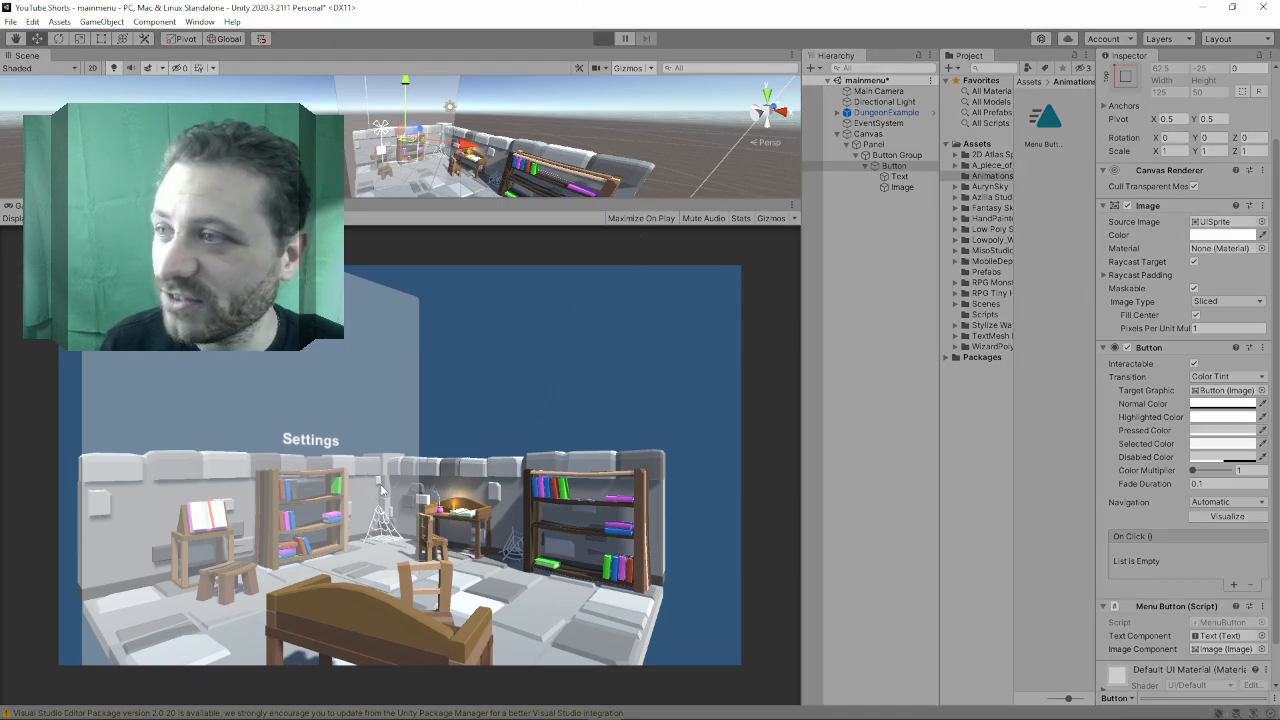
{"action": "left_click", "coordinate": [602, 38]}
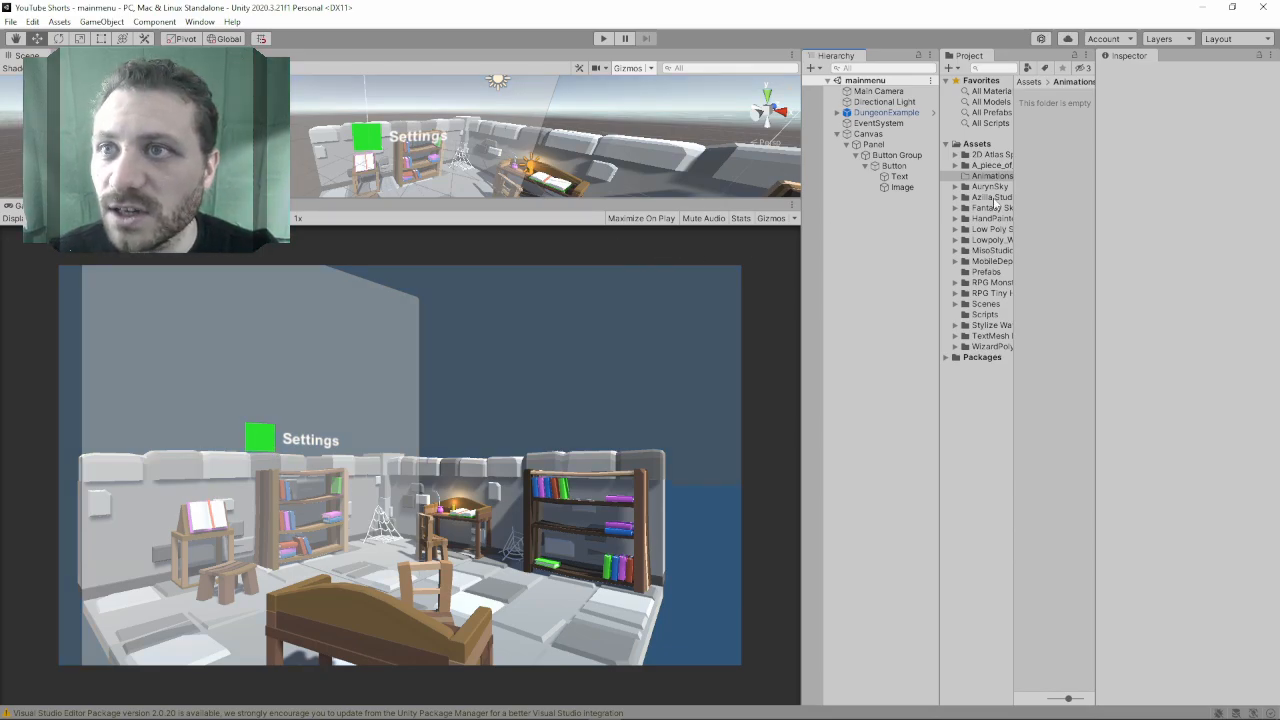
- Give the button's green icon Image an Animation component
{"action": "left_click", "coordinate": [900, 188]}
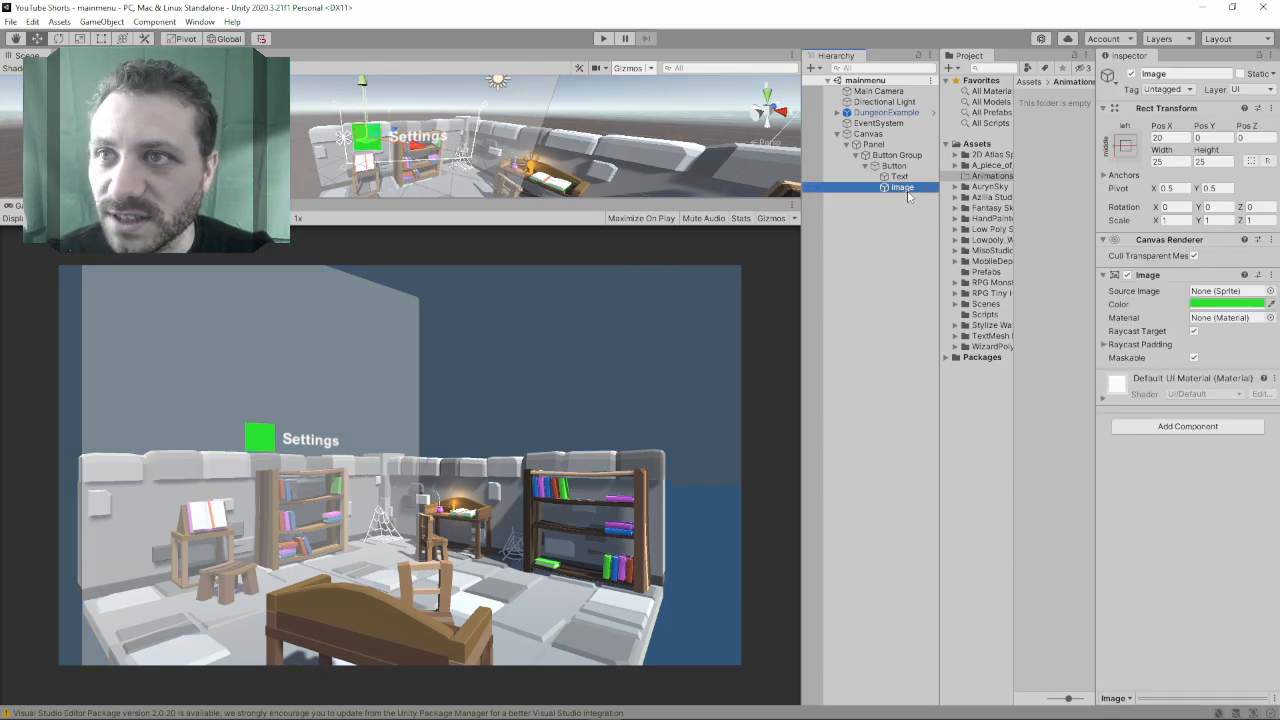
{"action": "left_click", "coordinate": [1188, 426]}
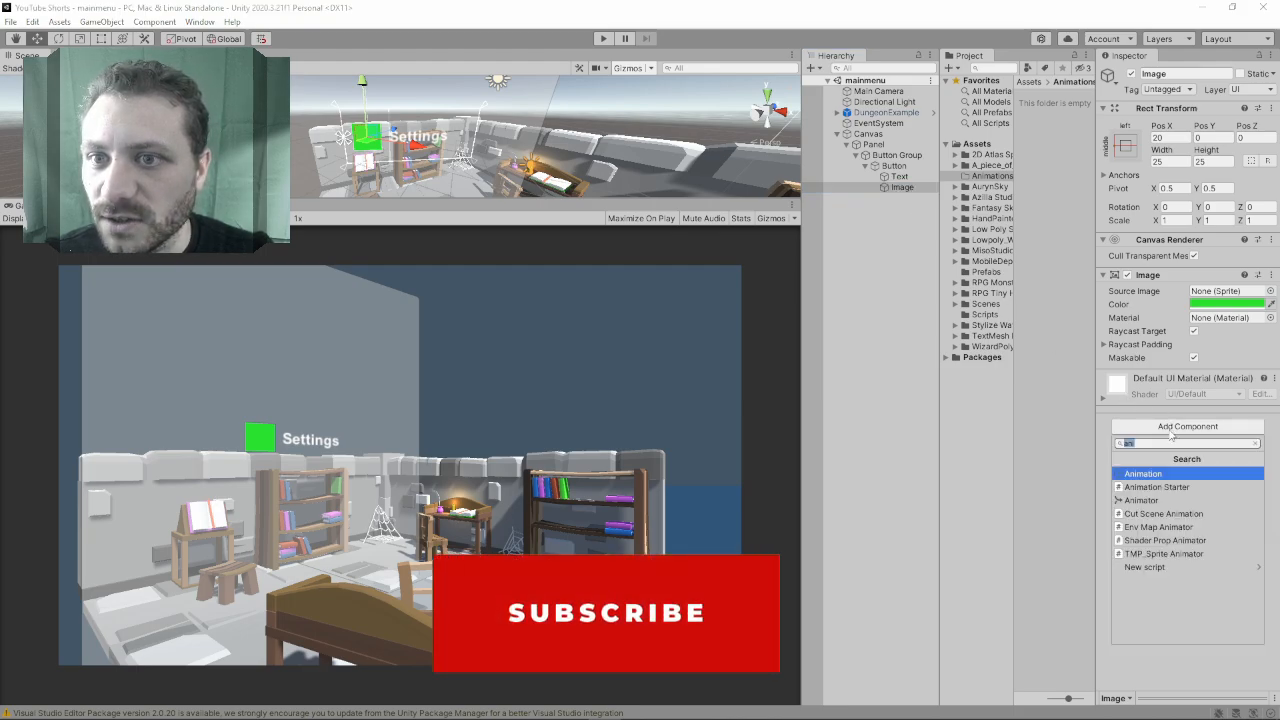
{"action": "left_click", "coordinate": [1144, 472]}
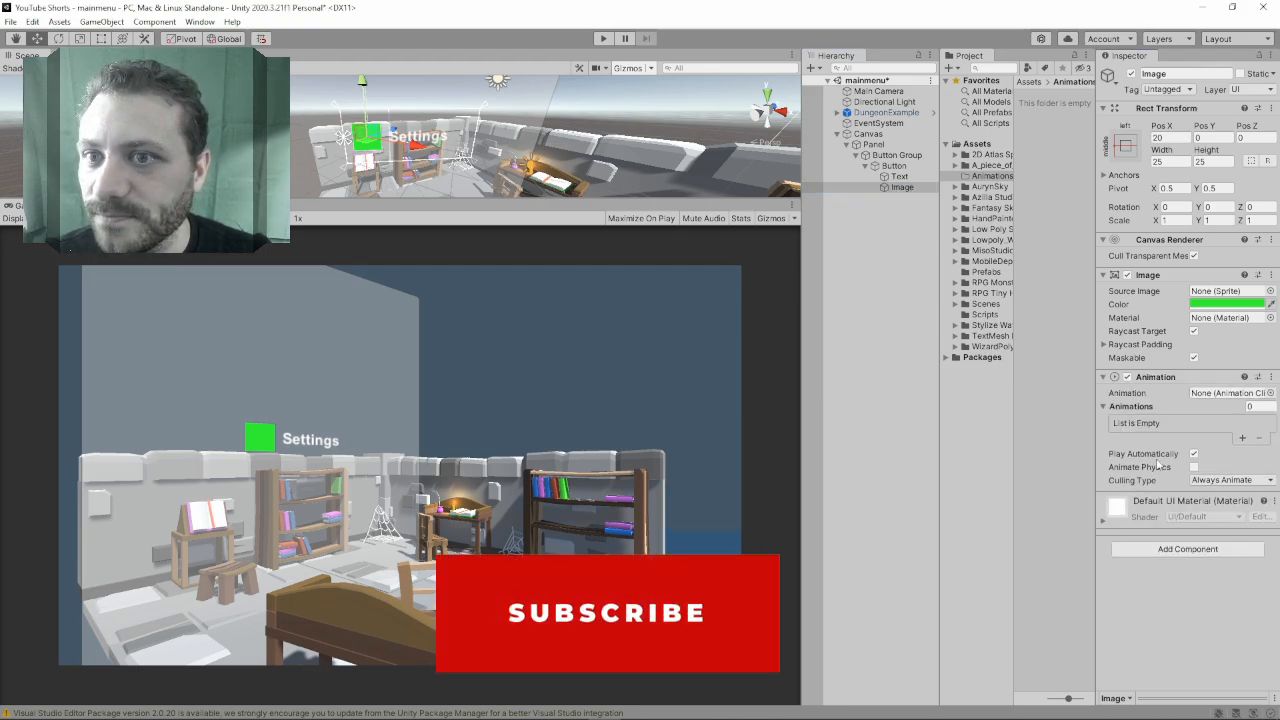
- Create a new animation clip for the icon named 'Menu Button' in the Animation window
{"action": "left_click", "coordinate": [200, 20]}
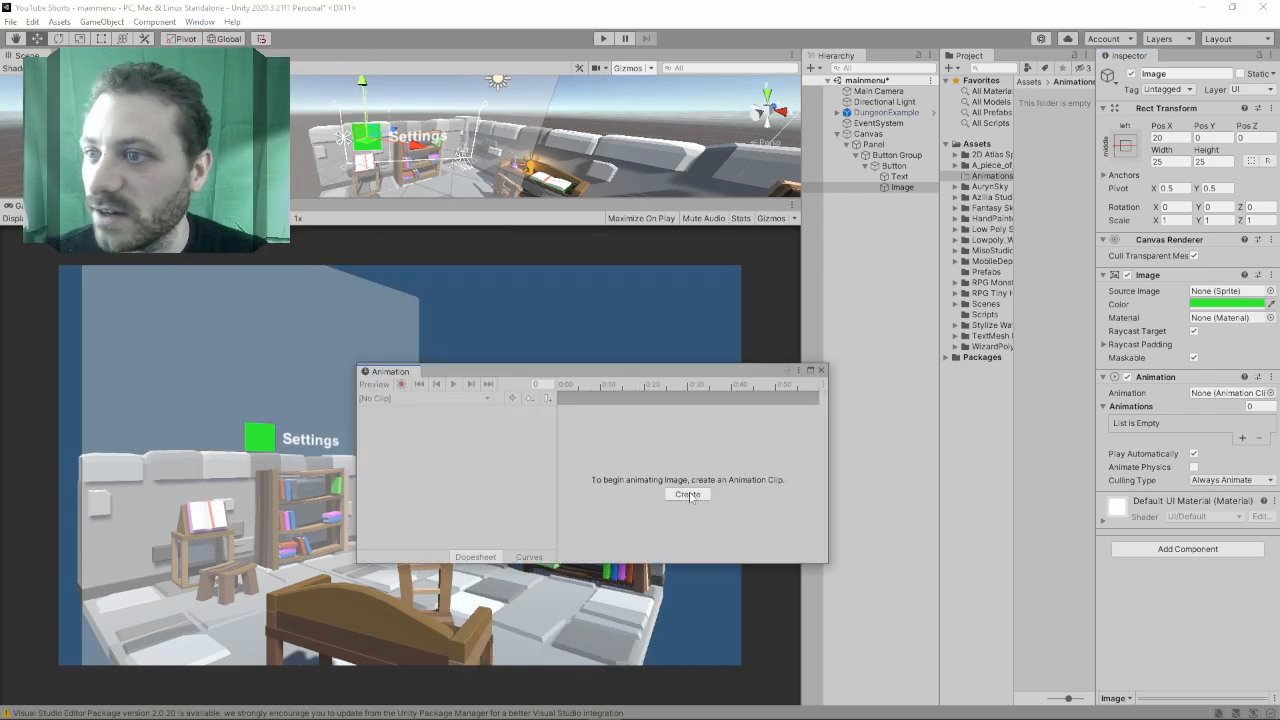
{"action": "left_click", "coordinate": [688, 494]}
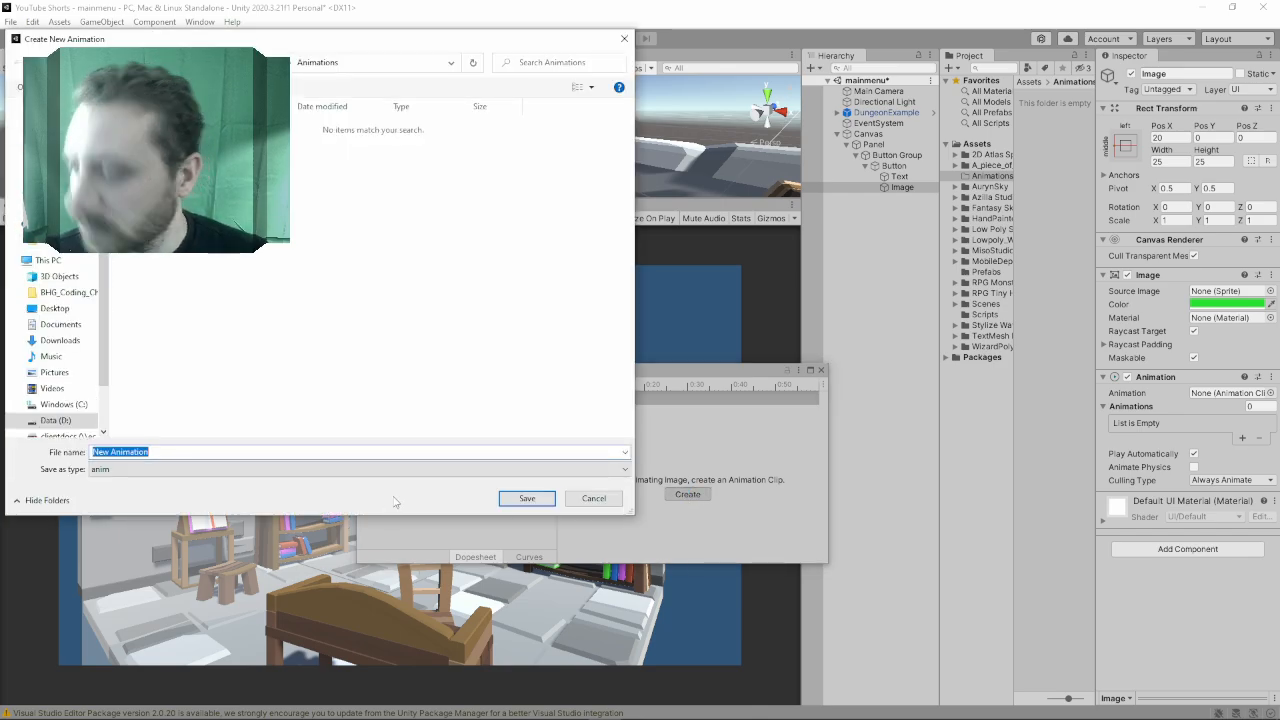
{"action": "type", "text": "Menu Button"}
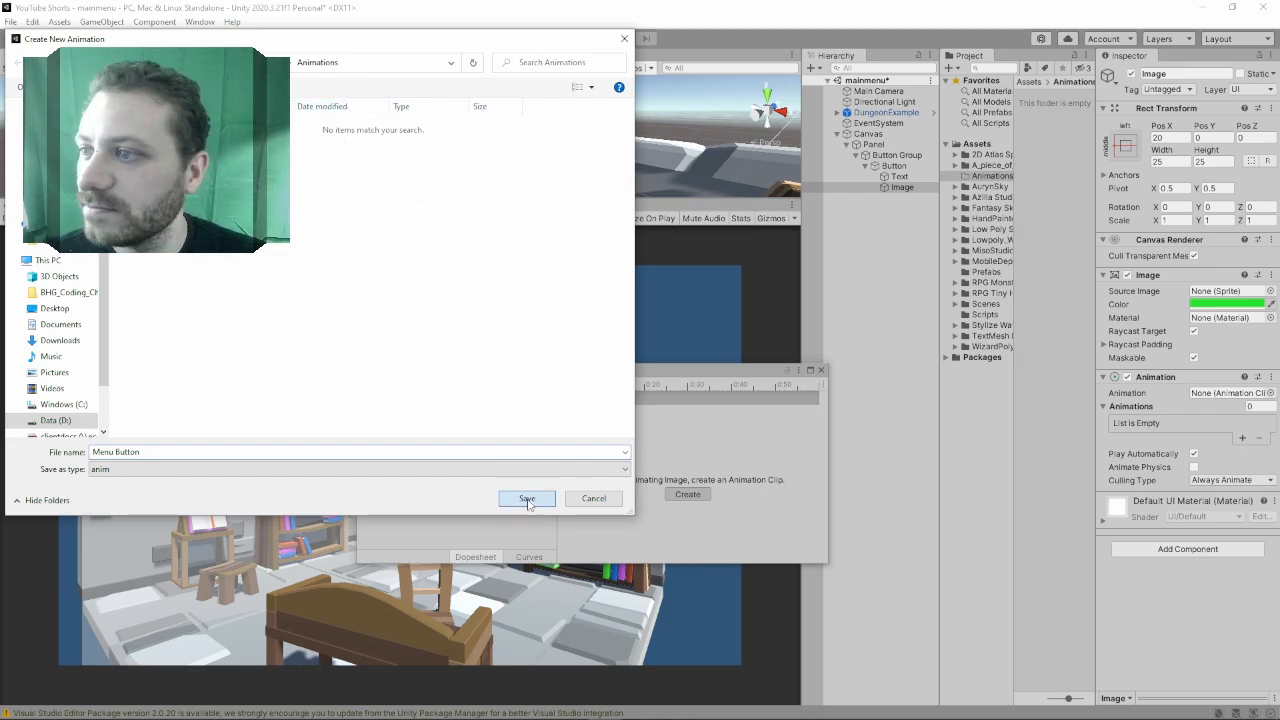
- Save the clip and record Anchored Position keyframes at 0, 0:30 and 1:00 for the icon
{"action": "left_click", "coordinate": [528, 498]}
{"action": "type", "text": "15"}
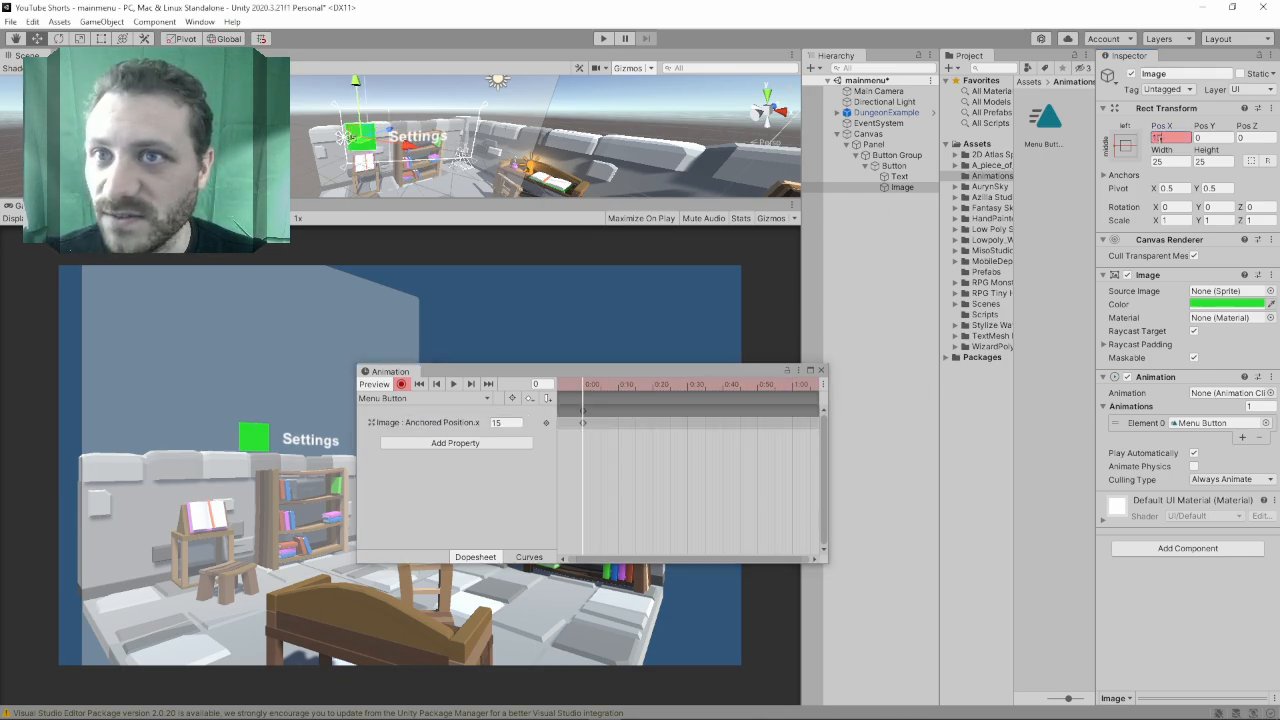
{"action": "left_click", "coordinate": [640, 384]}
{"action": "type", "text": "25"}
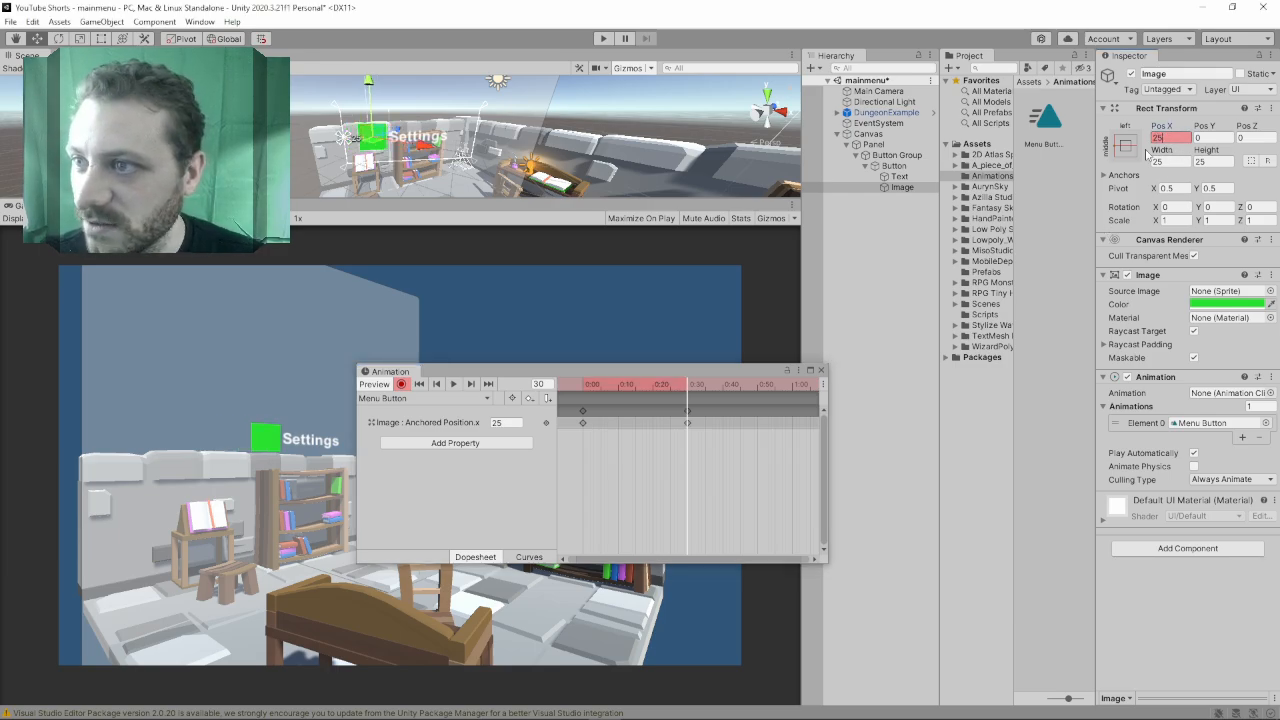
{"action": "left_click", "coordinate": [704, 384]}
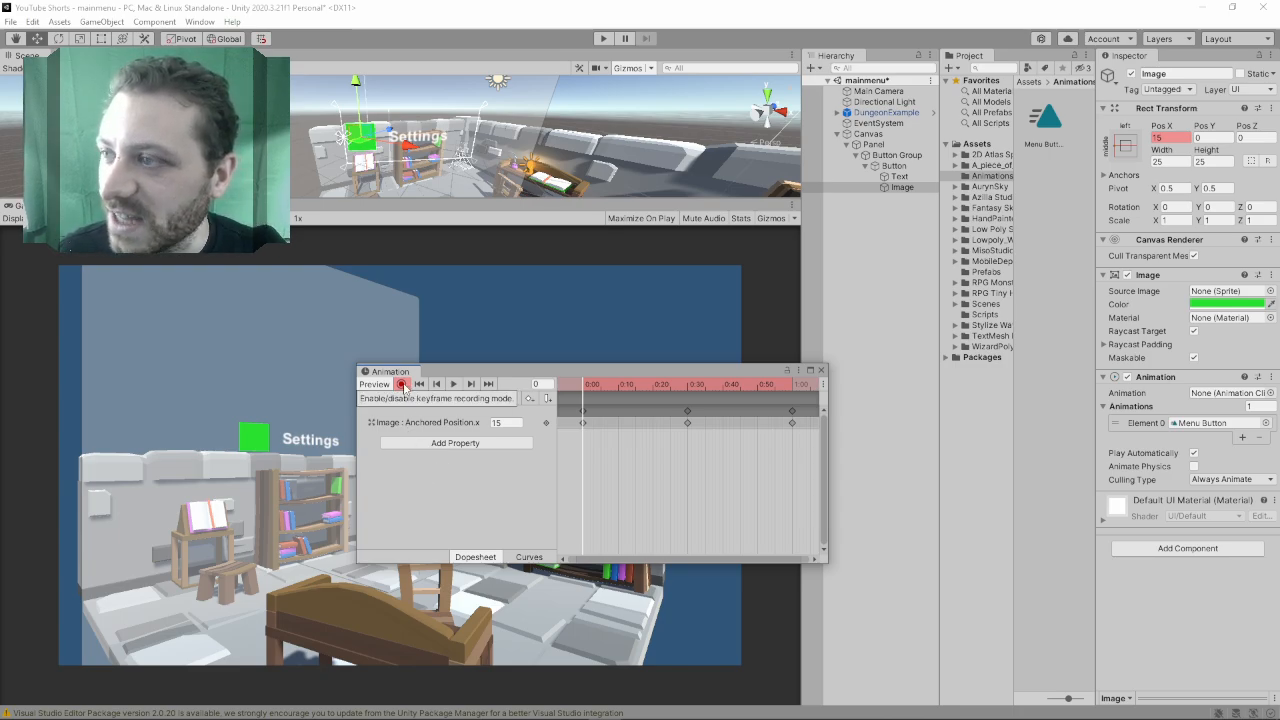
{"action": "left_click", "coordinate": [402, 384]}
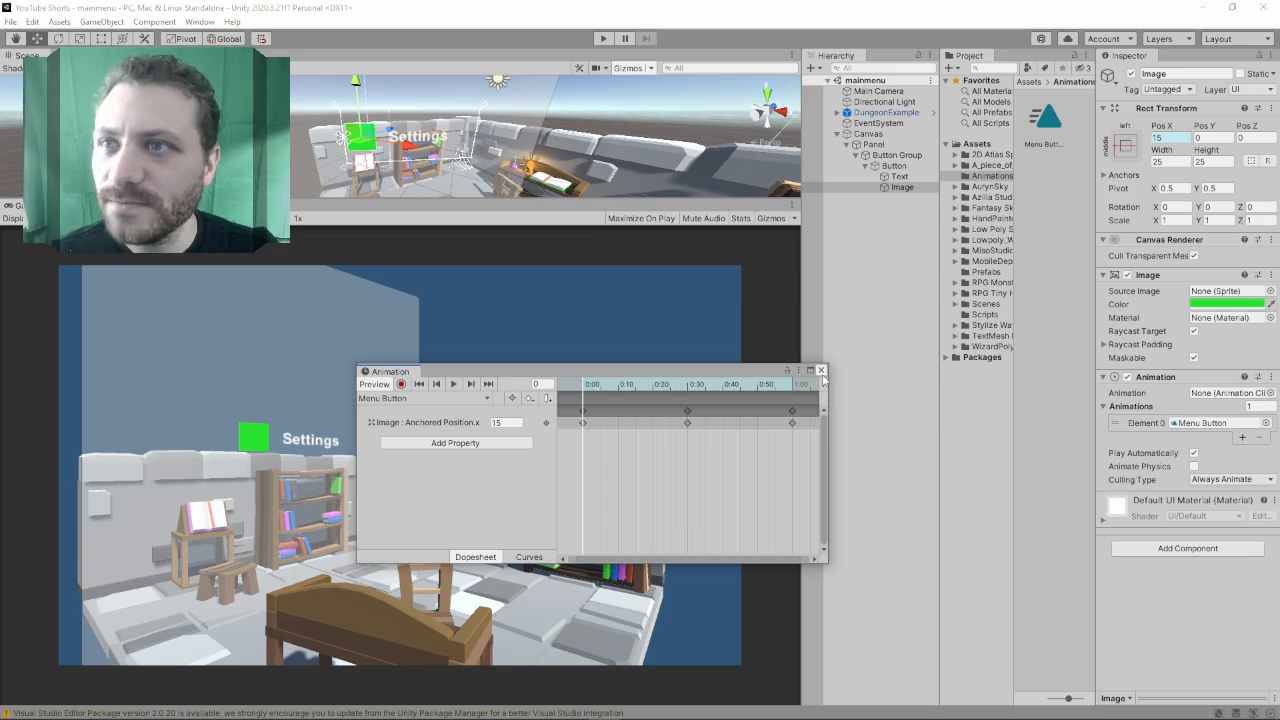
{"action": "left_click", "coordinate": [820, 370]}
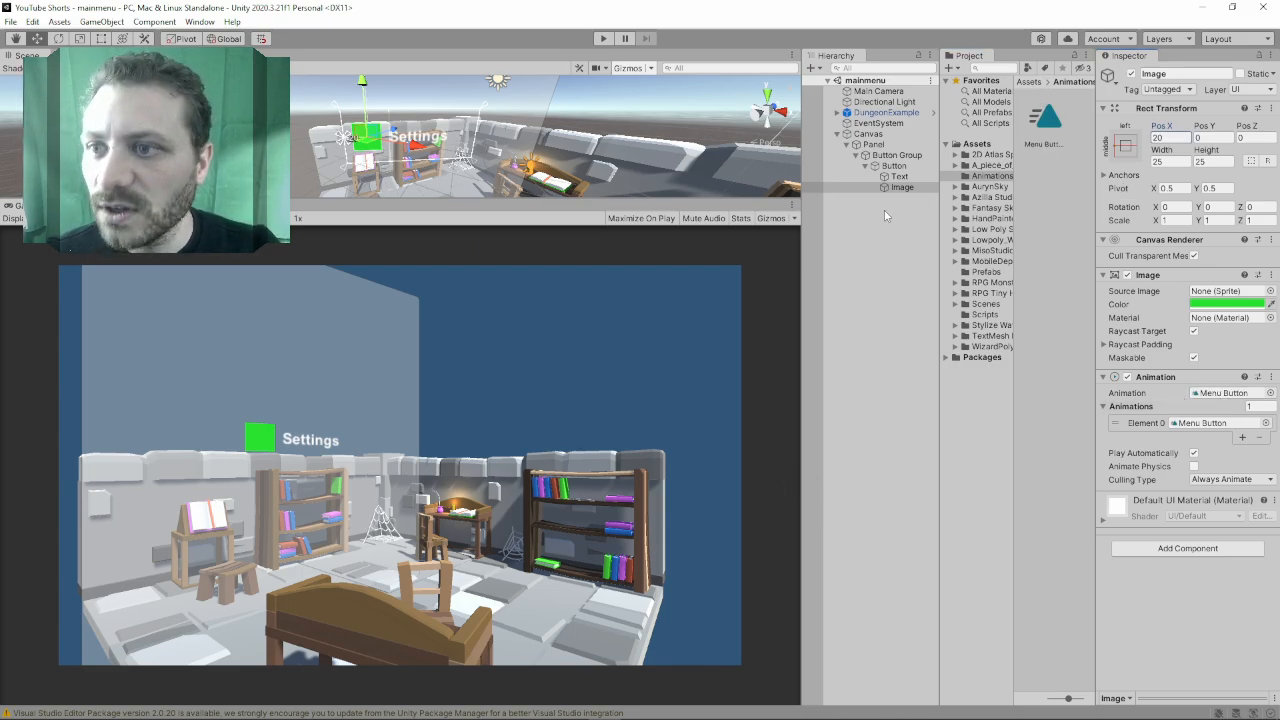
- Enter Play mode to preview the angled menu panel with its Settings button
{"action": "left_click", "coordinate": [900, 188]}
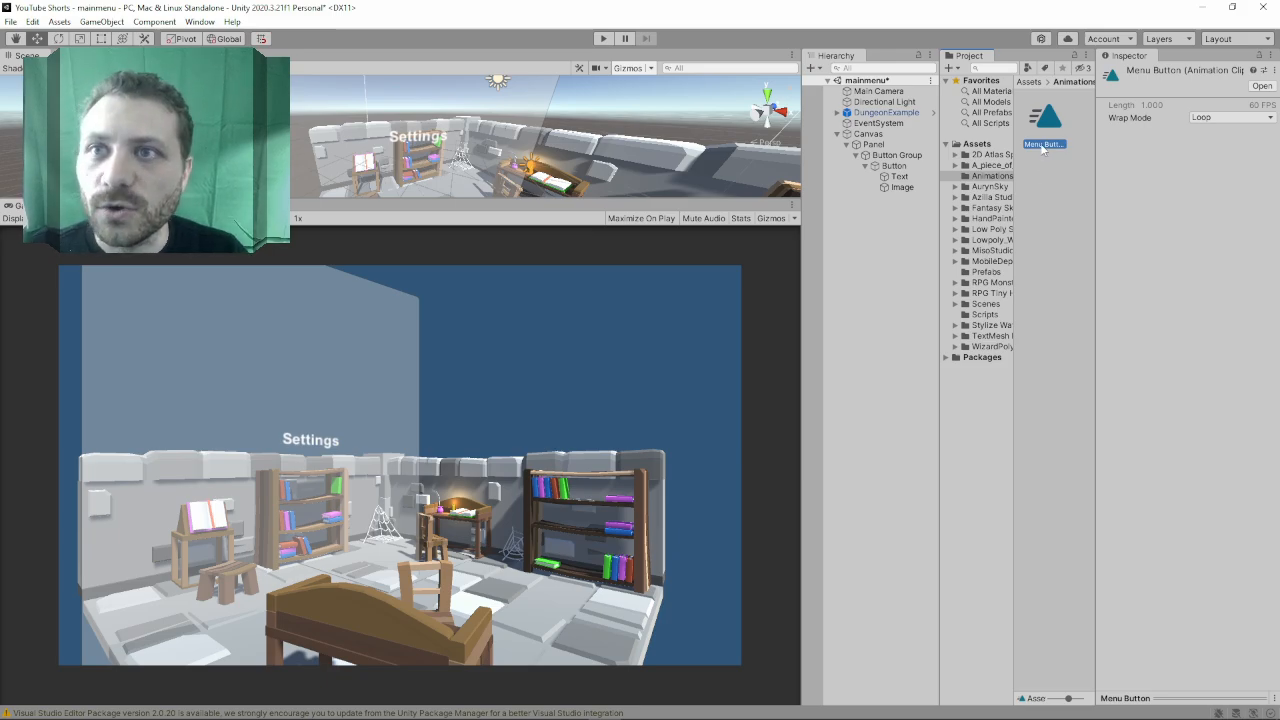
{"action": "left_click", "coordinate": [1236, 116]}
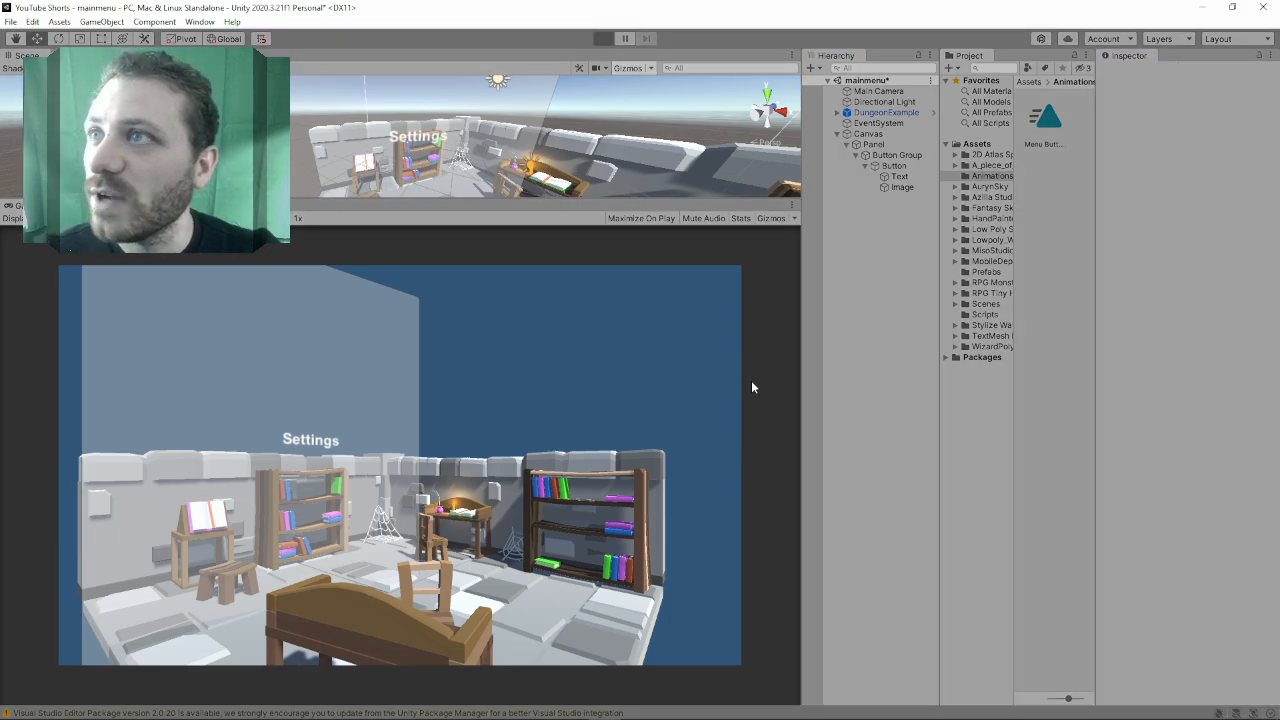
{"action": "mouse_move", "coordinate": [390, 504]}
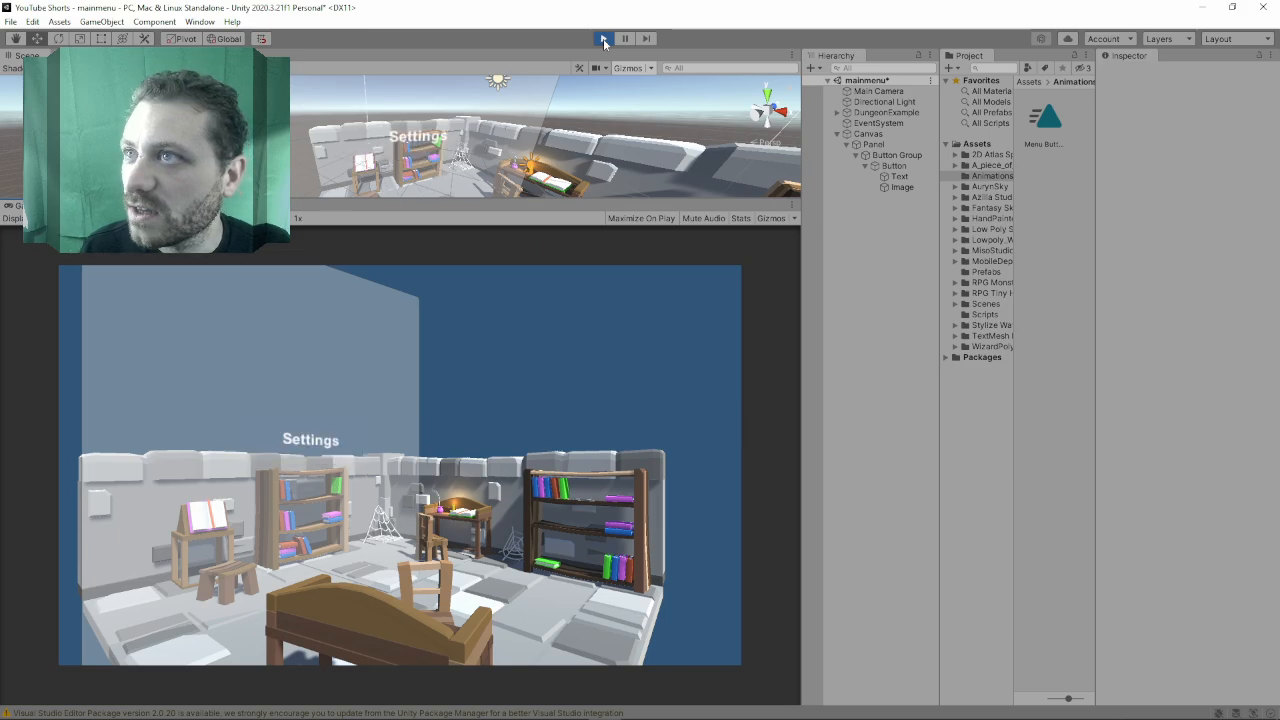
- Duplicate the button twice and select the first copy's icon image
{"action": "left_click", "coordinate": [892, 164]}
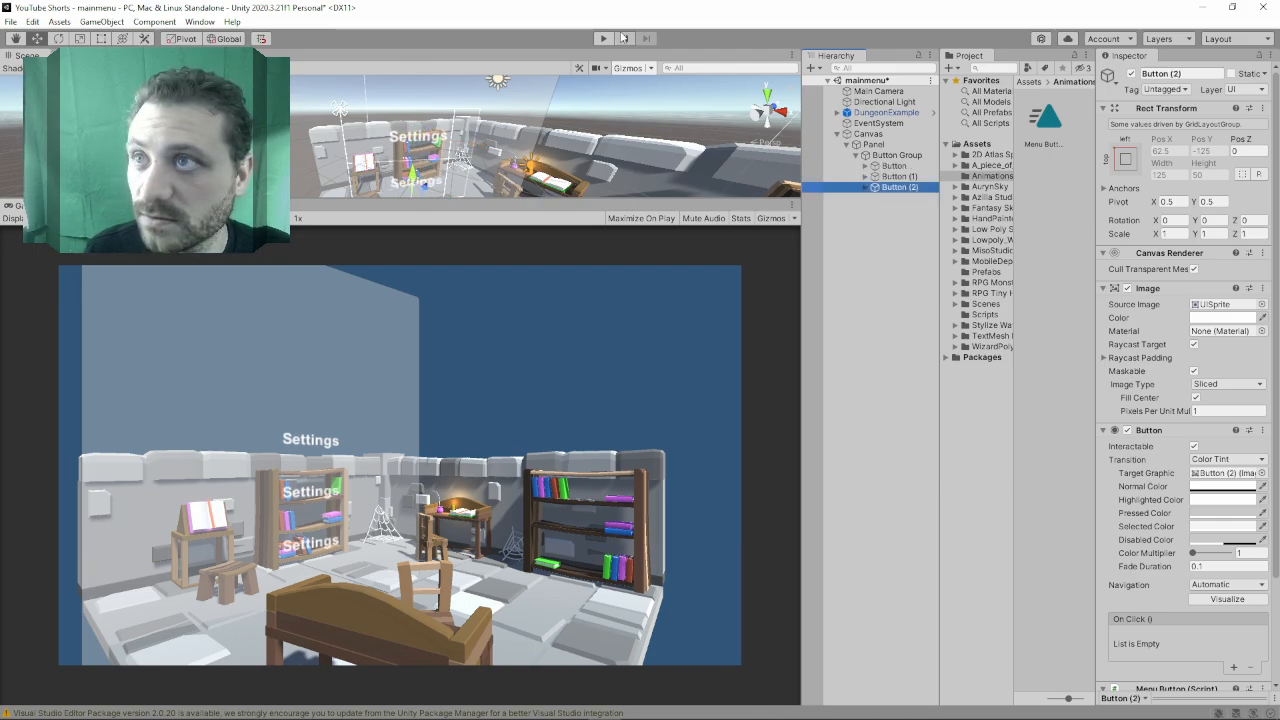
{"action": "left_click", "coordinate": [604, 38]}
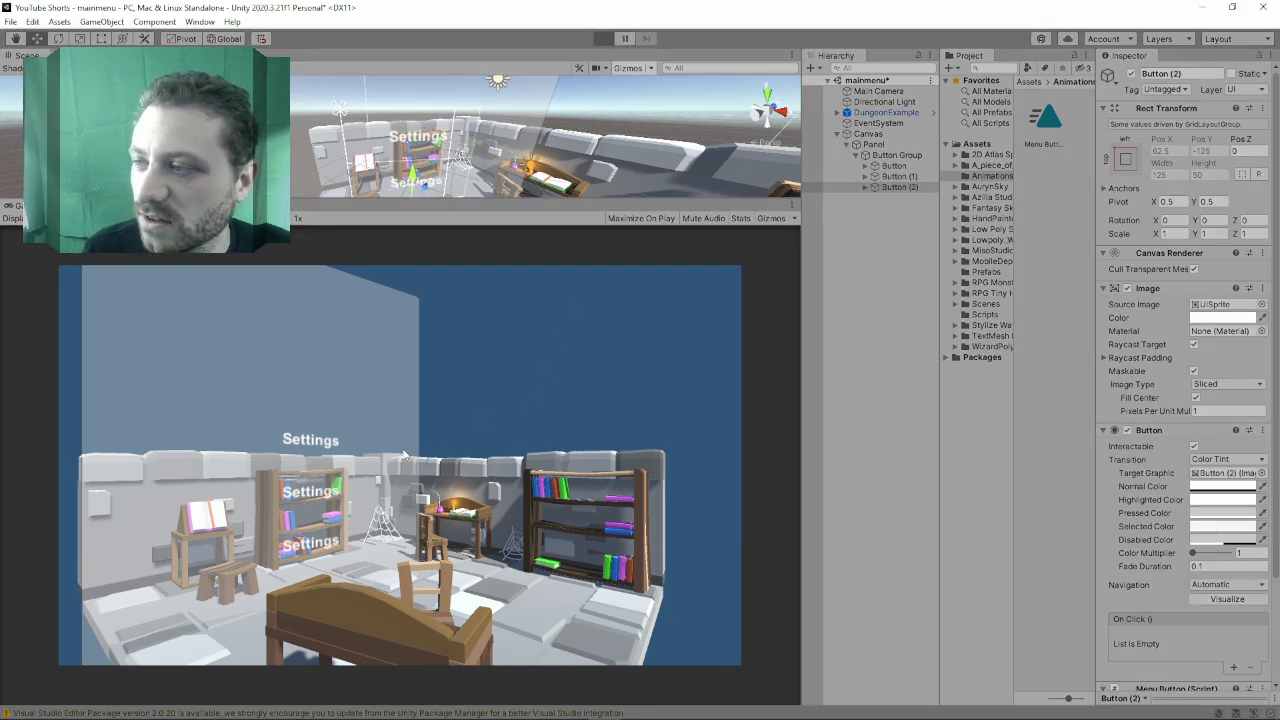
{"action": "mouse_move", "coordinate": [320, 450]}
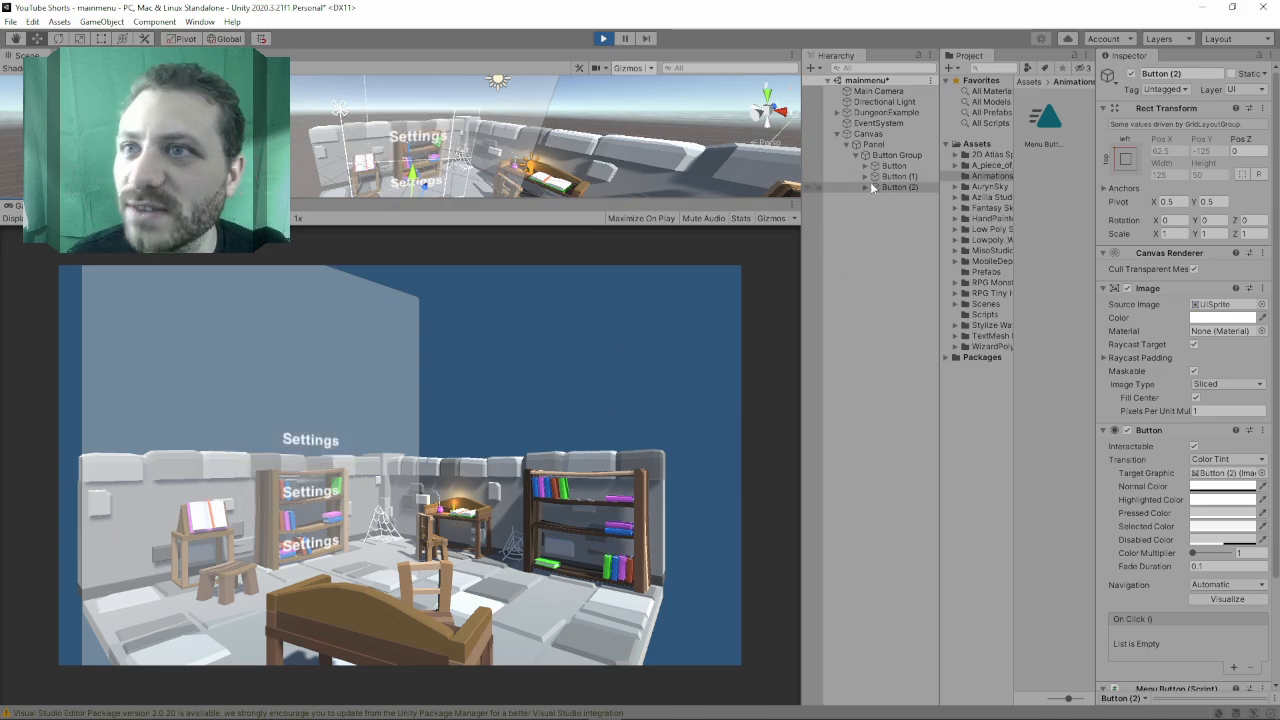
{"action": "left_click", "coordinate": [900, 198]}
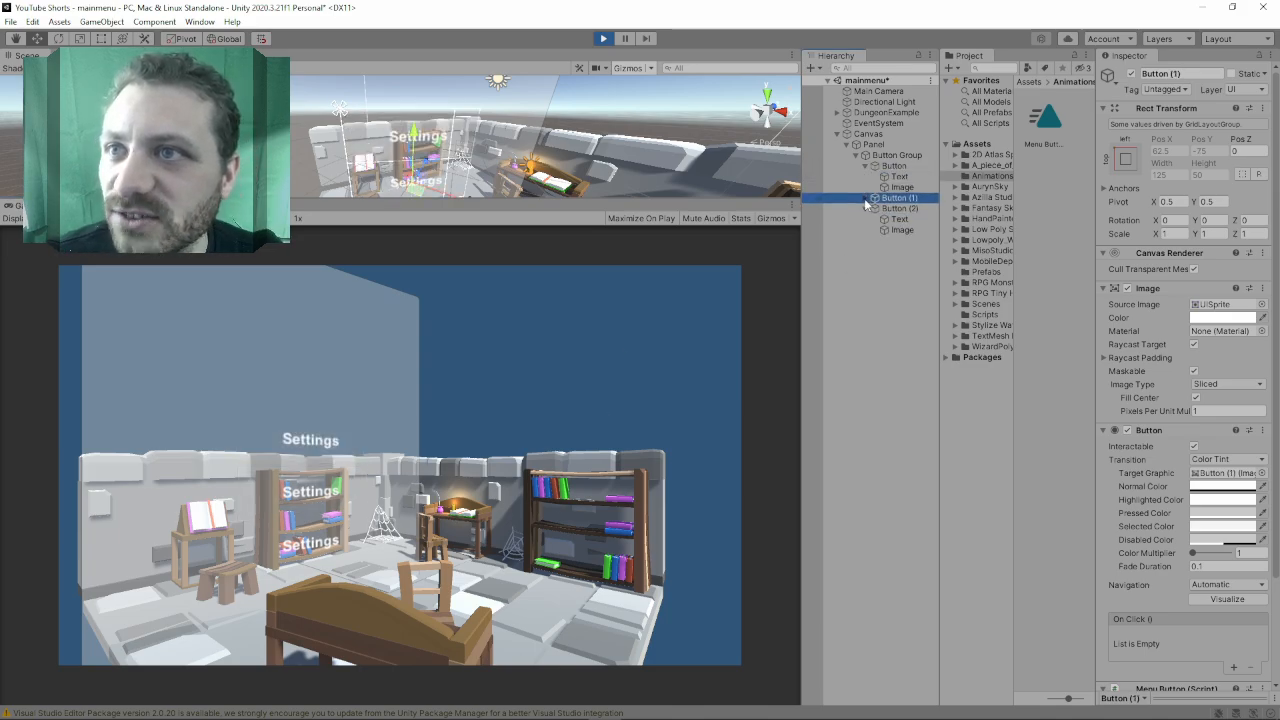
{"action": "left_click", "coordinate": [900, 188]}
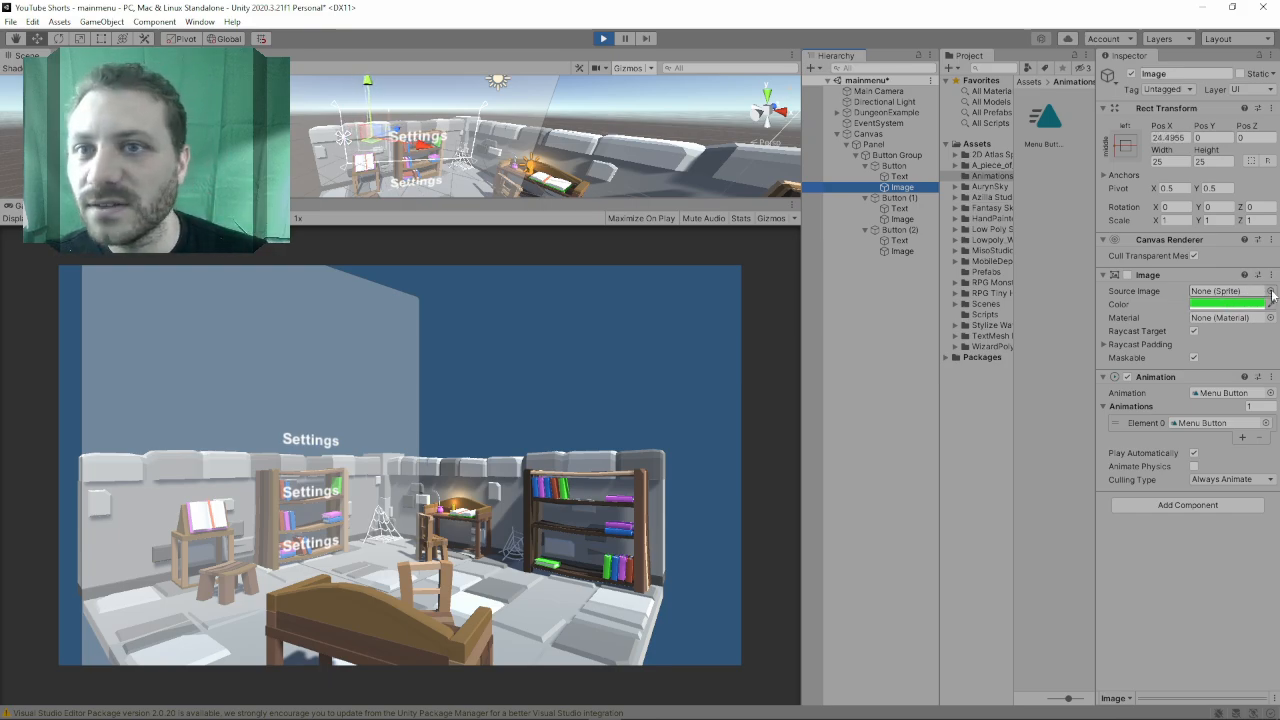
- Give the two copies different icon sprites from the sprite picker for the Play and Other buttons
{"action": "left_click", "coordinate": [1270, 292]}
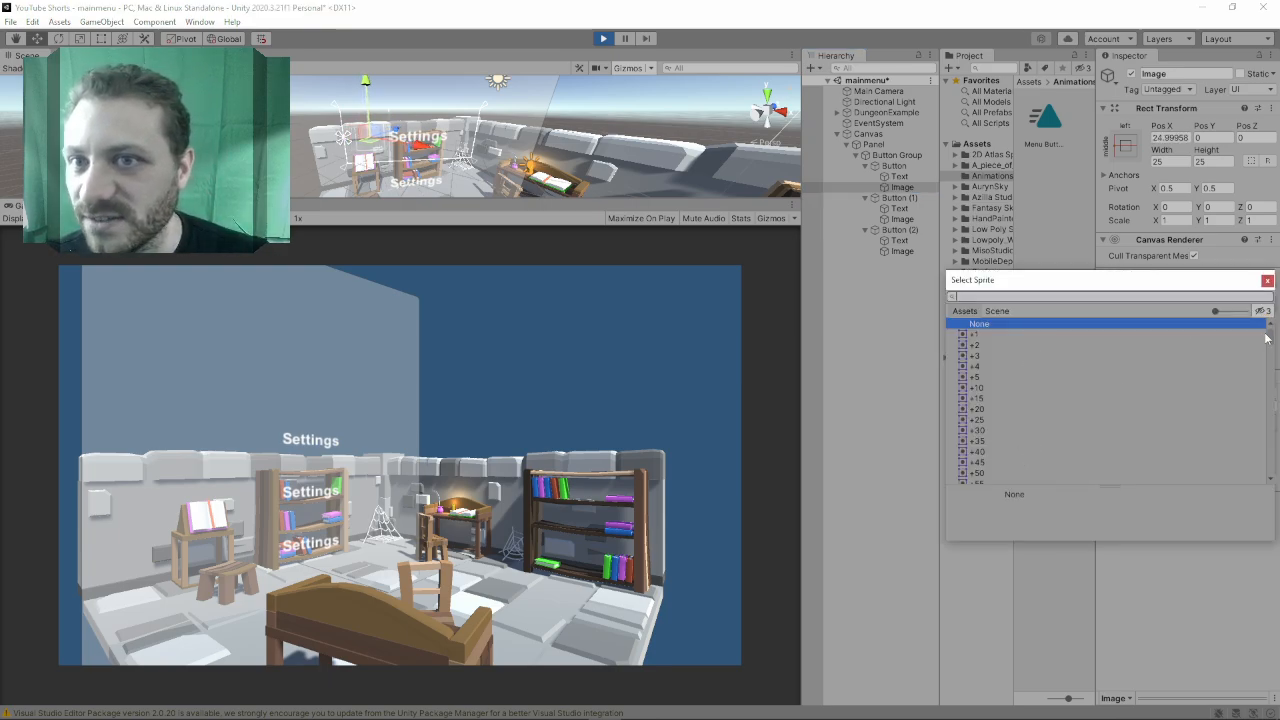
{"action": "scroll", "scroll_direction": "down", "scroll_amount": 3}
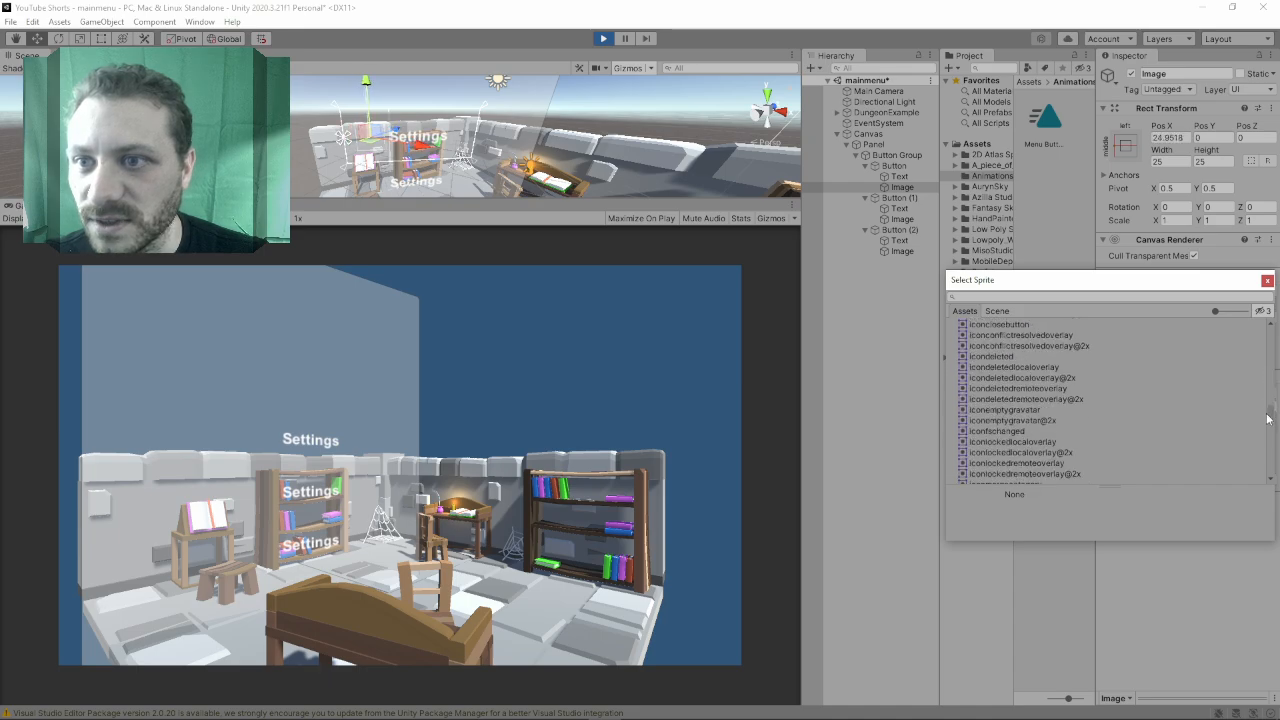
{"action": "scroll", "scroll_direction": "down", "scroll_amount": 3}
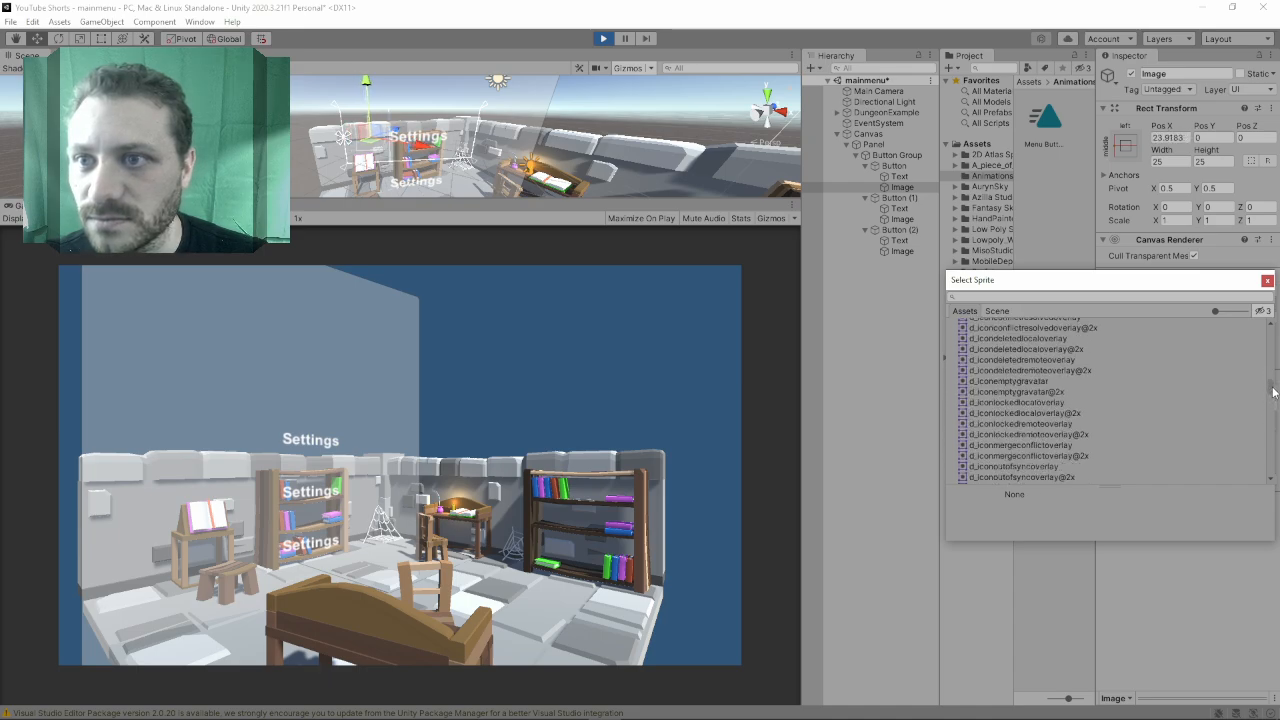
{"action": "left_click", "coordinate": [1030, 370]}
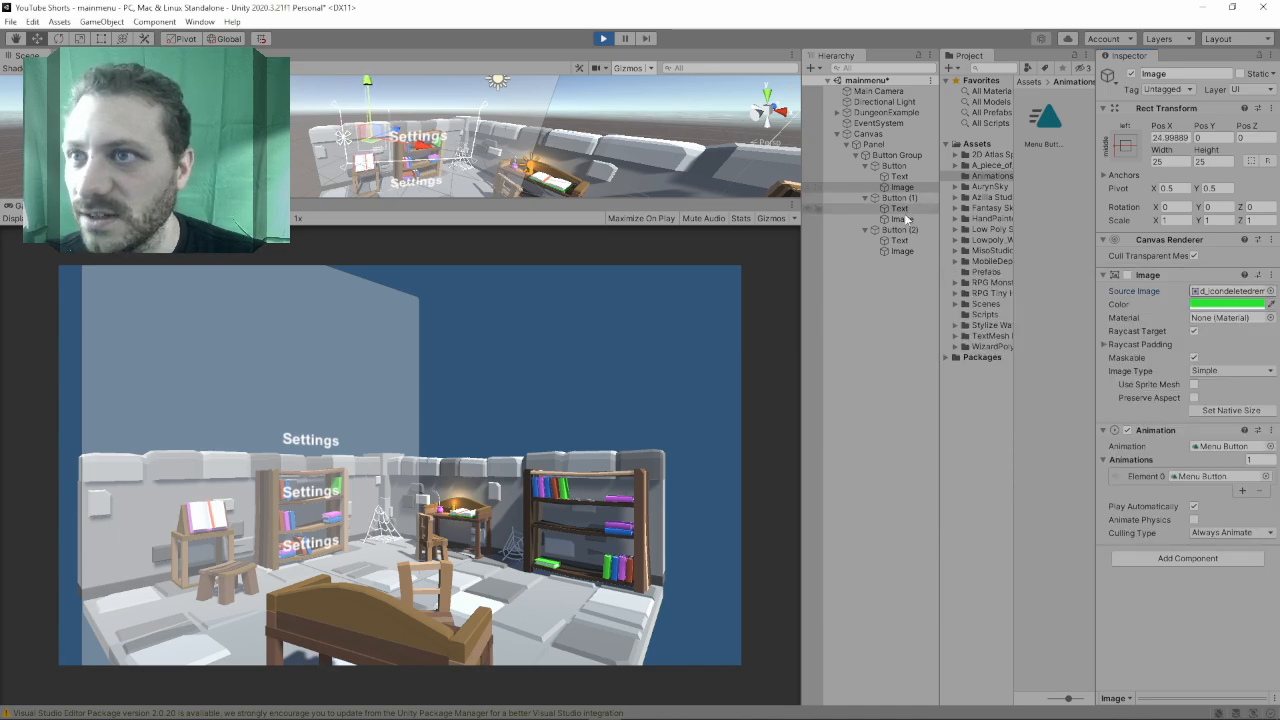
{"action": "left_click", "coordinate": [1276, 292]}
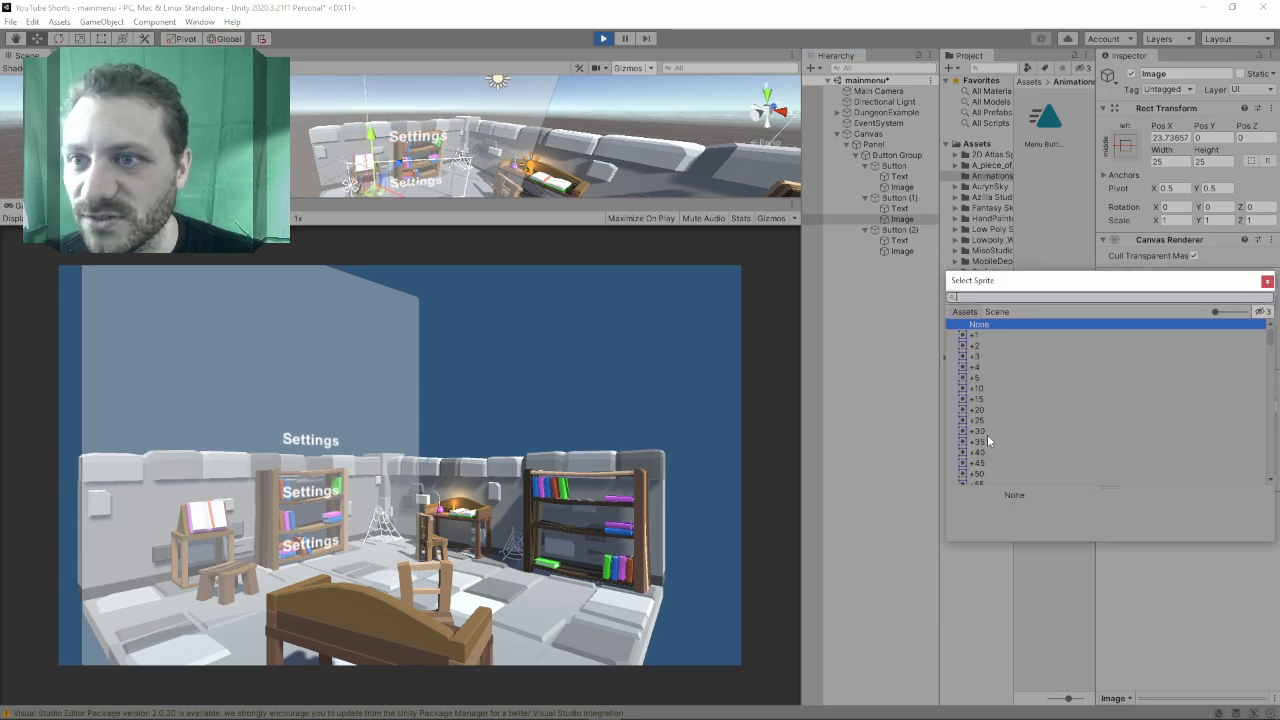
{"action": "left_click", "coordinate": [900, 240]}
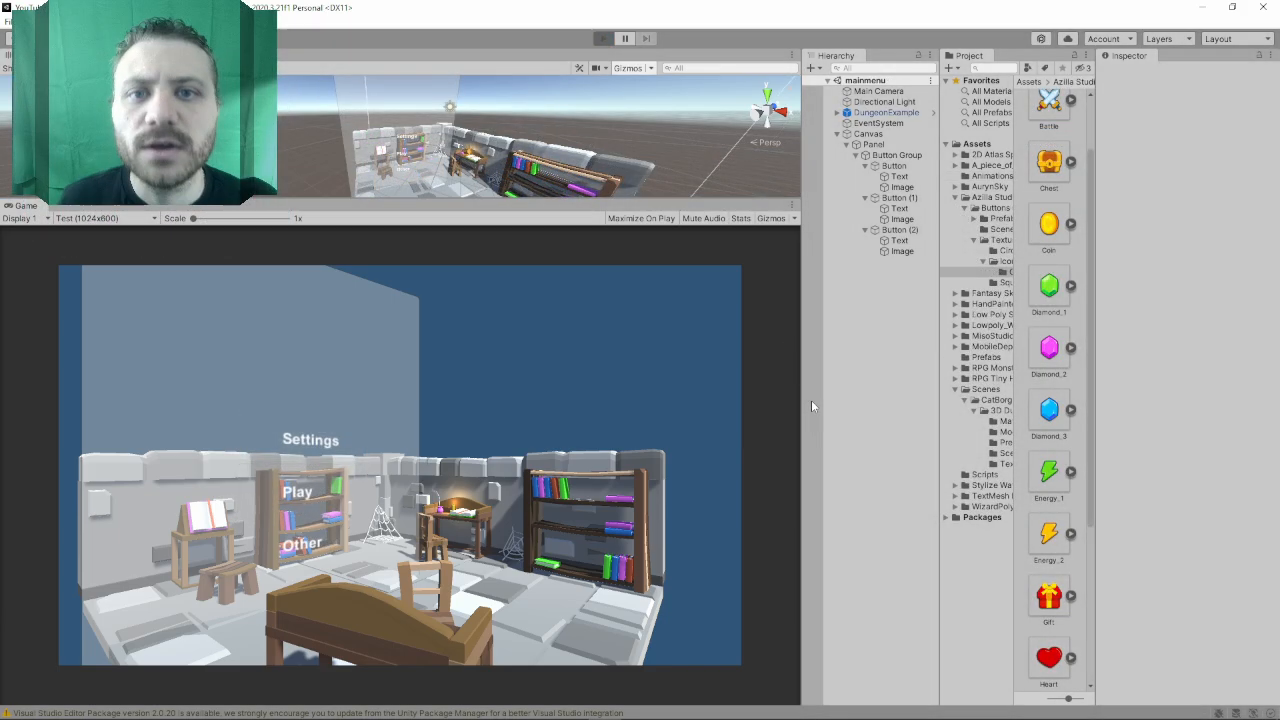
- Add a white UI Image under the panel and position it above the Settings button
{"action": "left_click", "coordinate": [624, 38]}
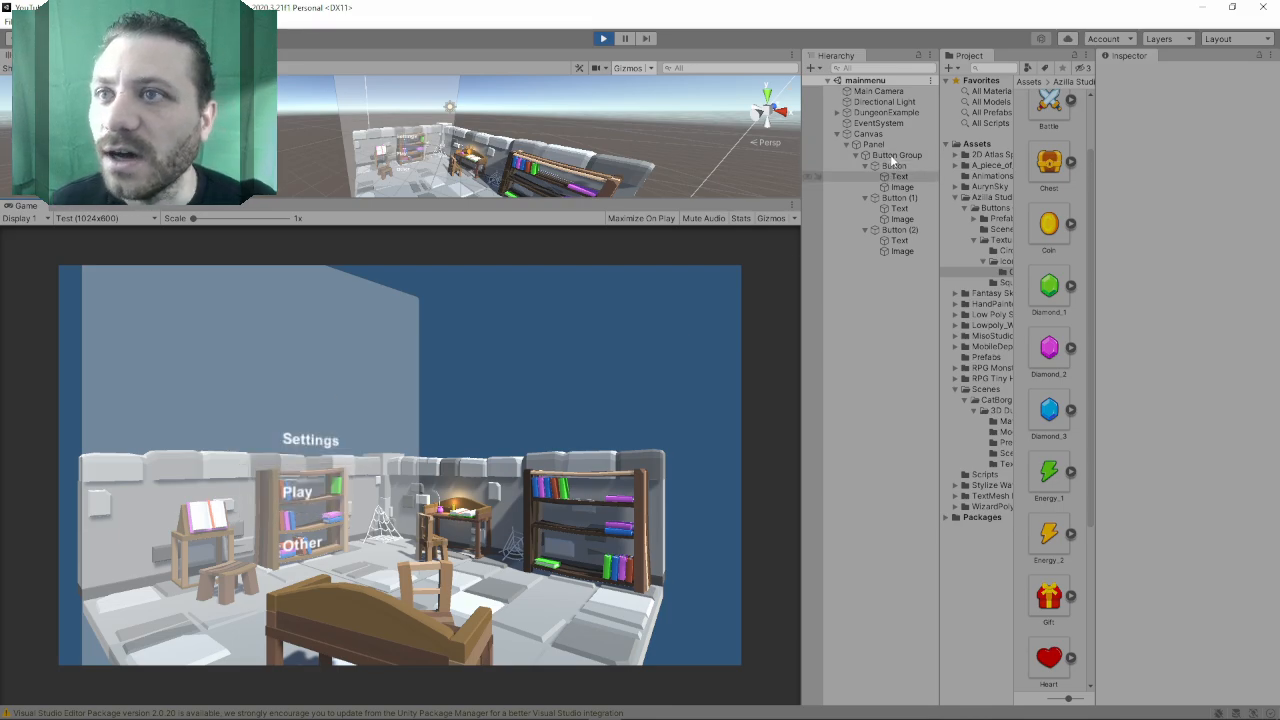
{"action": "left_click", "coordinate": [872, 144]}
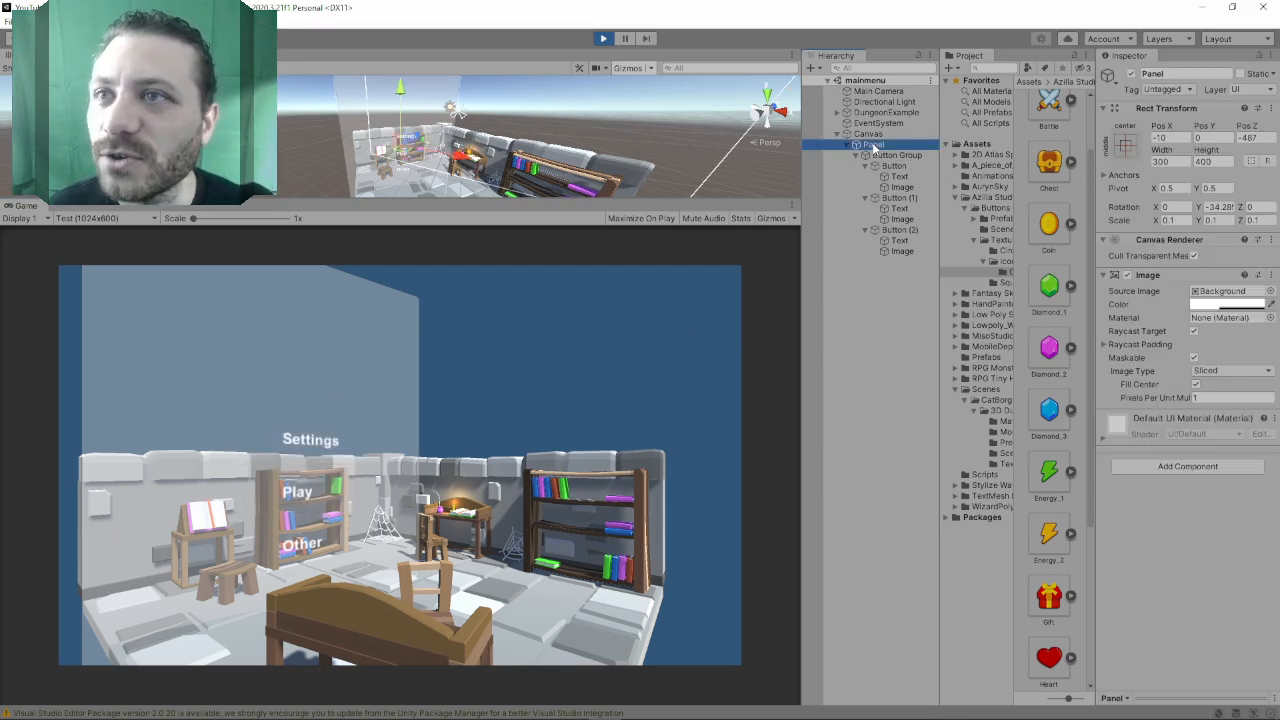
{"action": "right_click", "coordinate": [870, 144]}
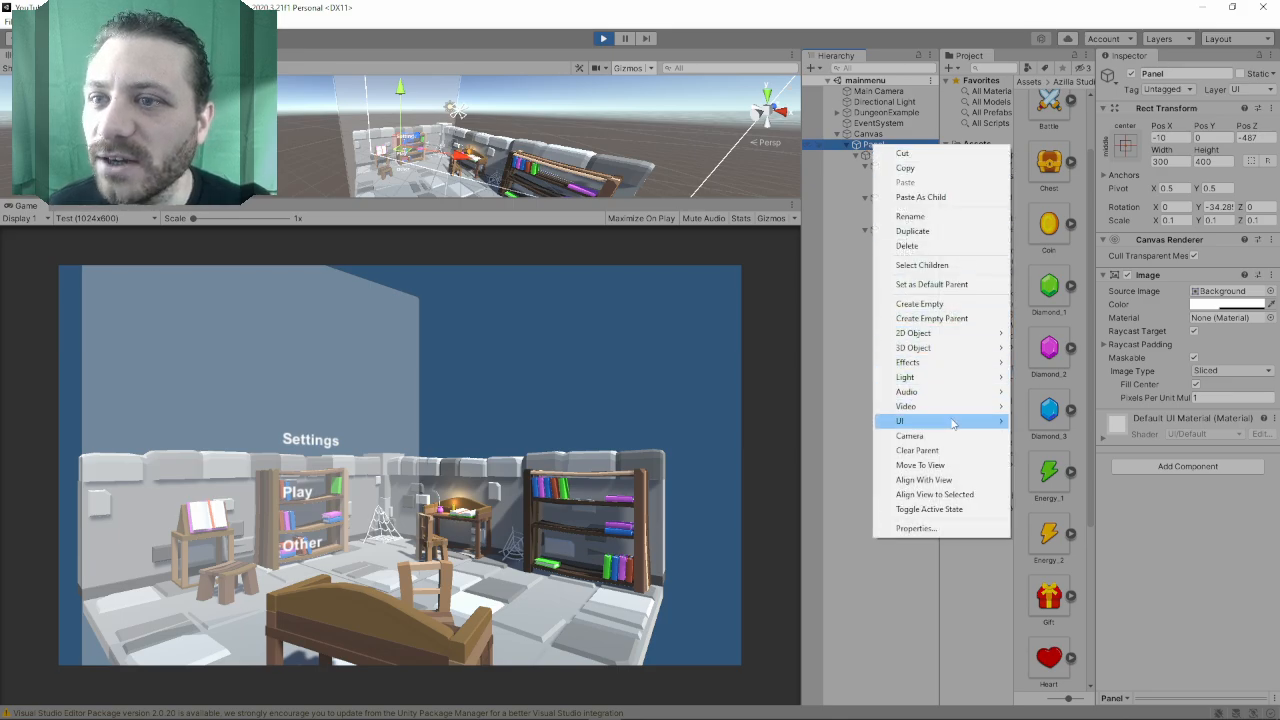
{"action": "left_click", "coordinate": [900, 420]}
{"action": "type", "text": "74"}
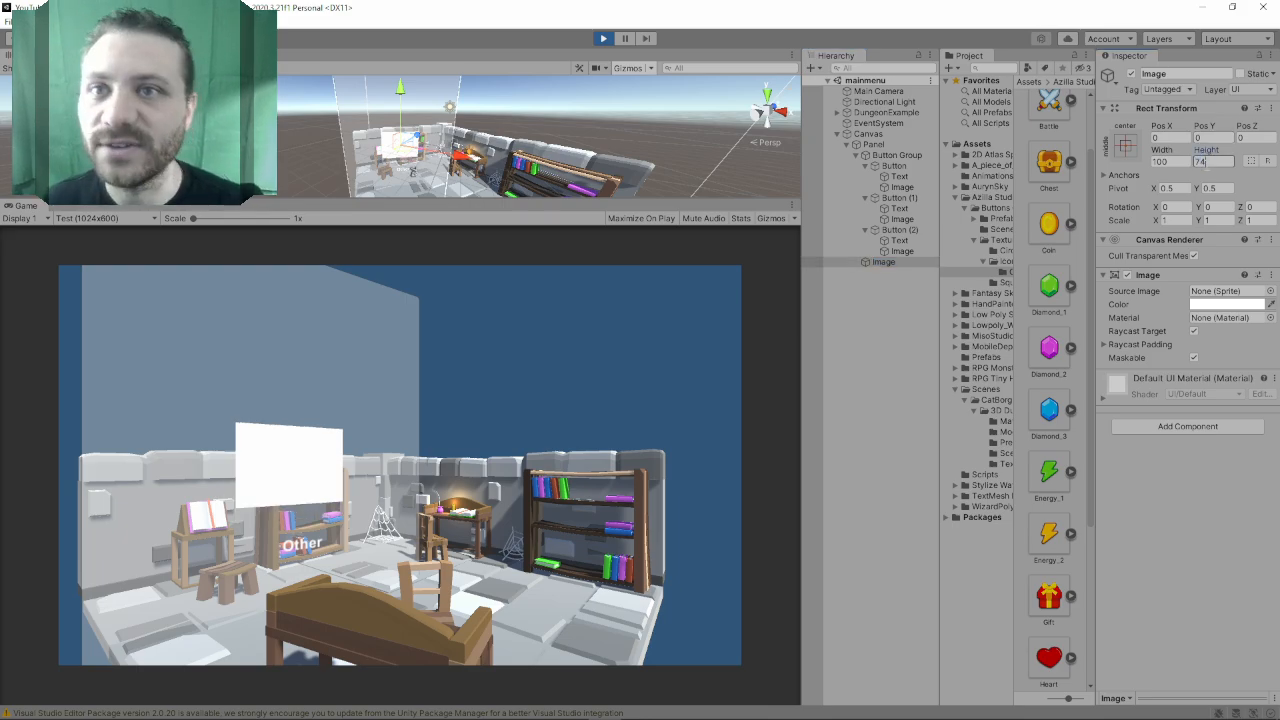
{"action": "triple_click", "coordinate": [1168, 160]}
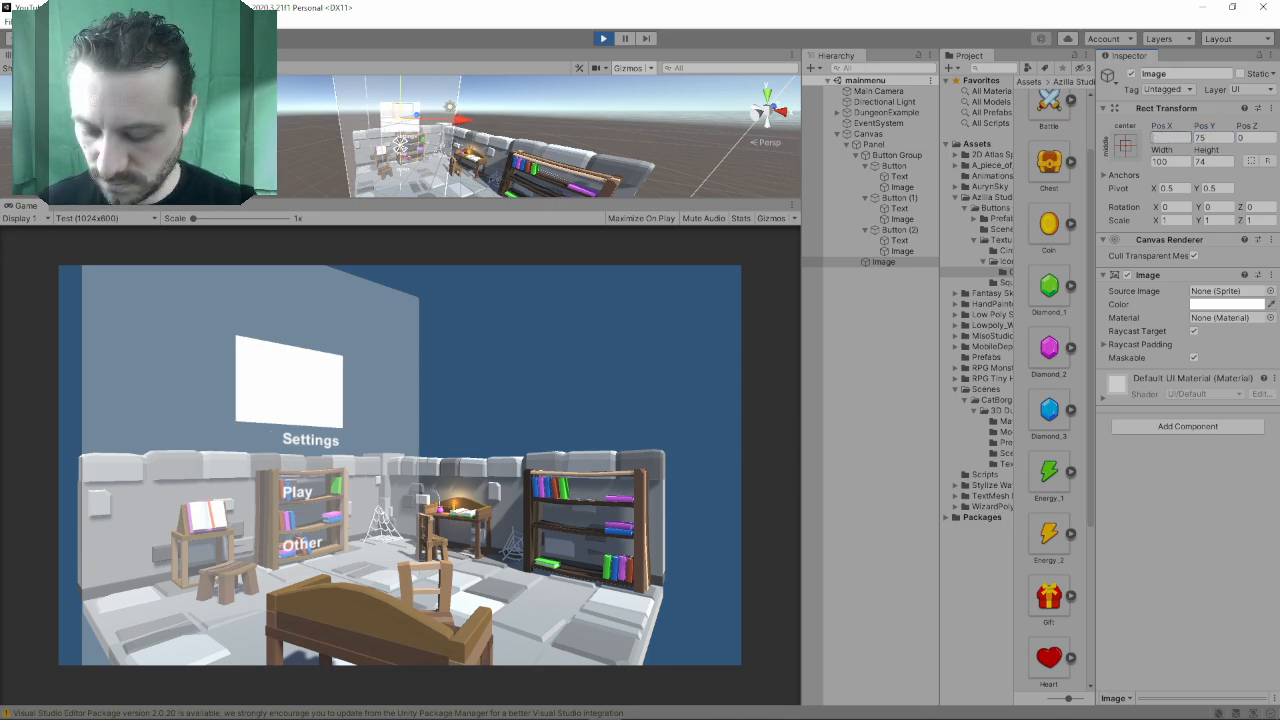
- Add a child UI Text on the title image reading 'Title'
{"action": "right_click", "coordinate": [884, 260]}
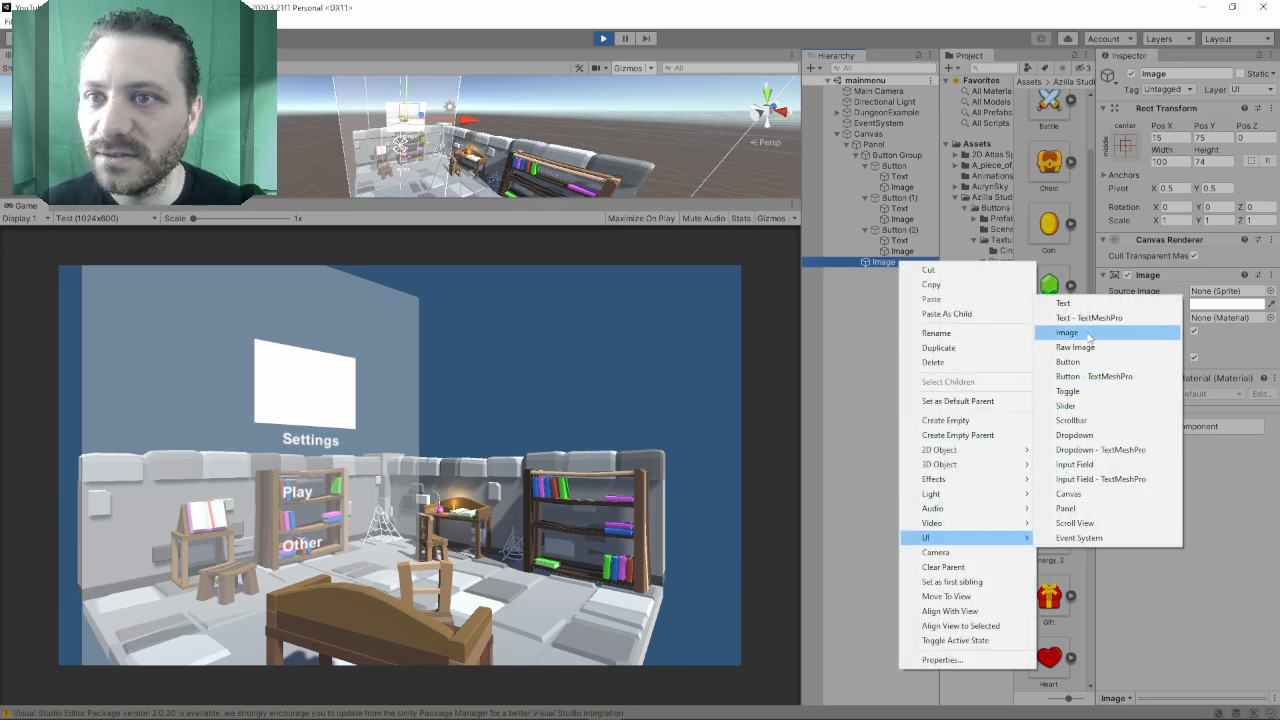
{"action": "left_click", "coordinate": [1062, 302]}
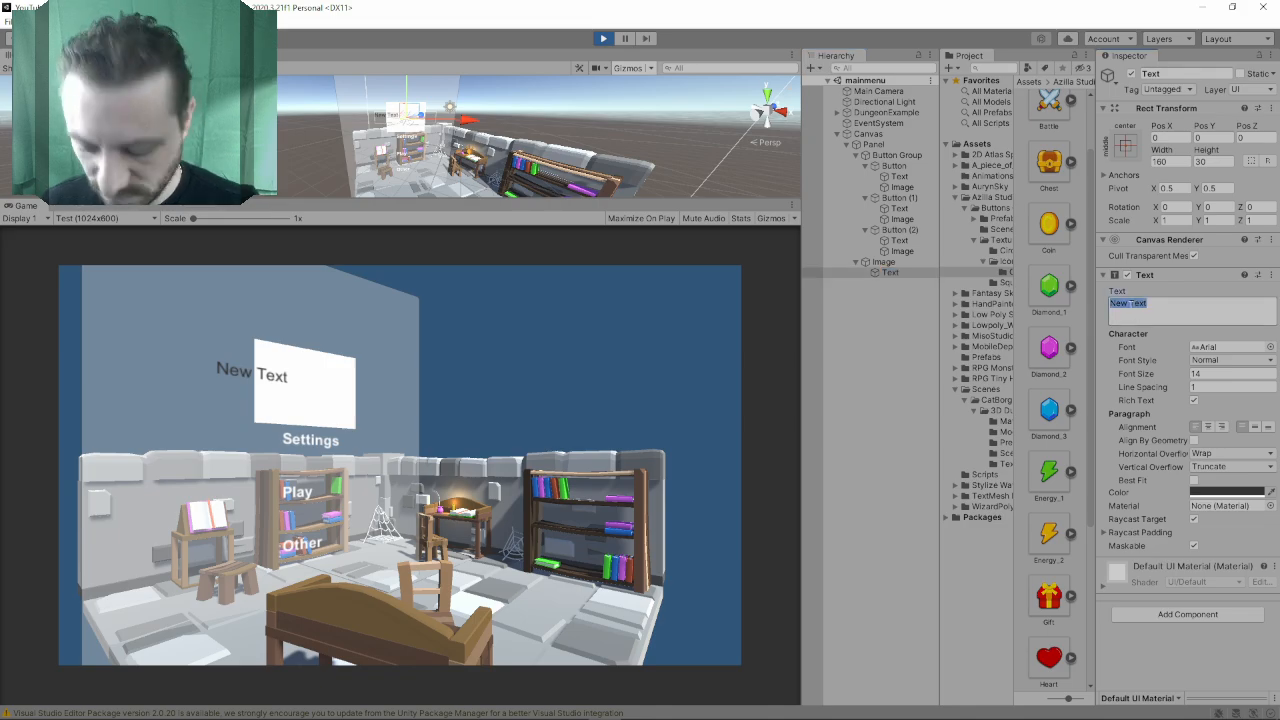
{"action": "type", "text": "Title"}
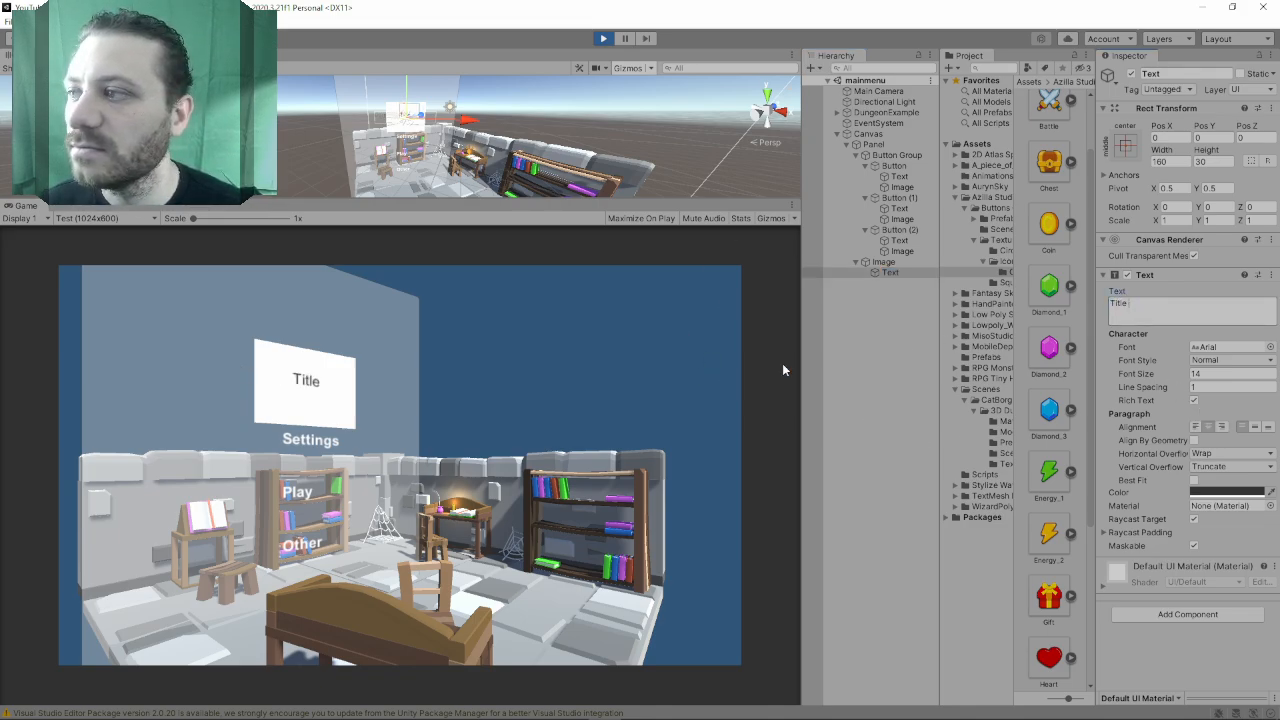
{"action": "left_click", "coordinate": [872, 144]}
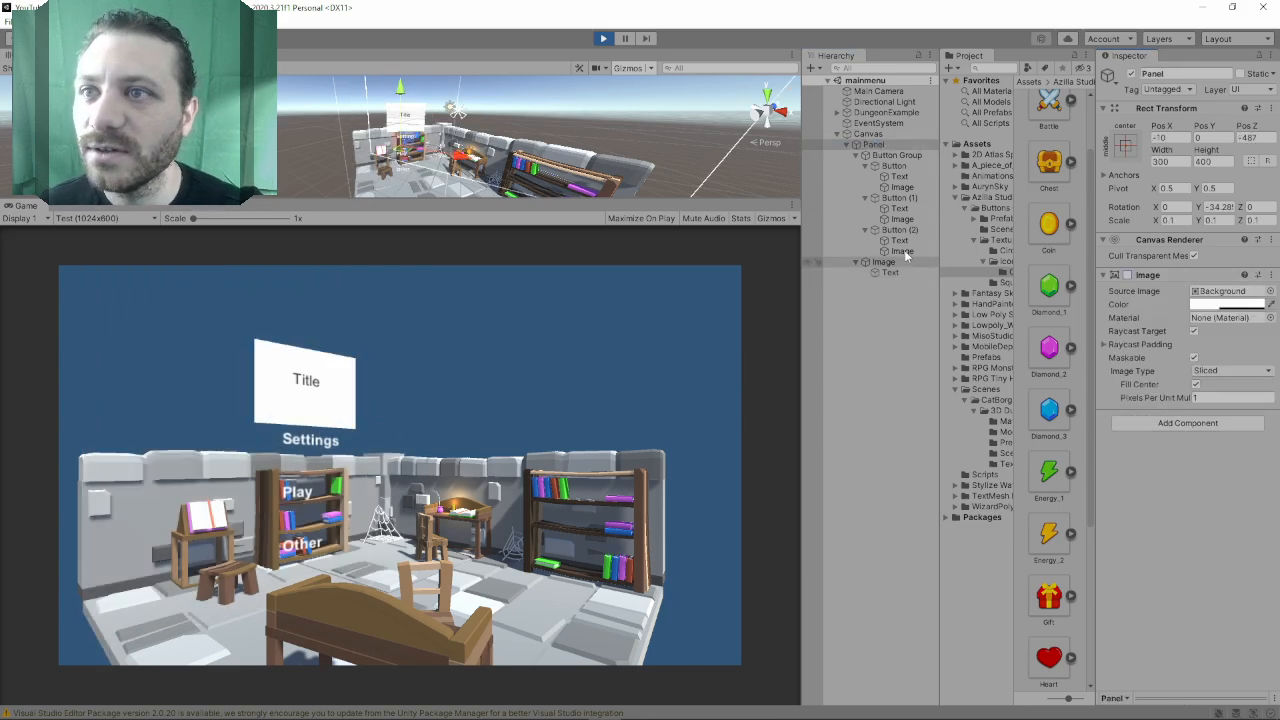
{"action": "left_click", "coordinate": [900, 240]}
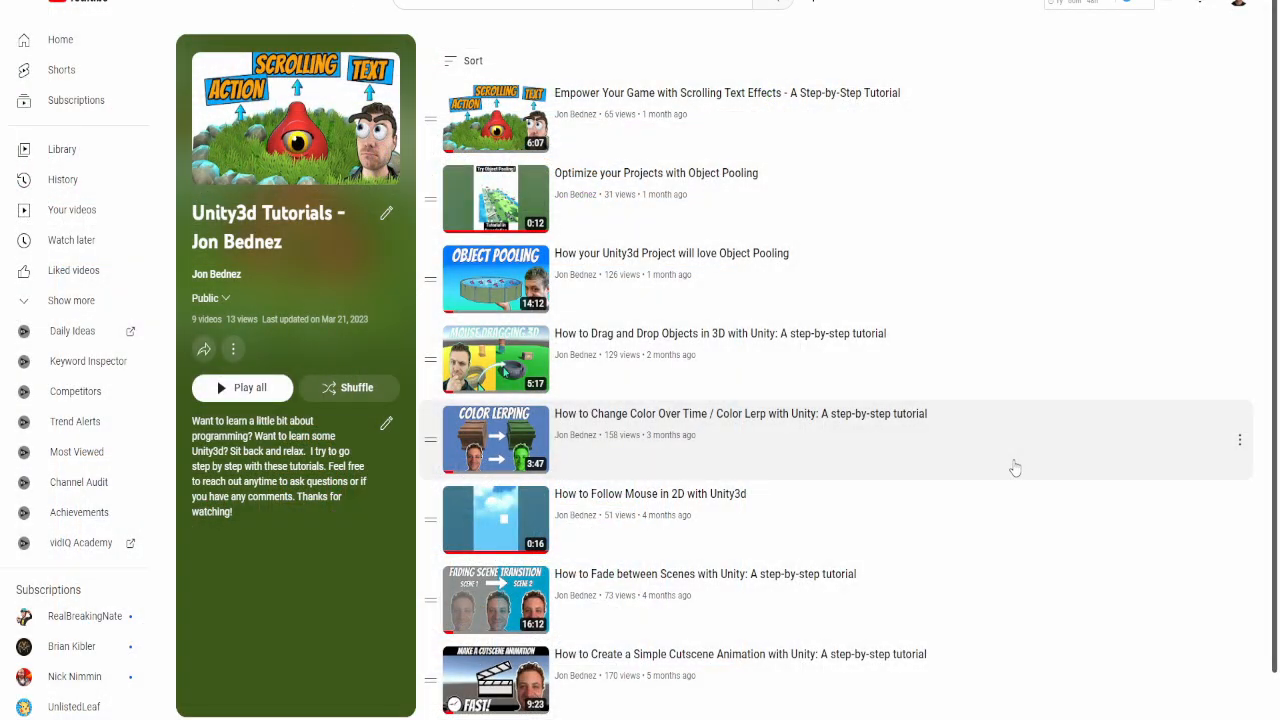
{"action": "mouse_move", "coordinate": [950, 284]}
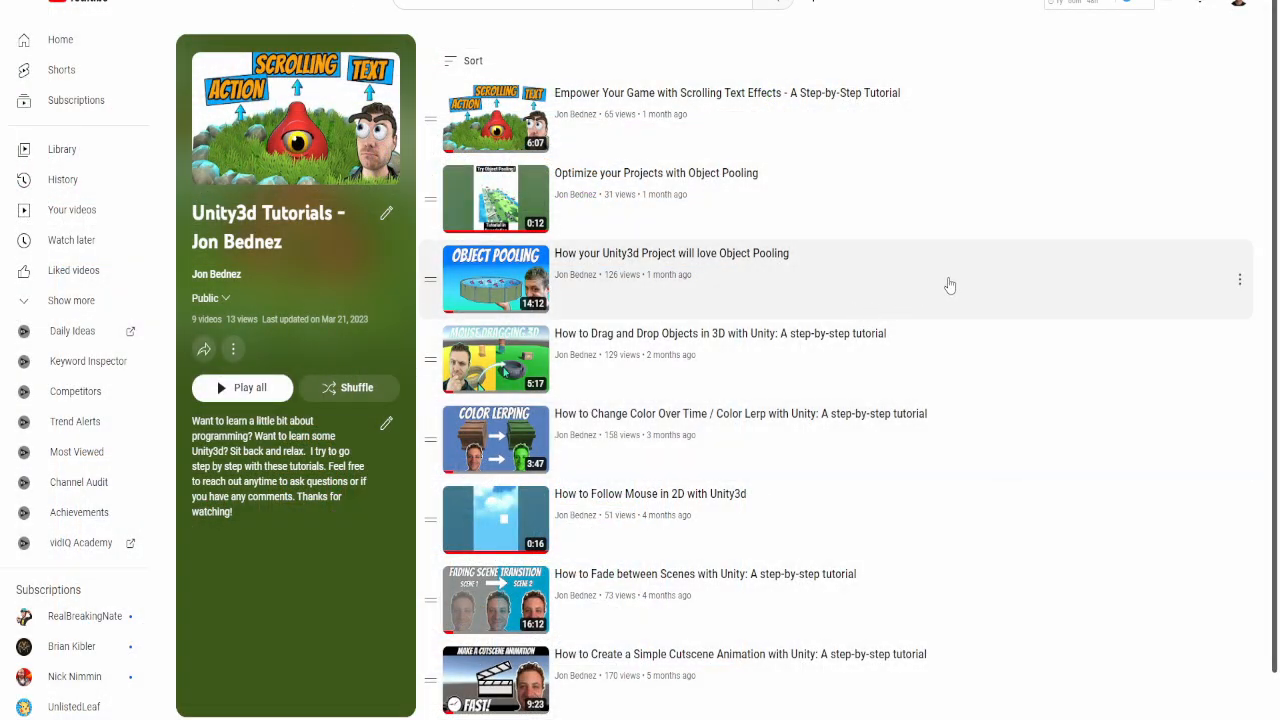
{"action": "mouse_move", "coordinate": [1064, 182]}
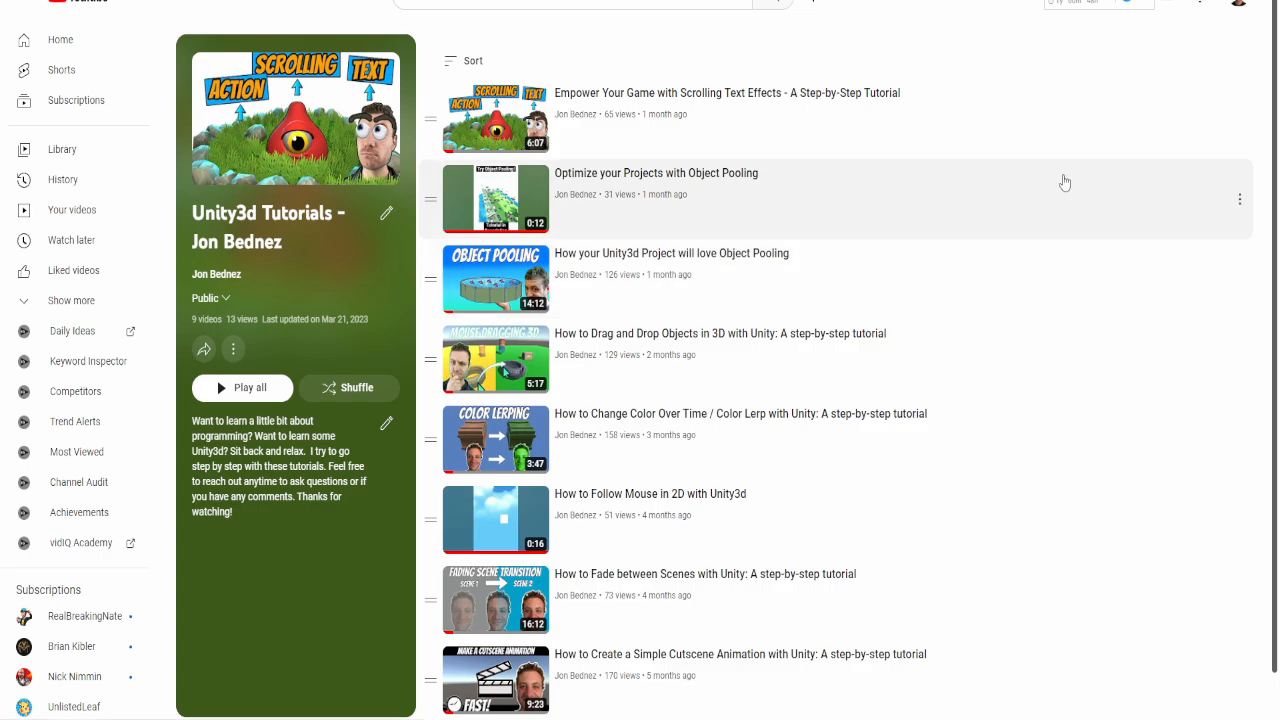
- Browse the Unity3d Tutorials playlist and game website, then open The Lost Orcs Gameplay playlist
{"action": "scroll", "scroll_direction": "down", "scroll_amount": 3}
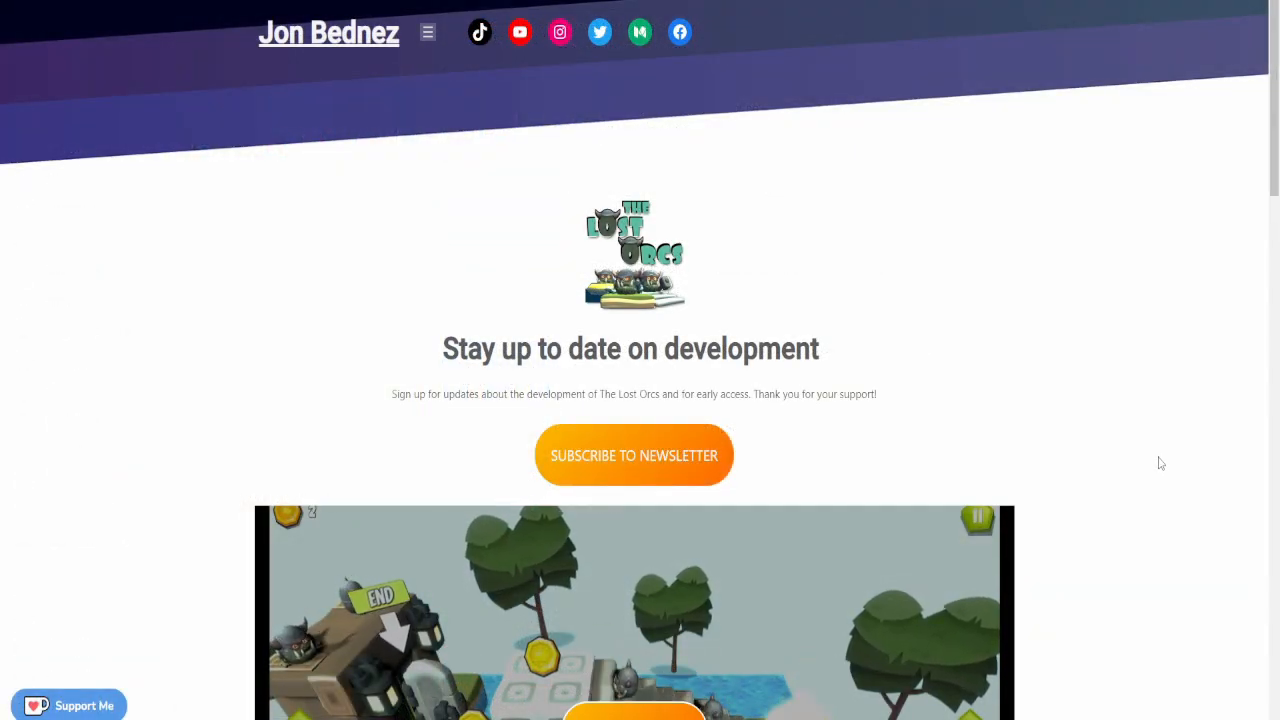
{"action": "scroll", "scroll_direction": "down", "scroll_amount": 3}
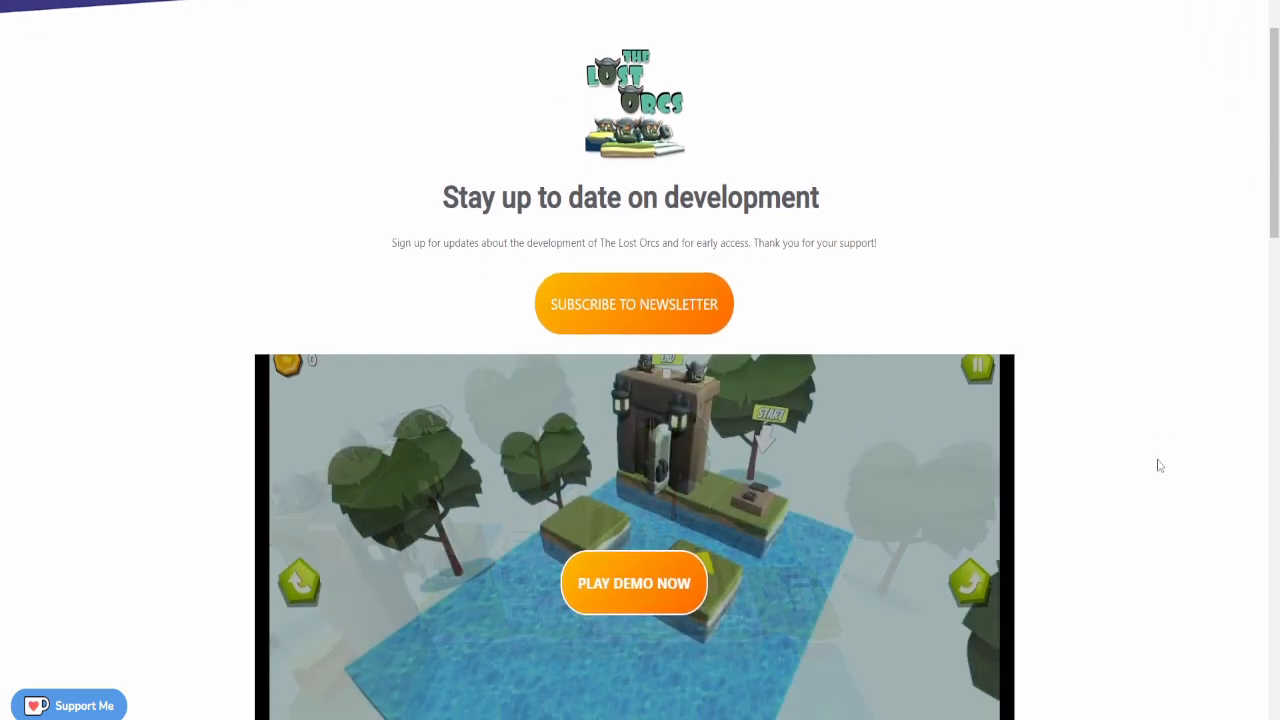
{"action": "scroll", "scroll_direction": "down", "scroll_amount": 3}
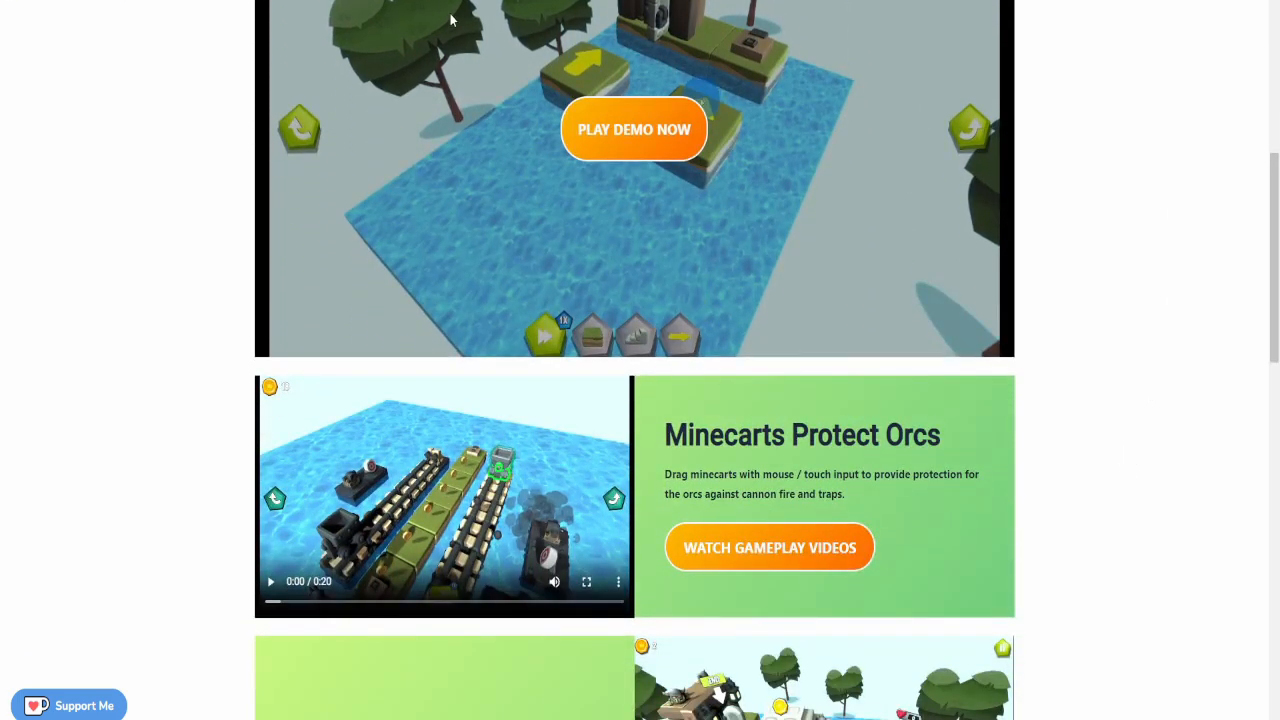
{"action": "left_click", "coordinate": [768, 548]}
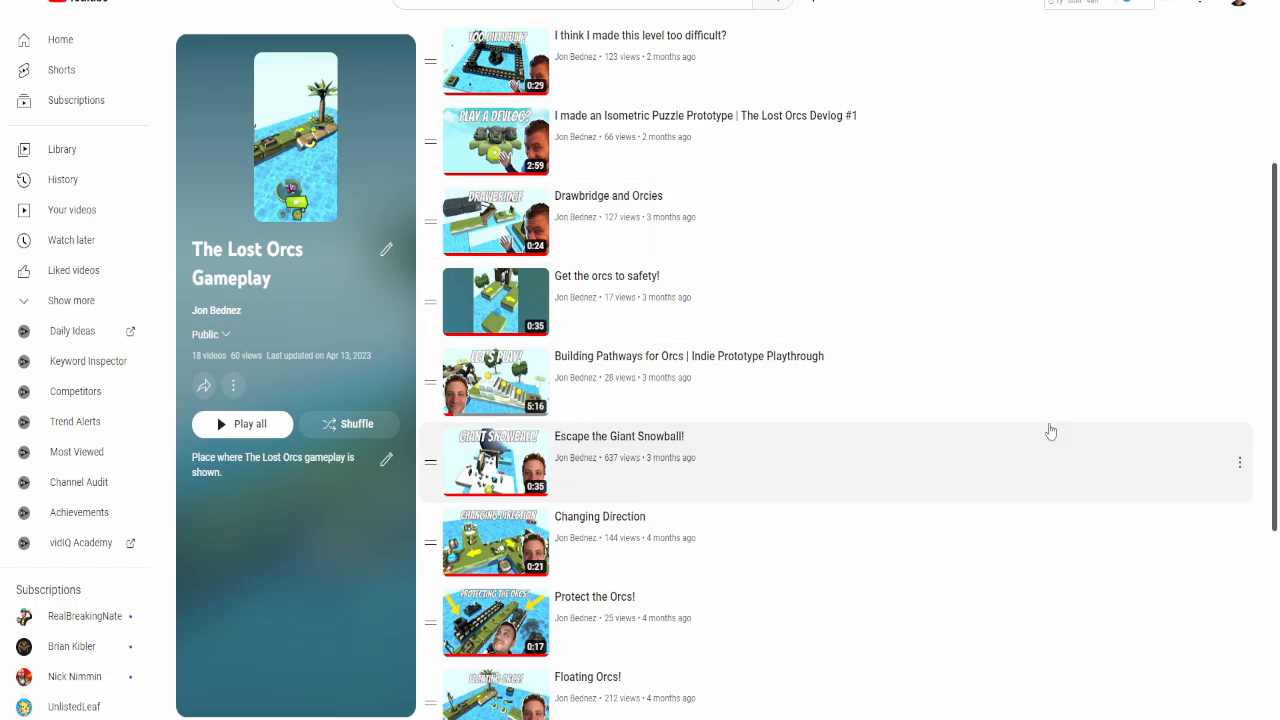
{"action": "mouse_move", "coordinate": [1080, 440]}
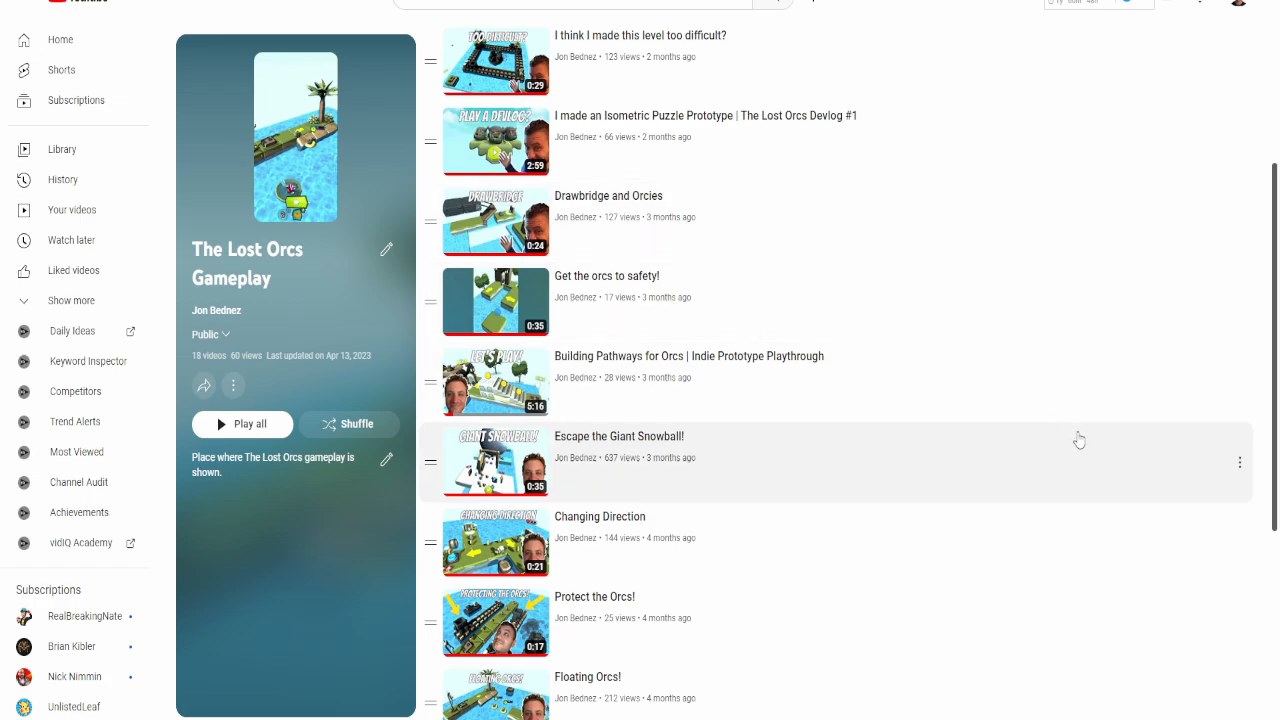
{"action": "scroll", "scroll_direction": "down", "scroll_amount": 3}
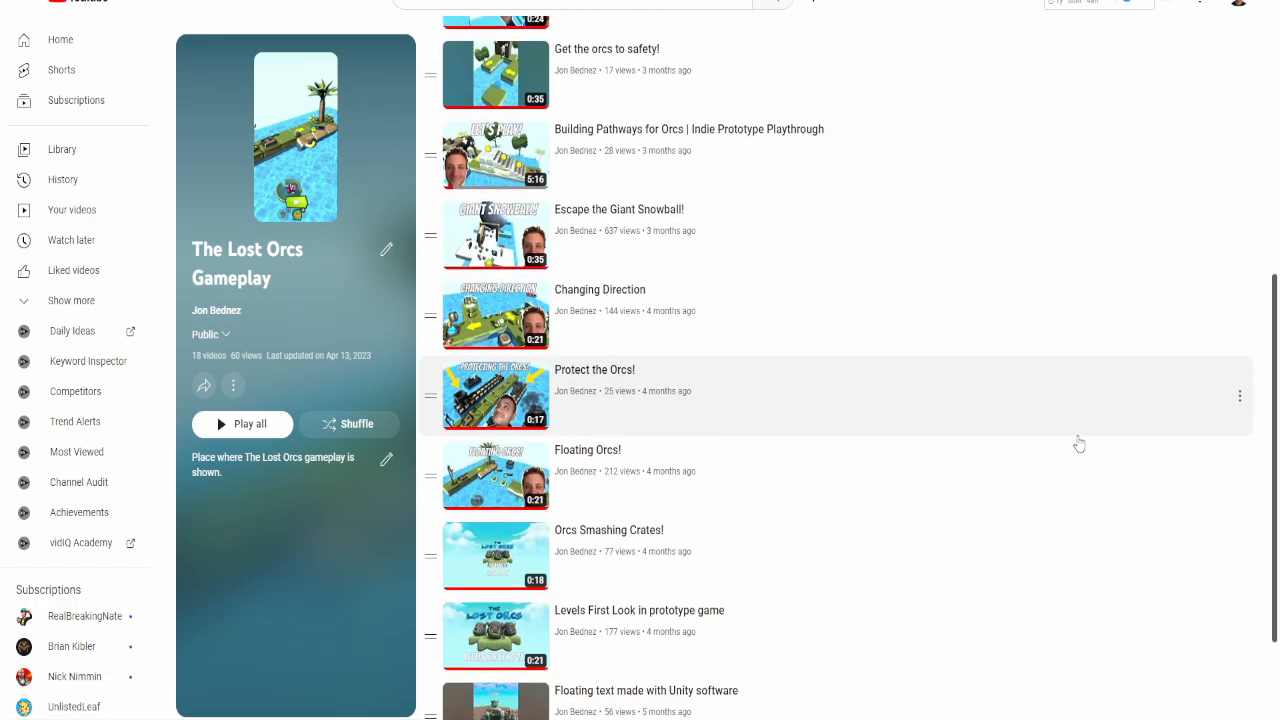